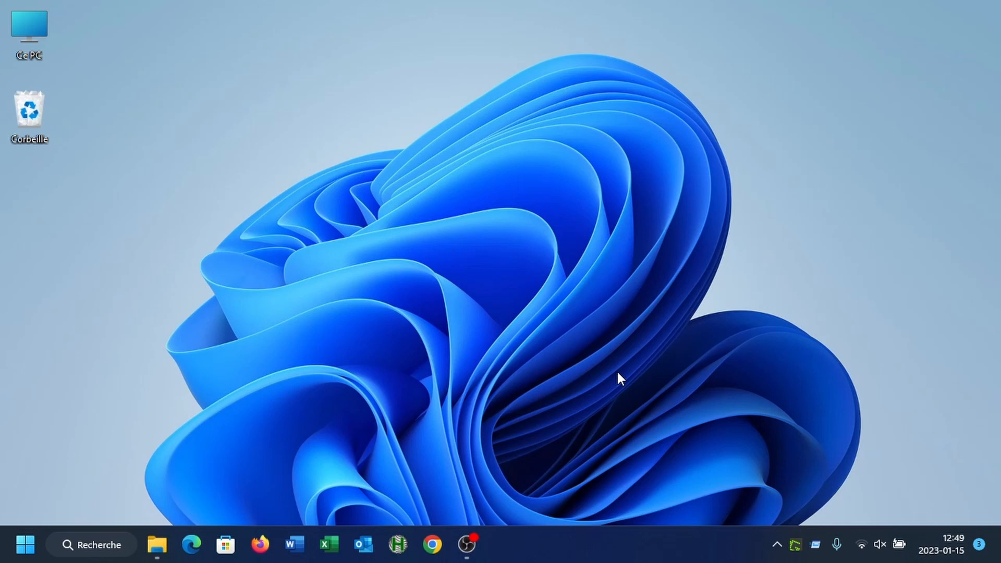
mouse_move(397, 93)
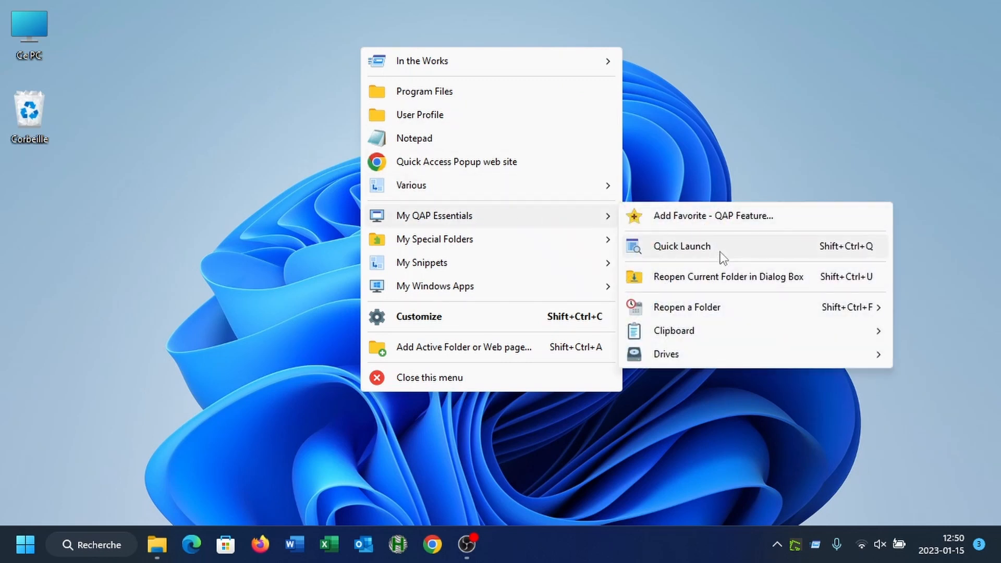
mouse_move(747, 258)
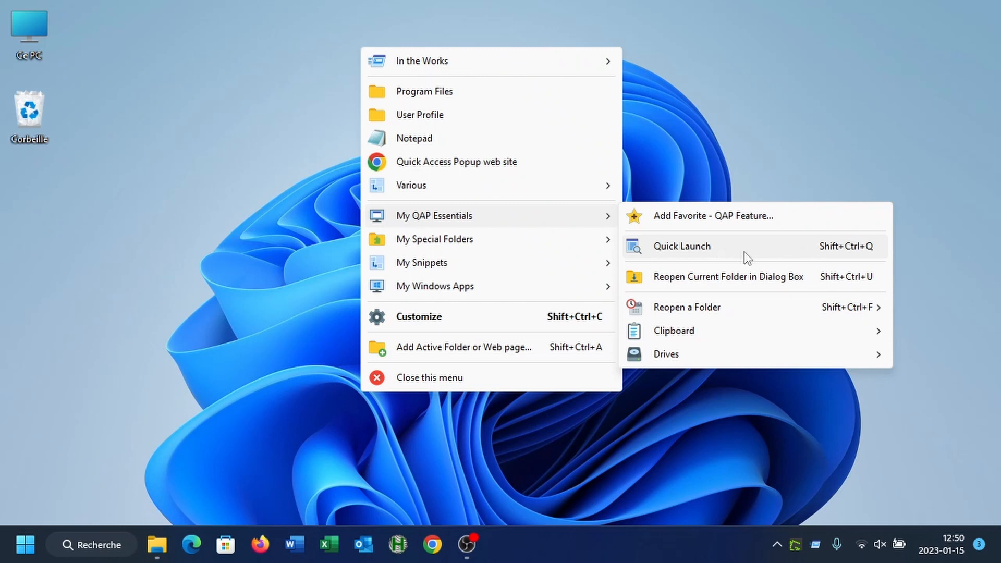
- Launch the Quick Launch search box from My QAP Essentials, then dismiss it
click(682, 246)
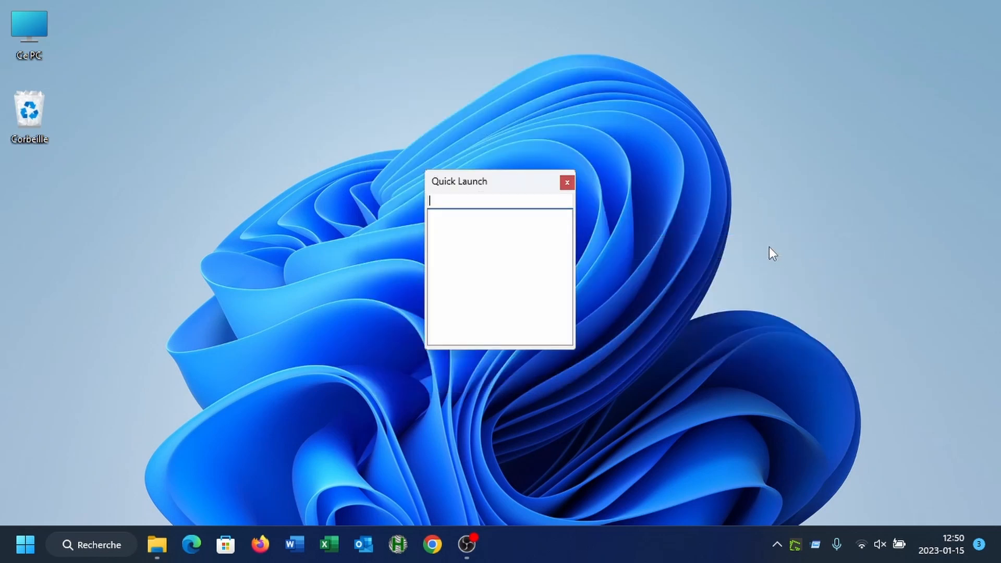
click(566, 182)
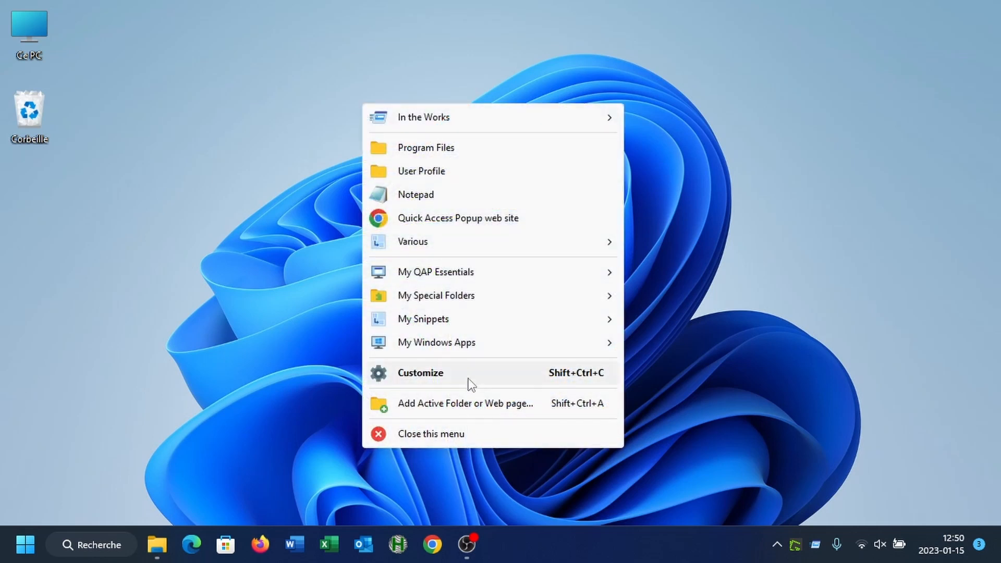
- In Customize, remove Quick Launch and its separator from My QAP Essentials
click(420, 372)
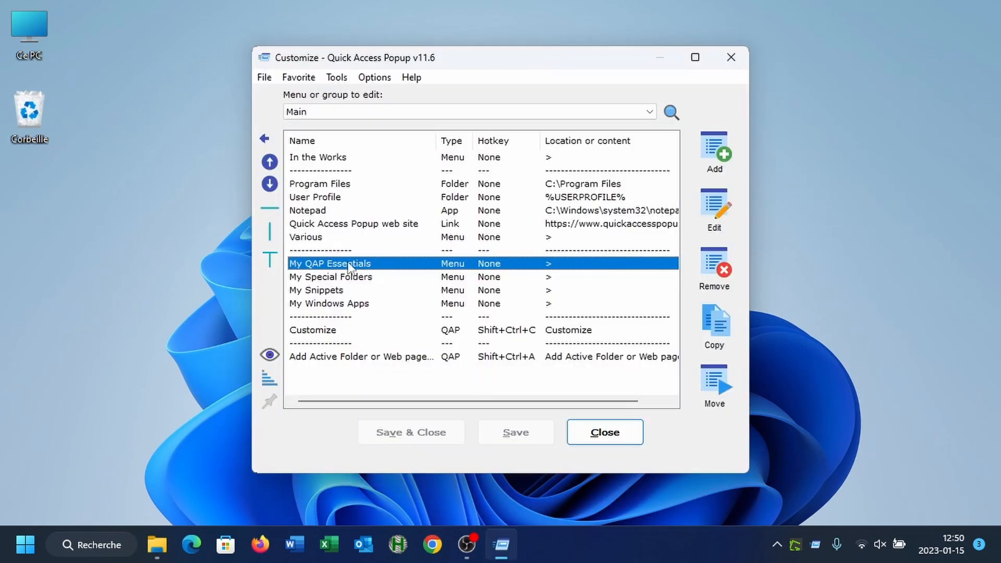
double_click(331, 263)
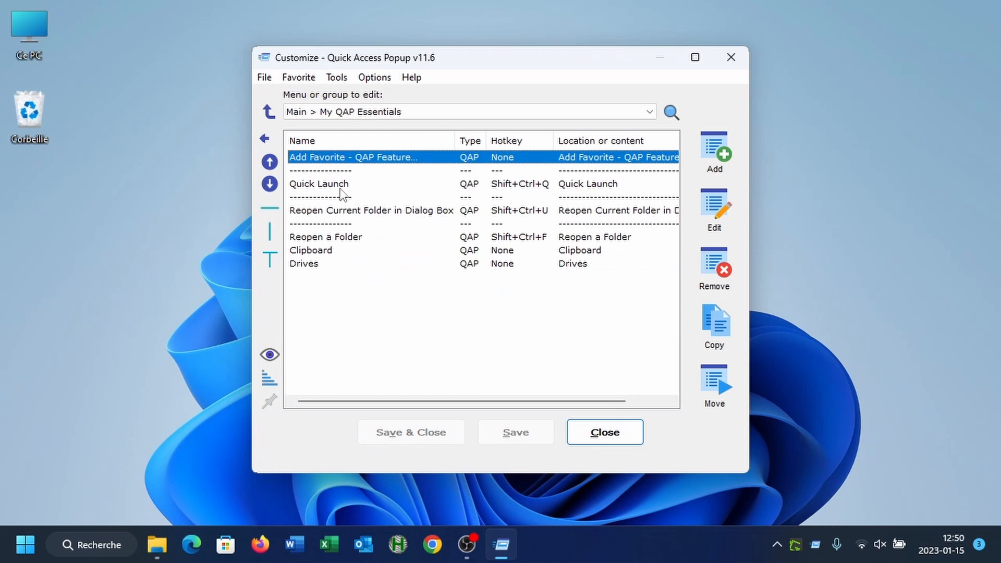
click(319, 184)
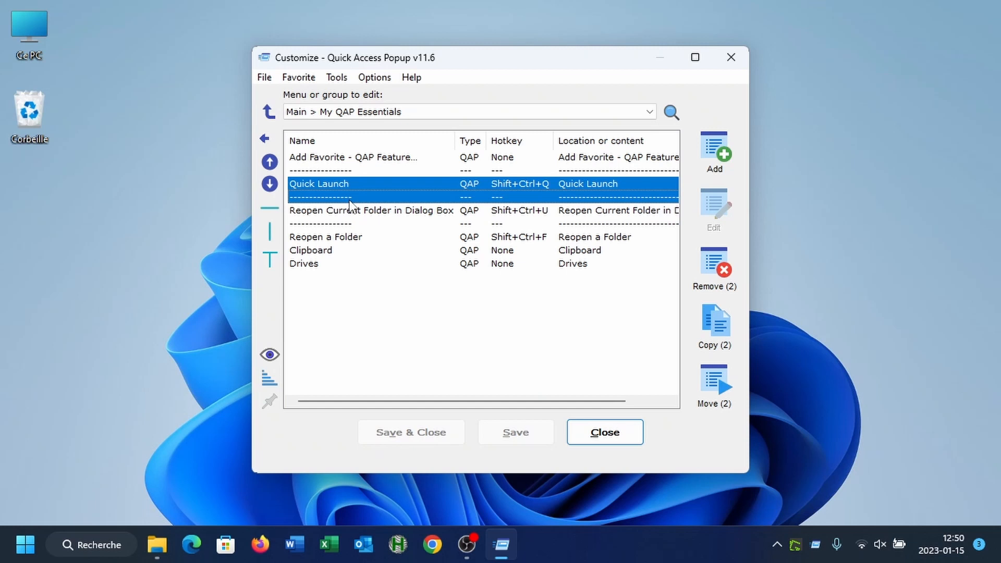
mouse_move(367, 205)
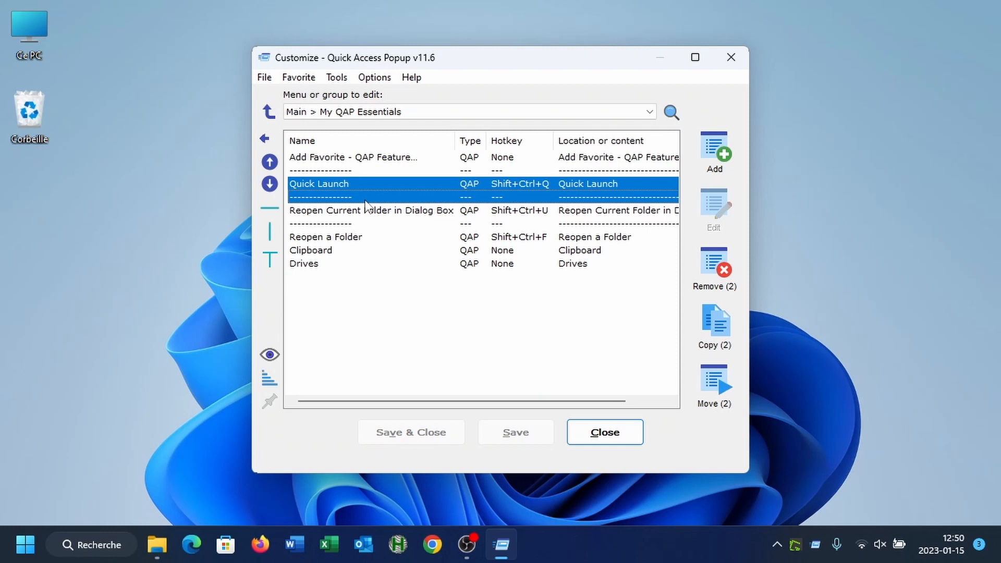
mouse_move(594, 248)
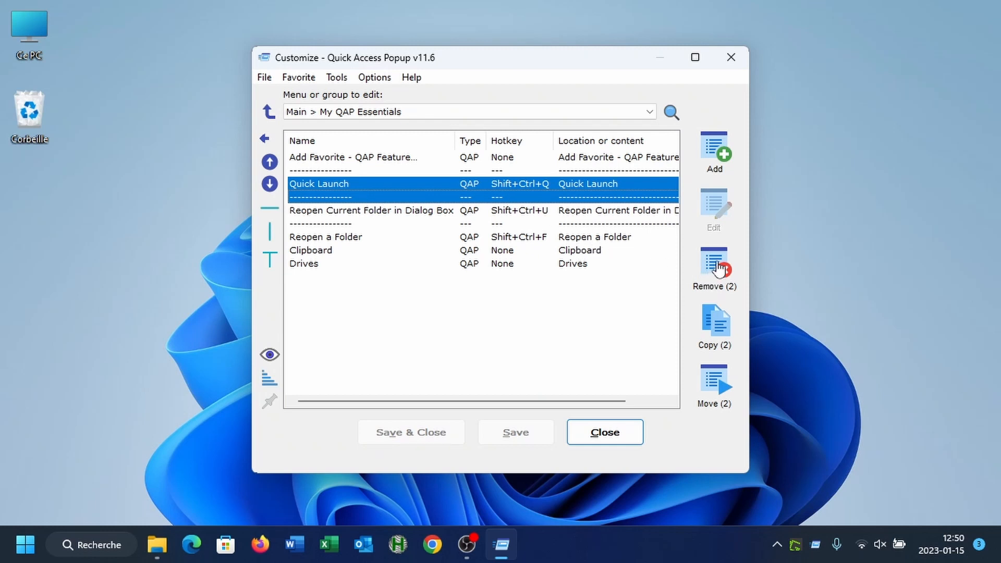
click(713, 268)
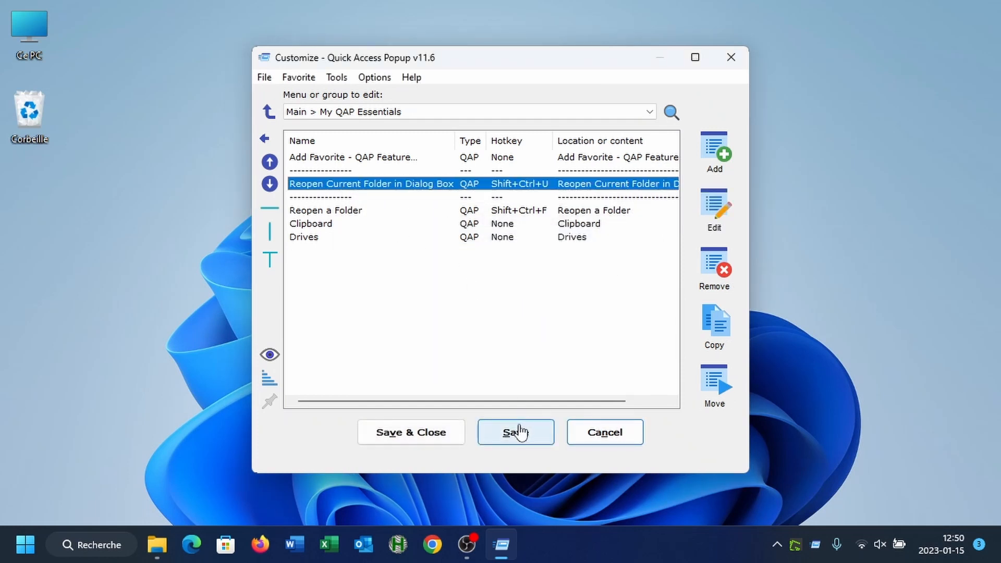
- Save the menu changes and begin adding a new favorite
click(516, 432)
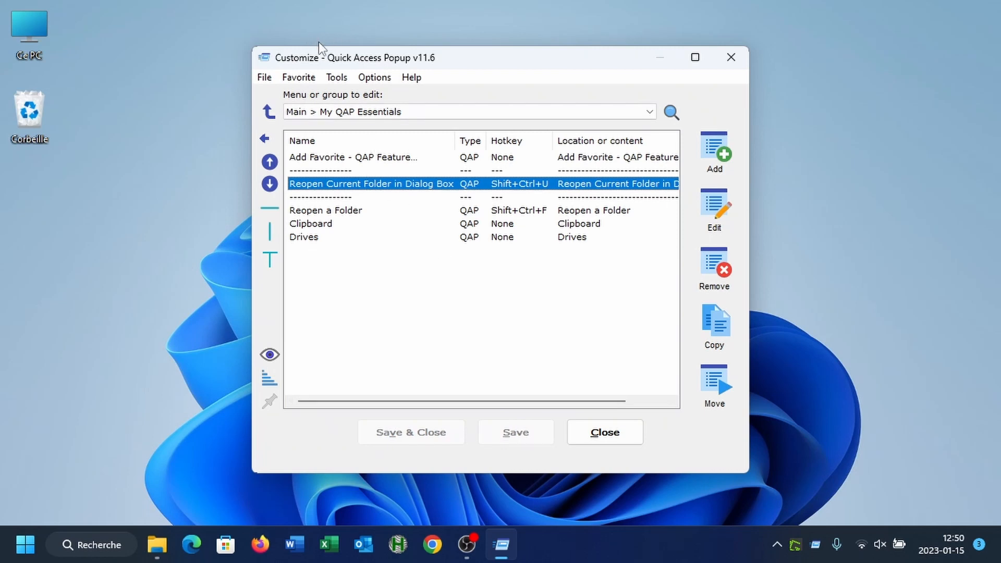
click(713, 148)
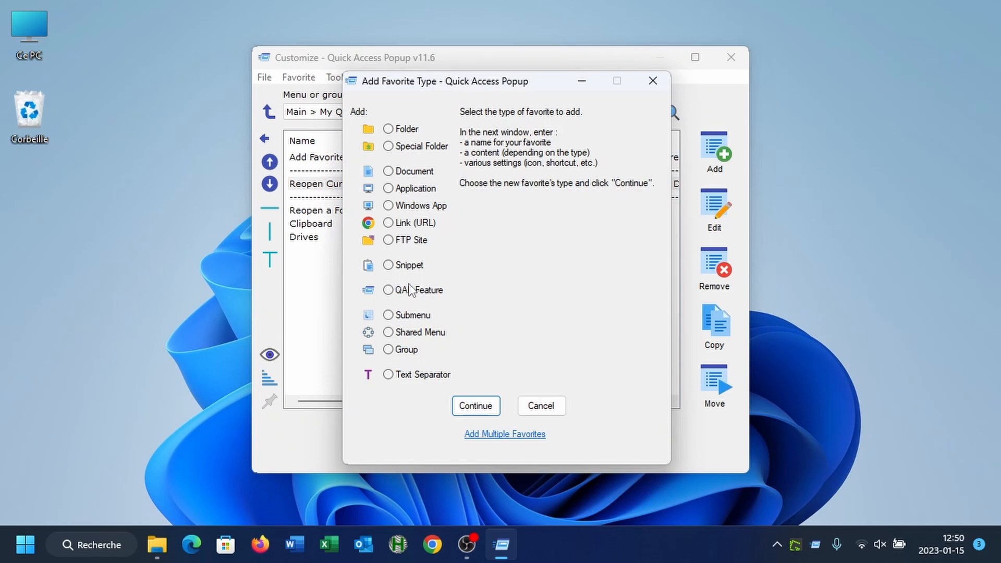
- Create a QAP Feature favorite, choosing Quick Launch, and move to its Menu Options
click(388, 289)
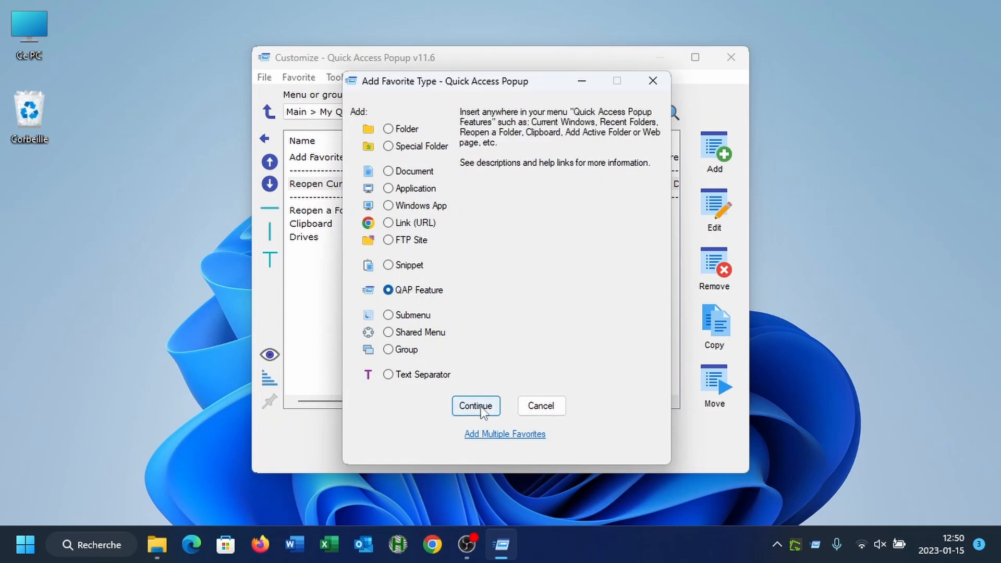
click(476, 405)
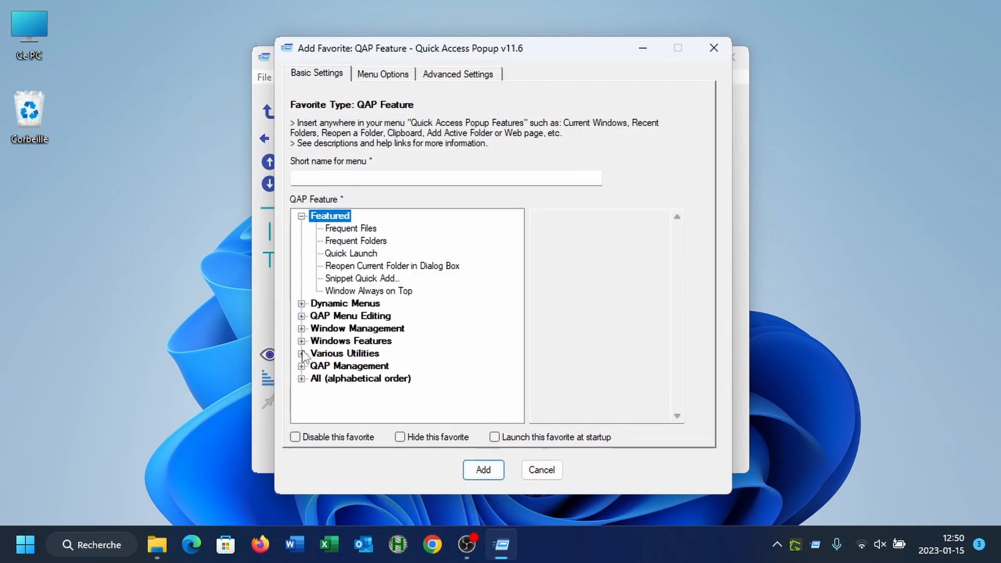
click(302, 353)
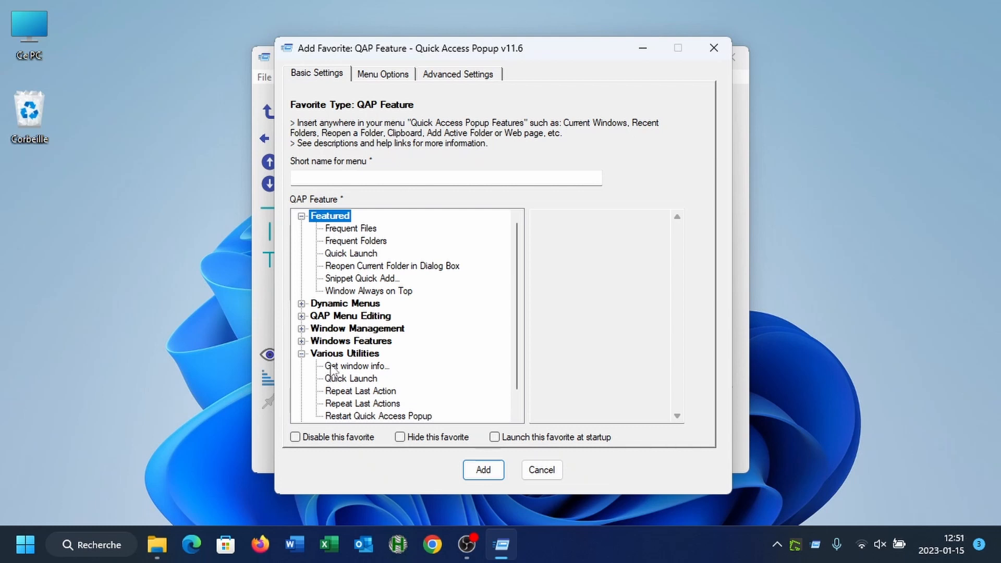
click(351, 377)
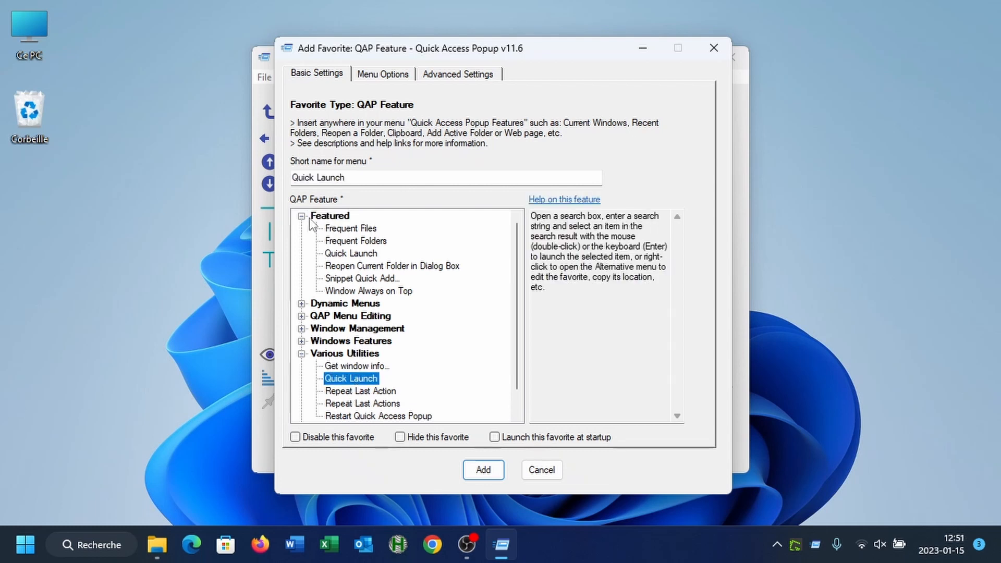
mouse_move(332, 225)
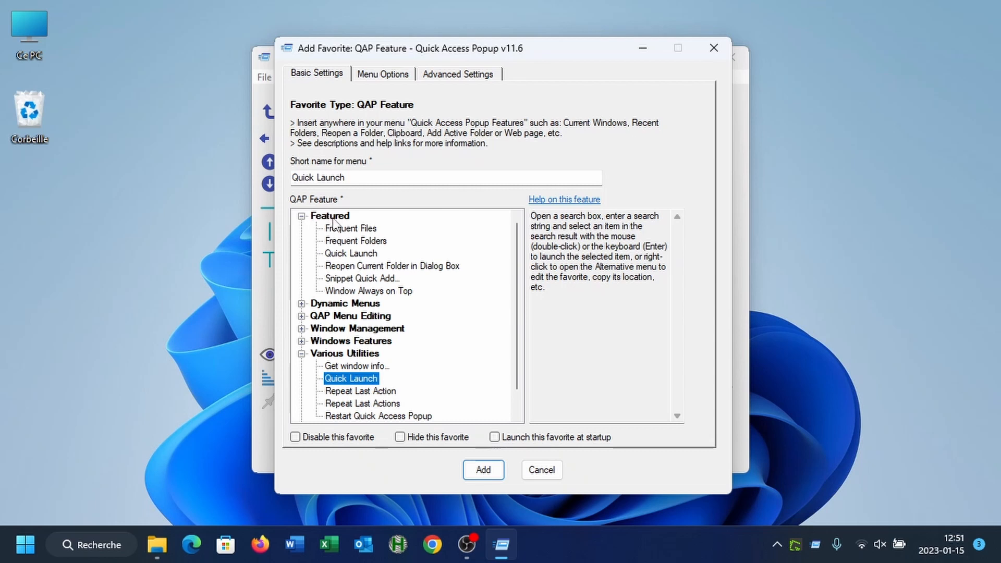
click(351, 252)
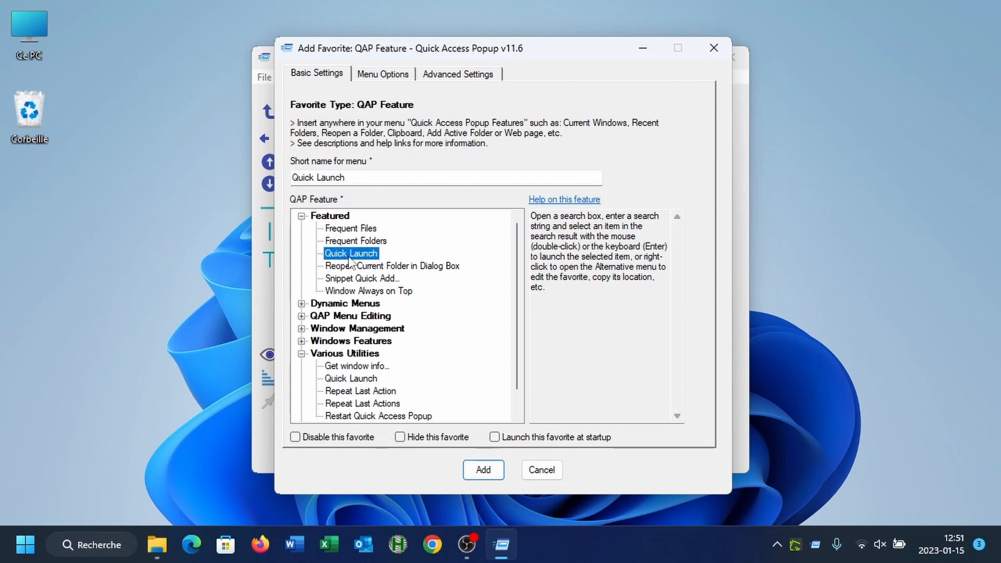
mouse_move(376, 67)
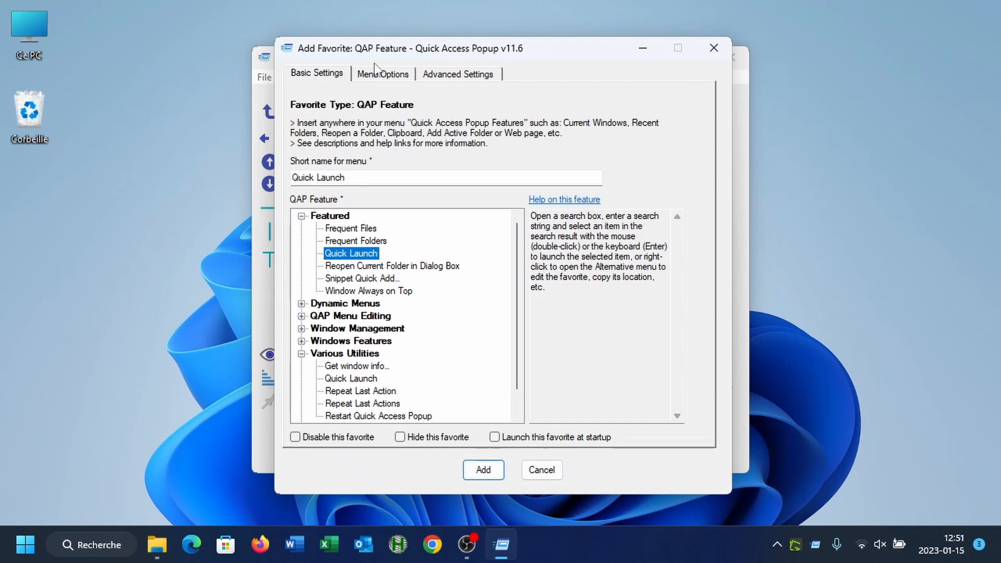
click(383, 73)
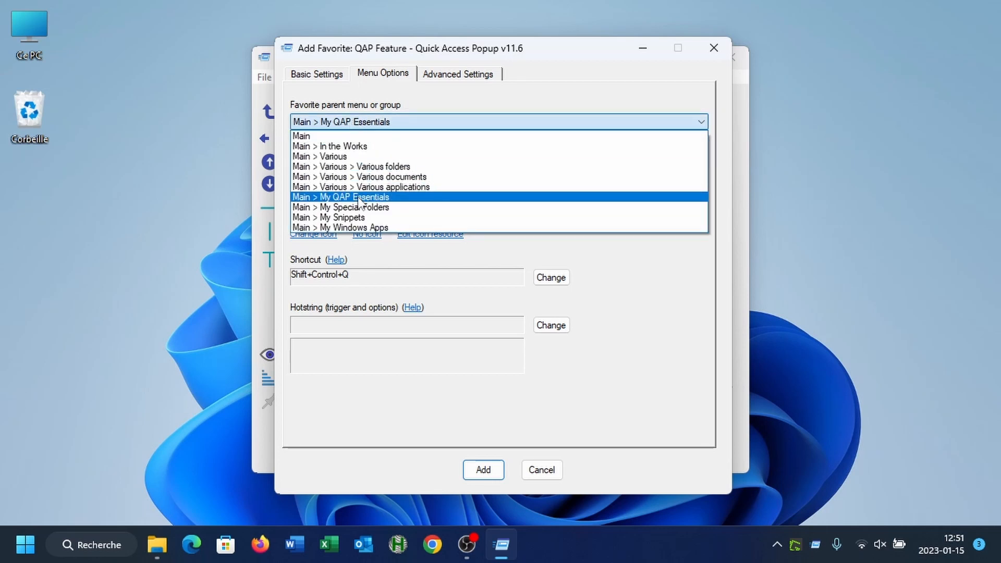
mouse_move(373, 203)
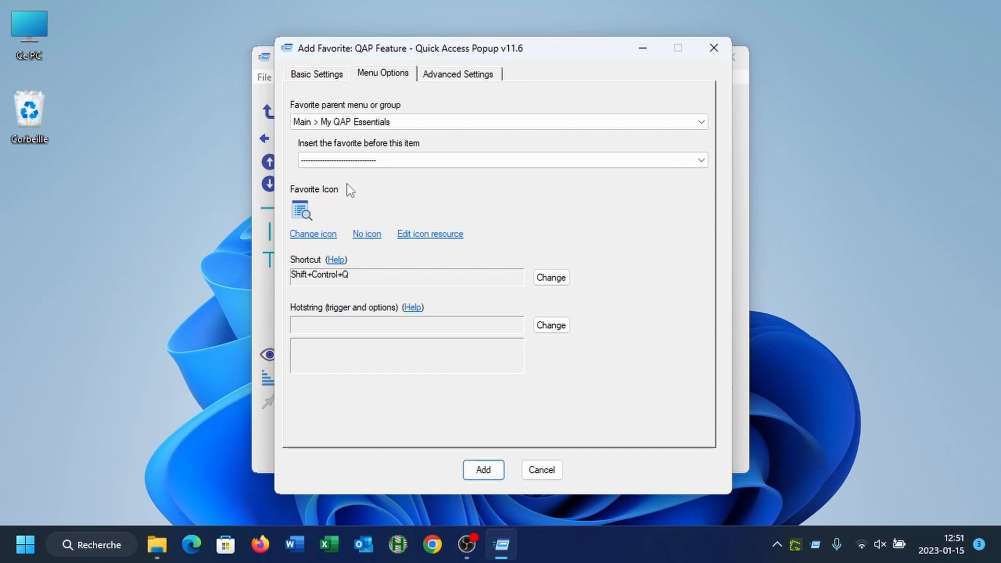
mouse_move(312, 216)
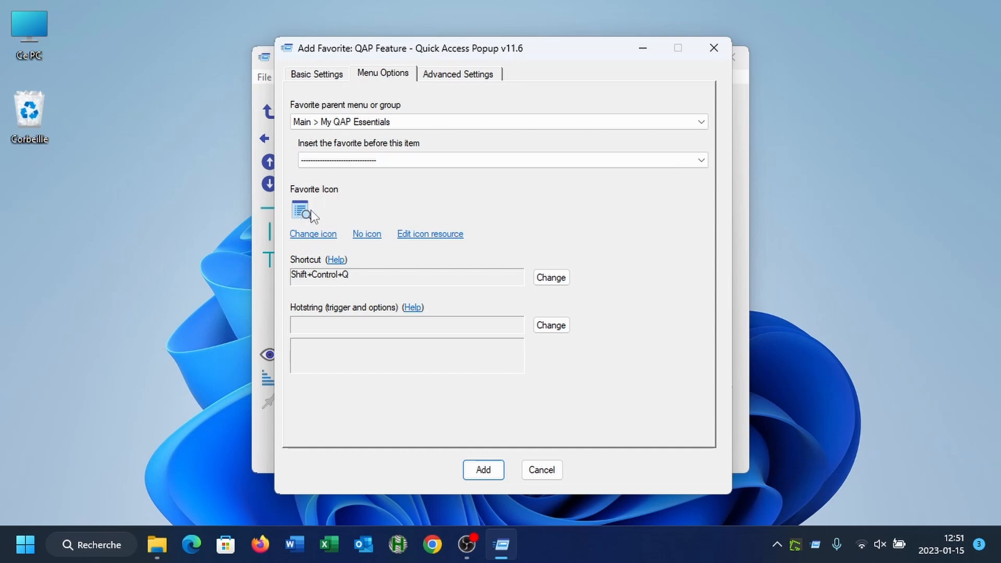
mouse_move(317, 229)
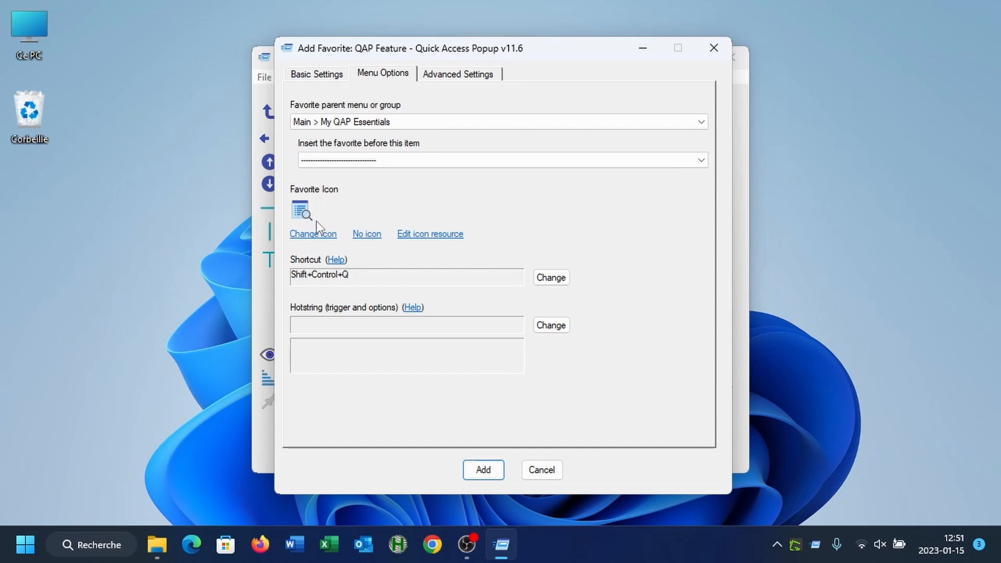
mouse_move(351, 283)
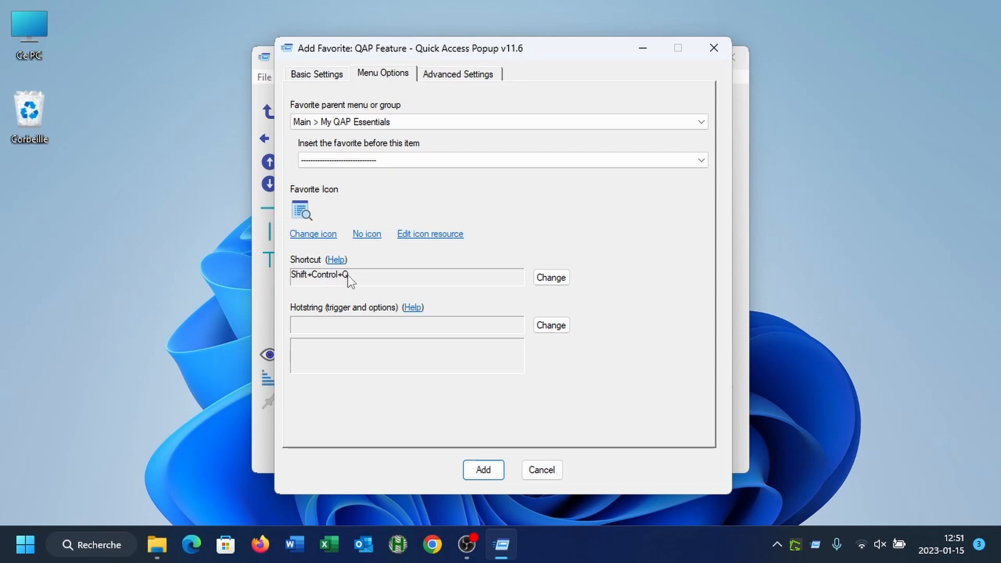
- Set the favorite's shortcut to Control+Middle Mouse Button, dropping Shift
click(550, 278)
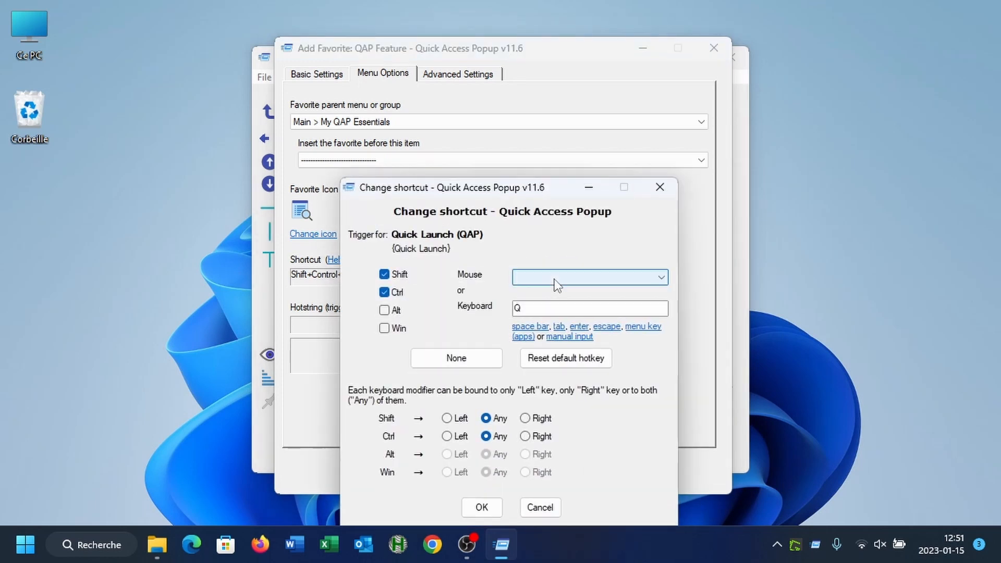
click(385, 274)
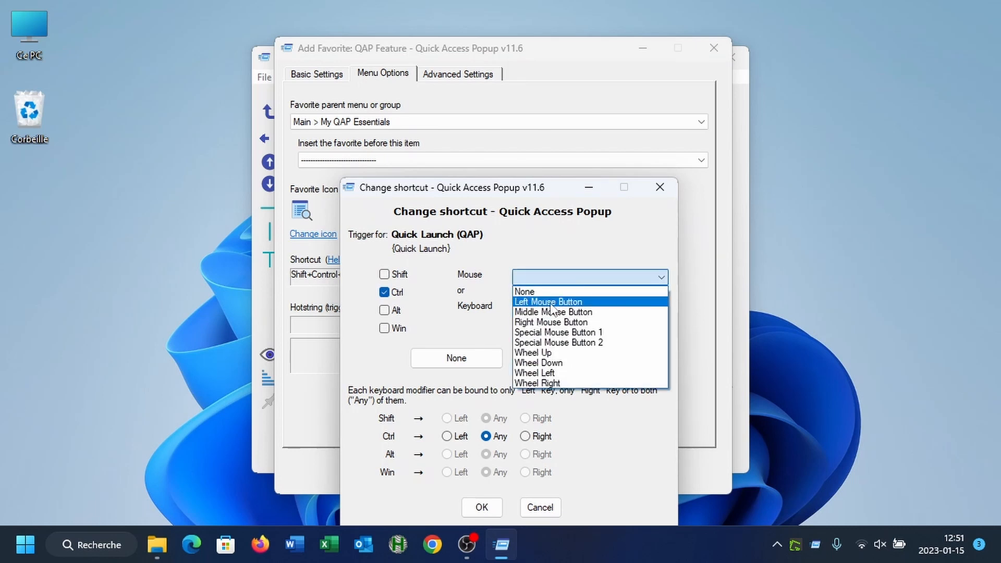
click(553, 312)
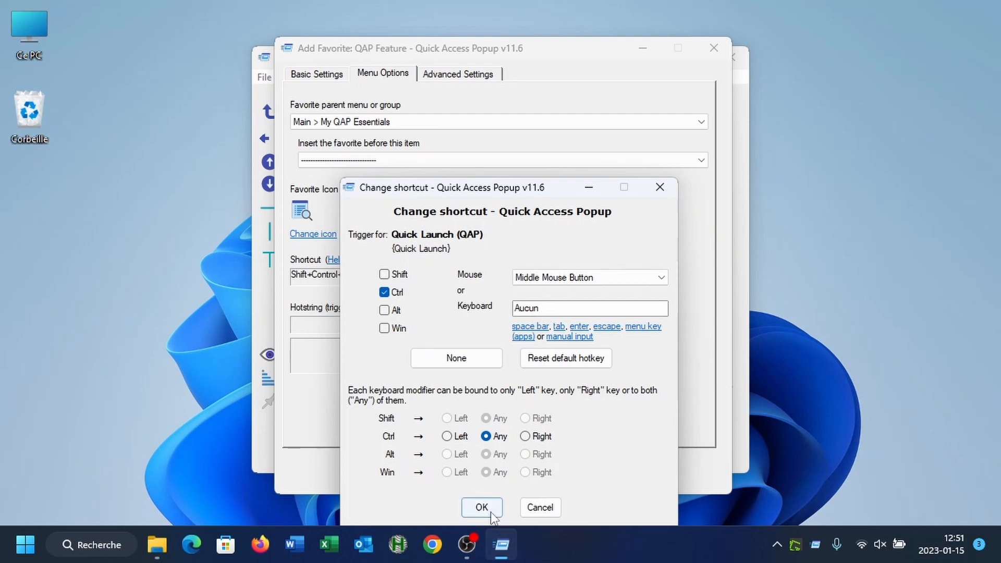
- Add the Quick Launch favorite and save and close the Customize window
click(482, 507)
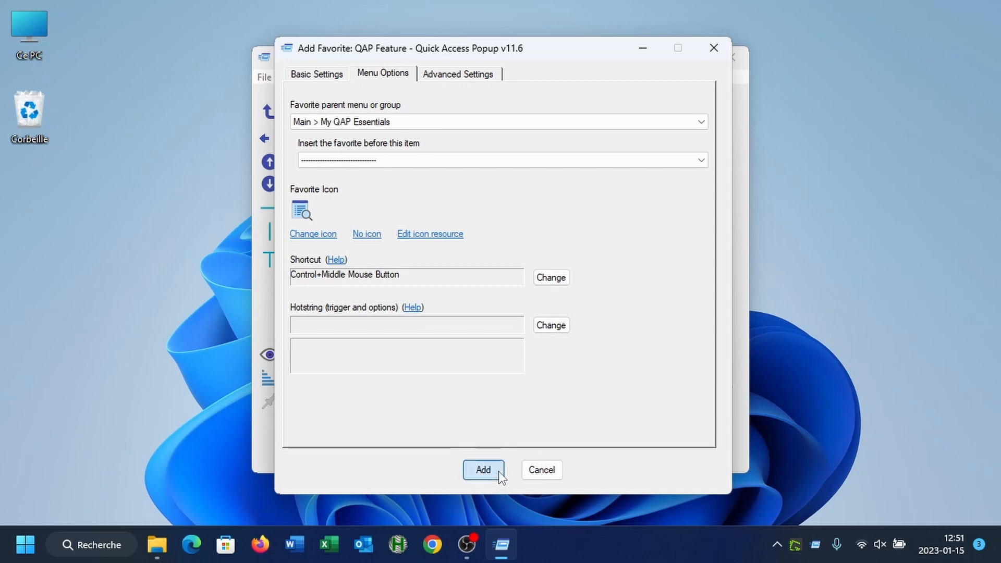
click(483, 471)
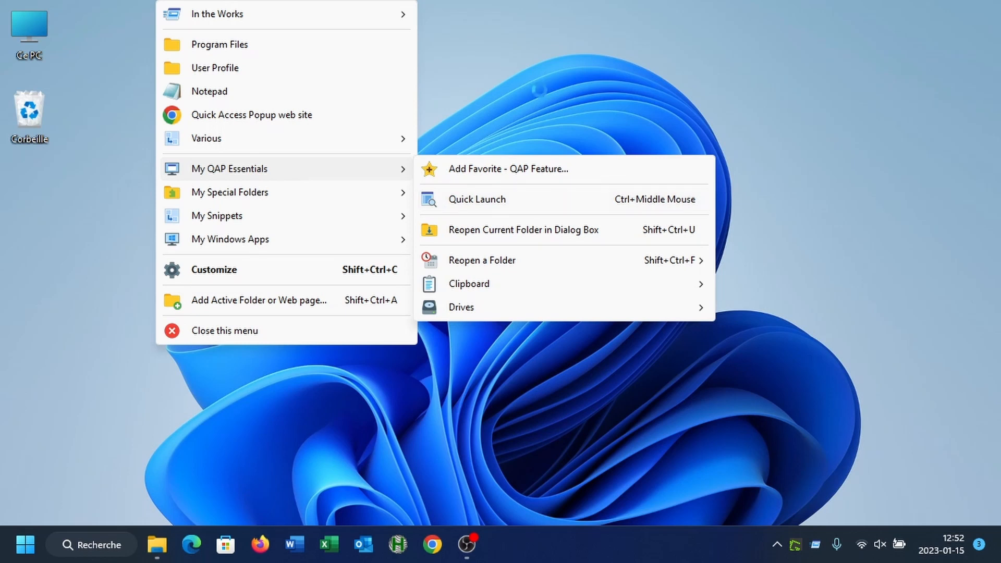
- Launch Quick Launch from the popup menu, close it, and reopen Customize
click(224, 330)
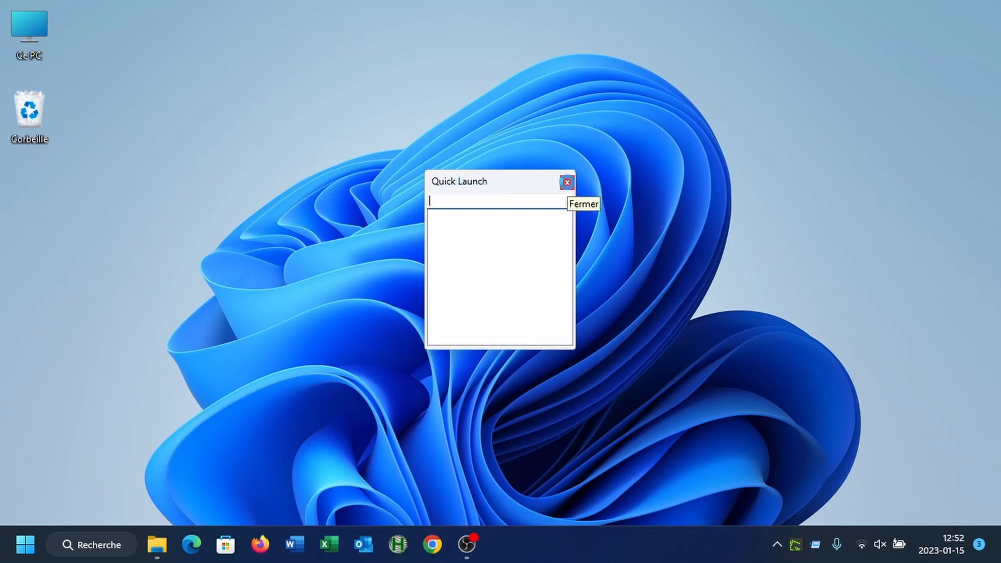
click(566, 181)
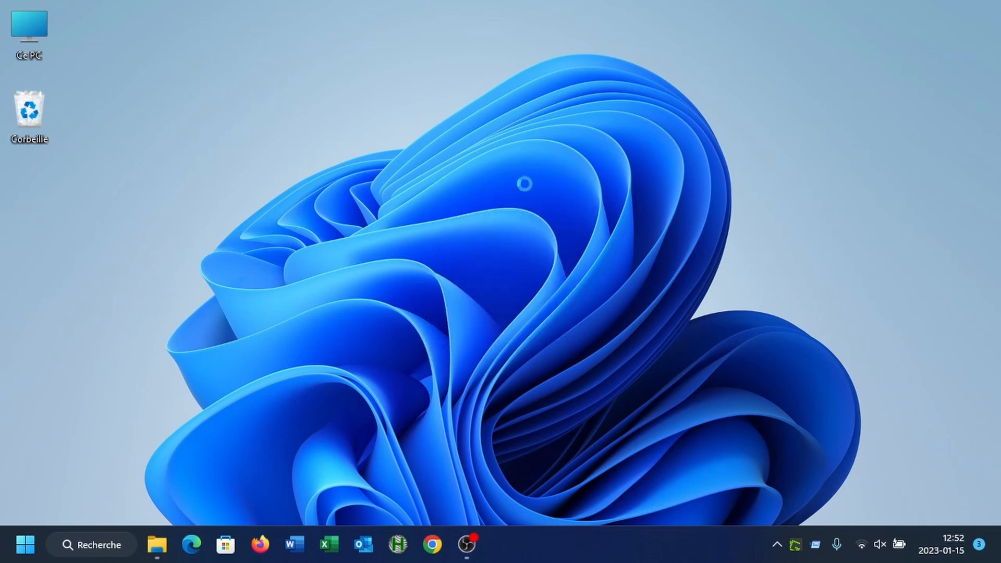
mouse_move(326, 119)
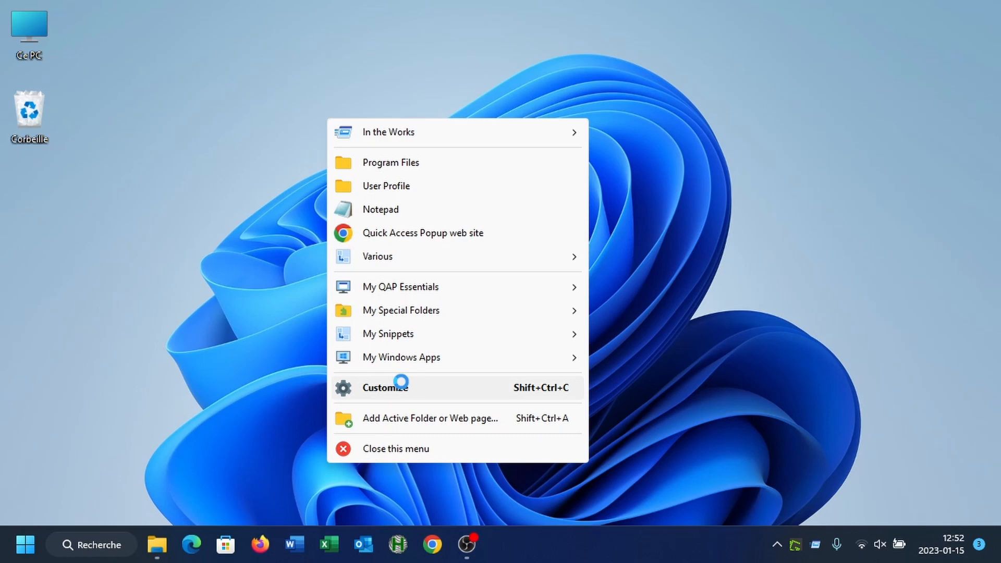
click(385, 388)
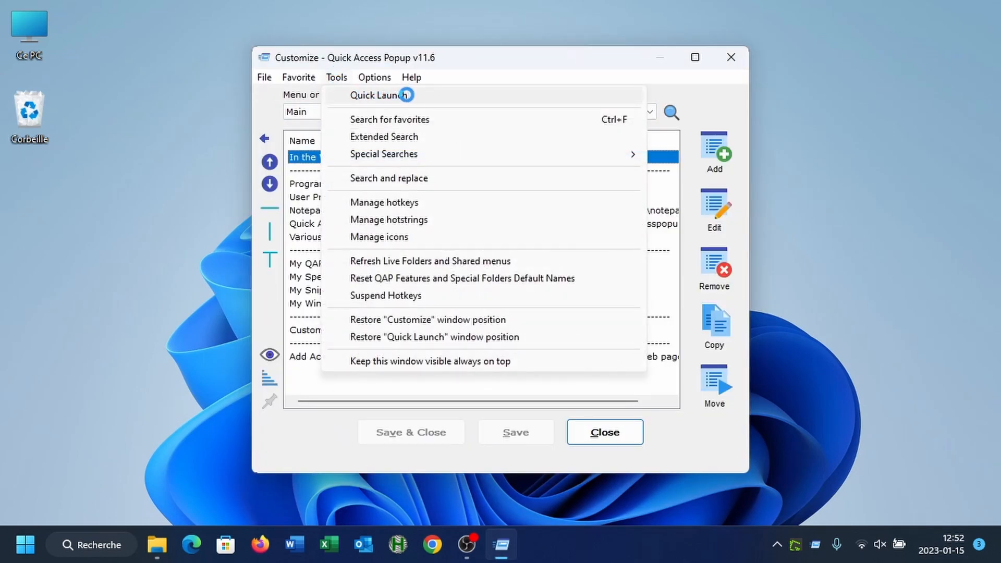
mouse_move(334, 77)
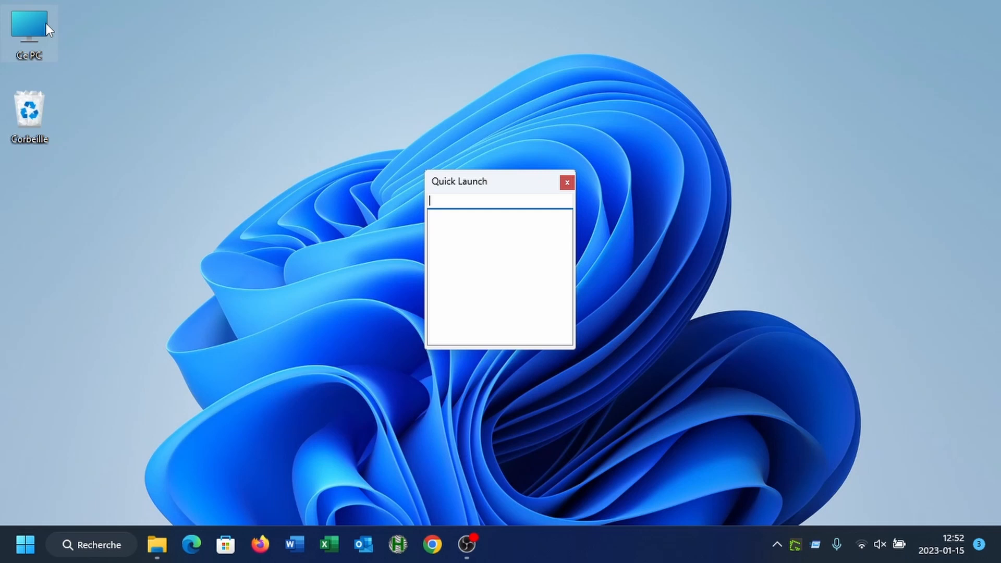
mouse_move(167, 27)
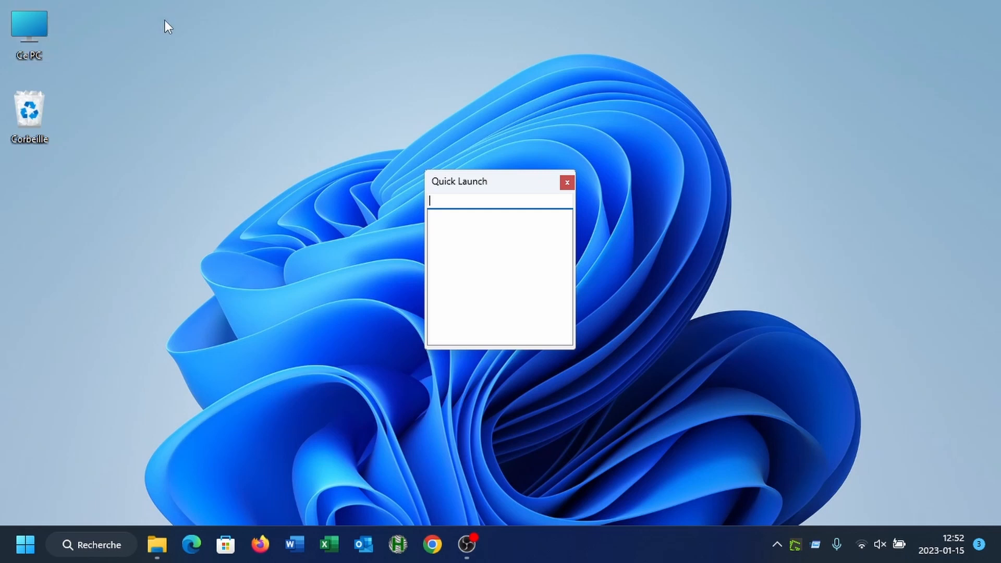
mouse_move(465, 203)
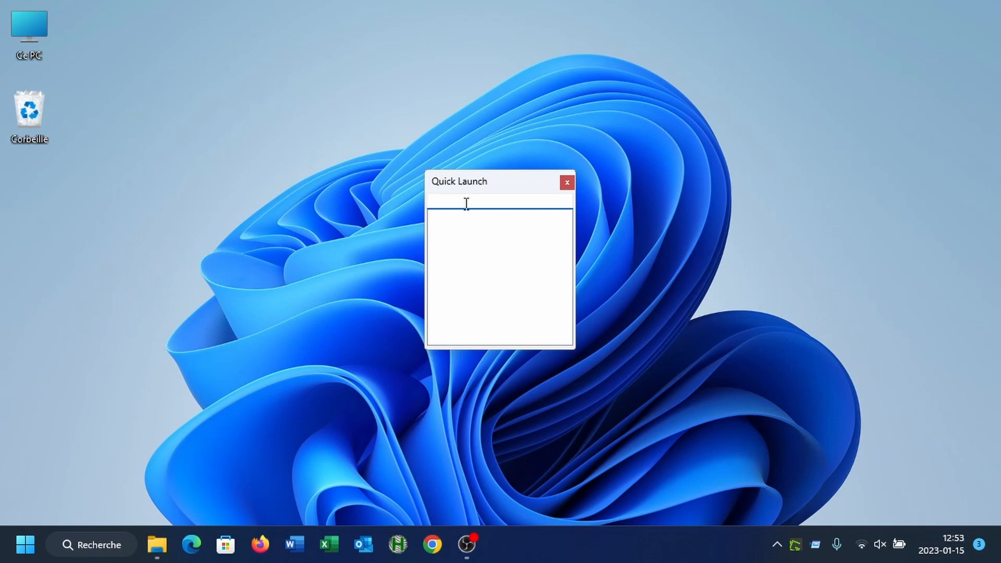
- Search 'no' in Quick Launch, launch Notepad (Main) and close it
text(n)
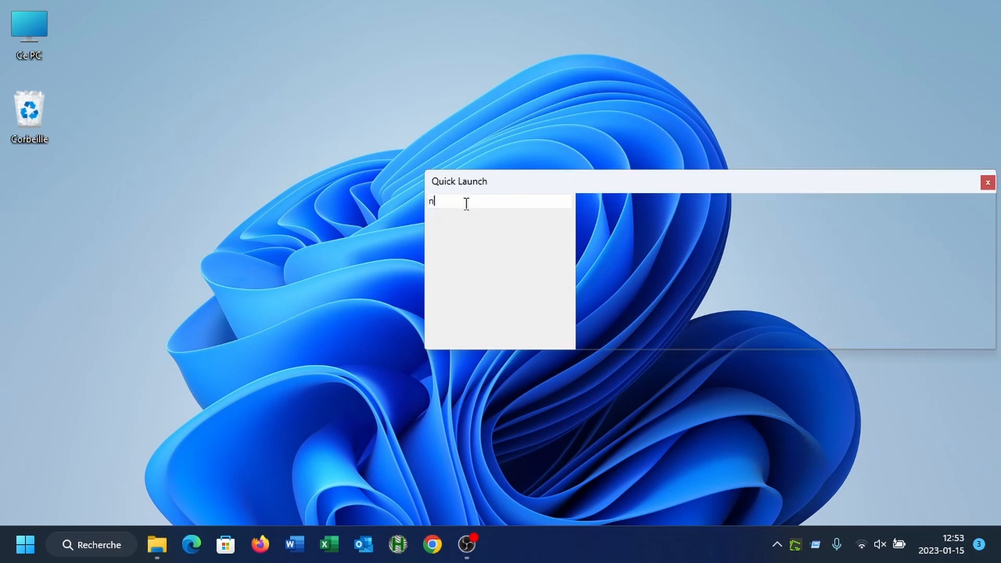
text(n)
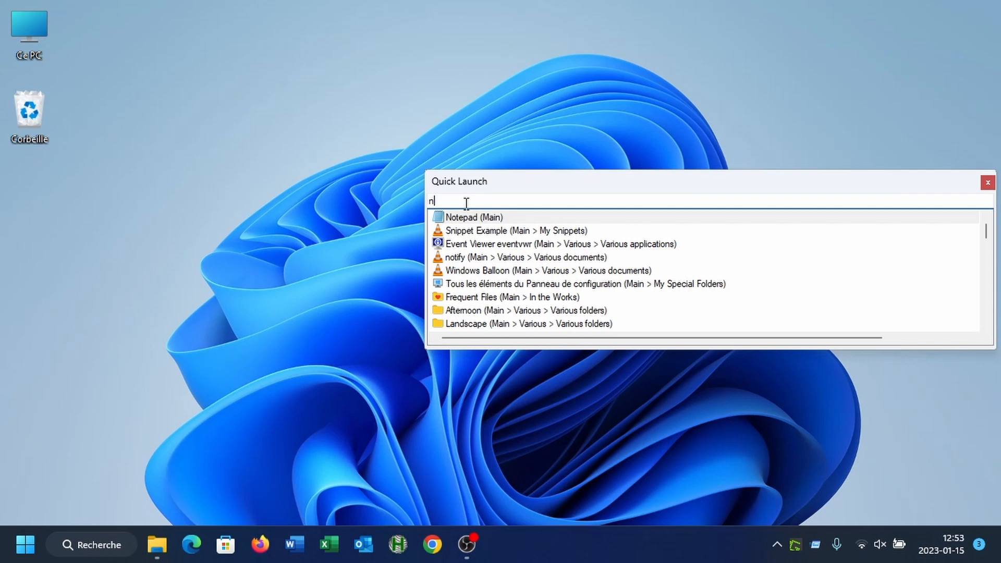
mouse_move(502, 189)
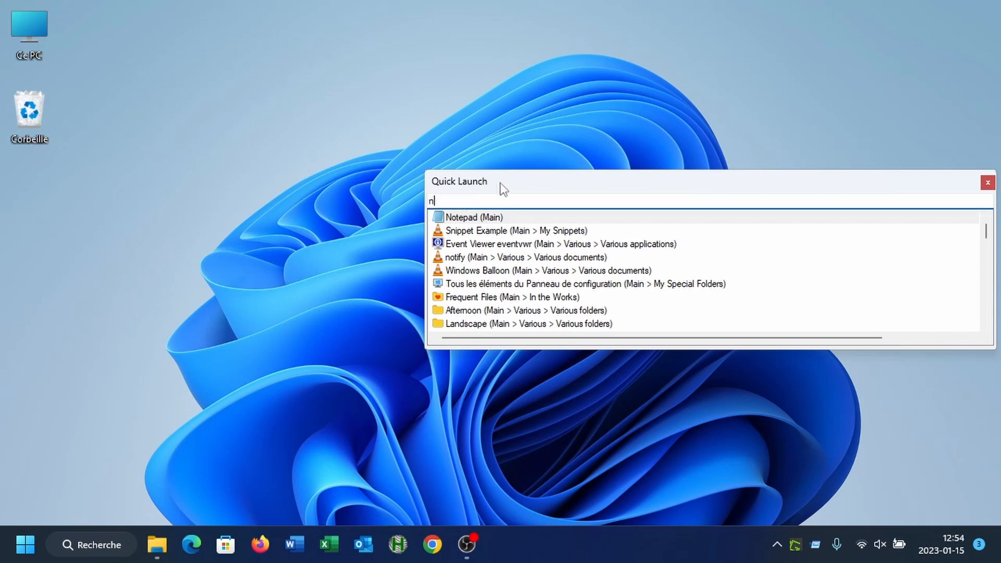
text(o)
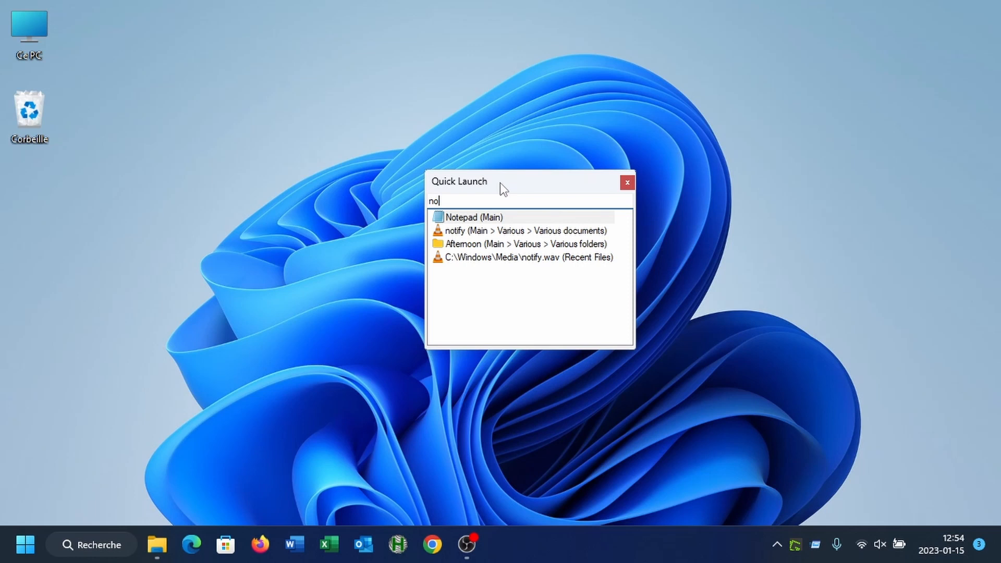
mouse_move(499, 232)
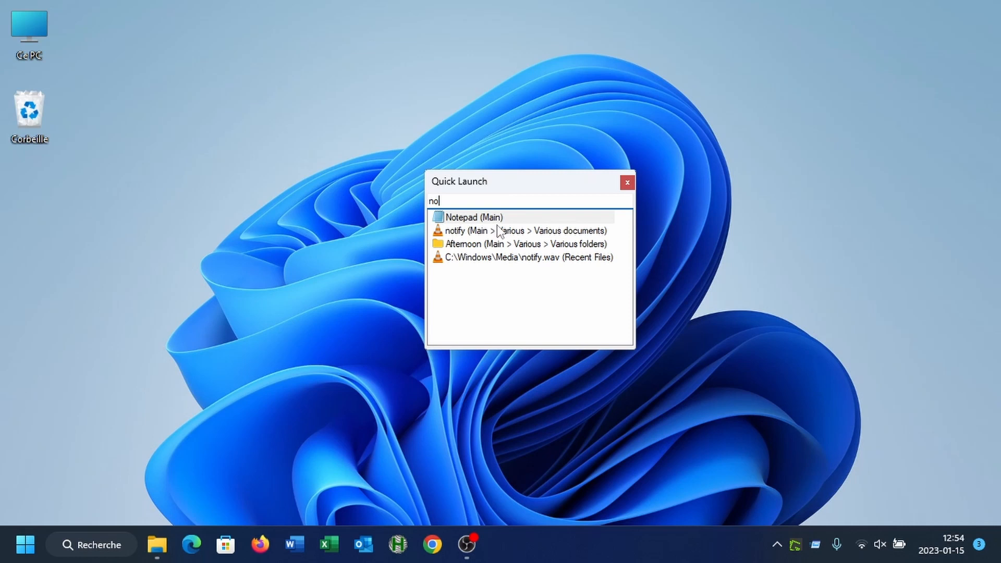
mouse_move(581, 264)
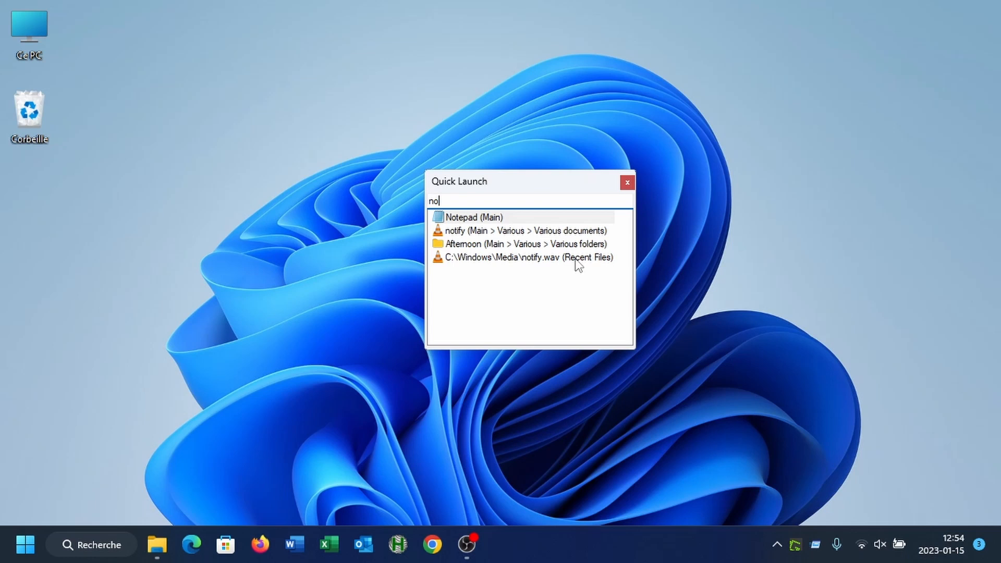
click(627, 183)
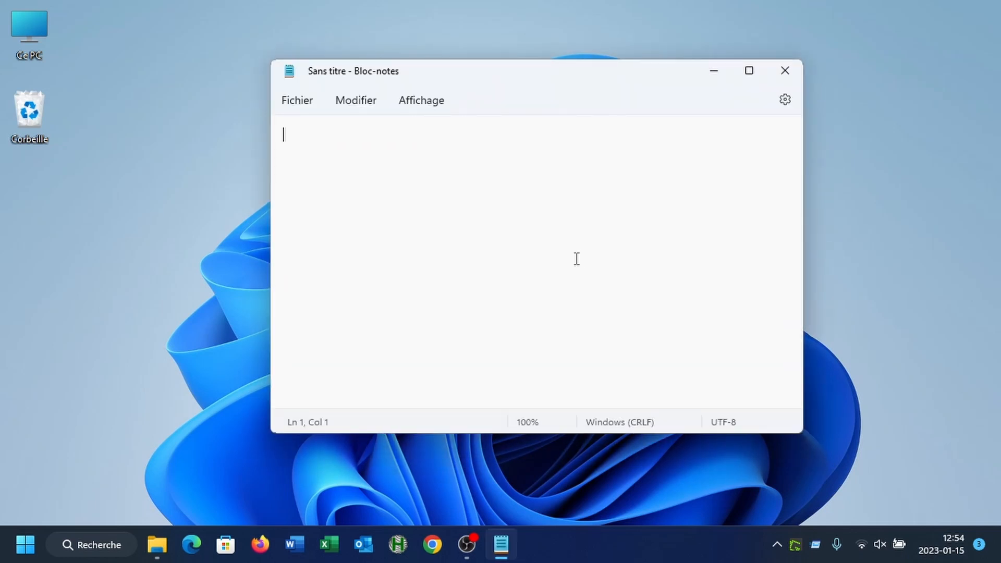
click(785, 70)
text(no)
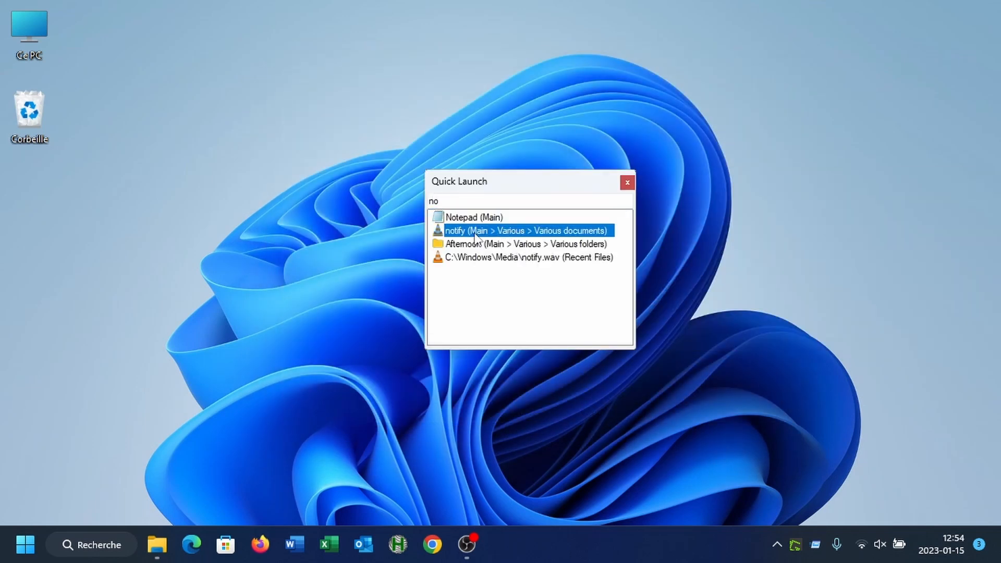
mouse_move(479, 241)
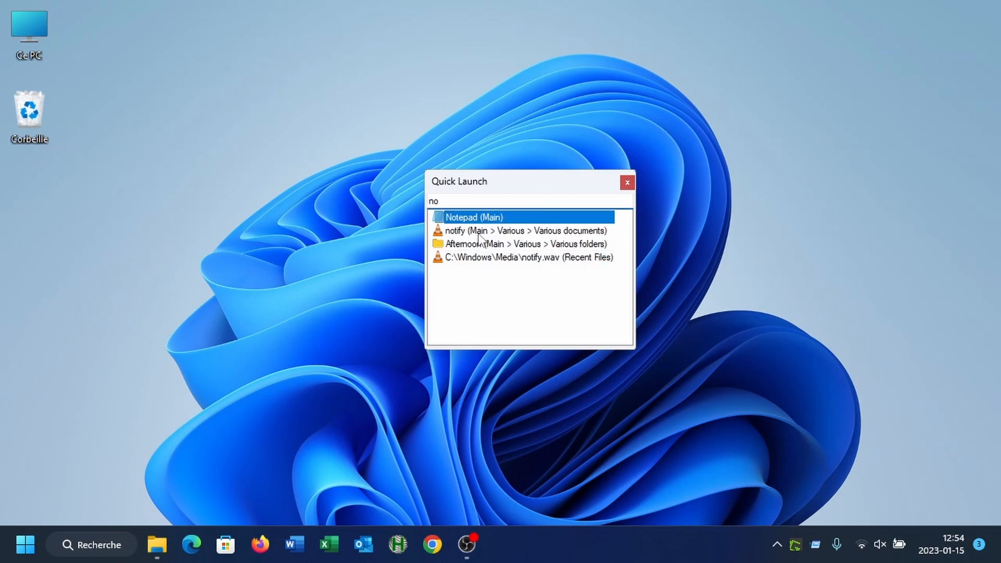
- Open notify.wav from Recent Files results, then close the media player
click(524, 231)
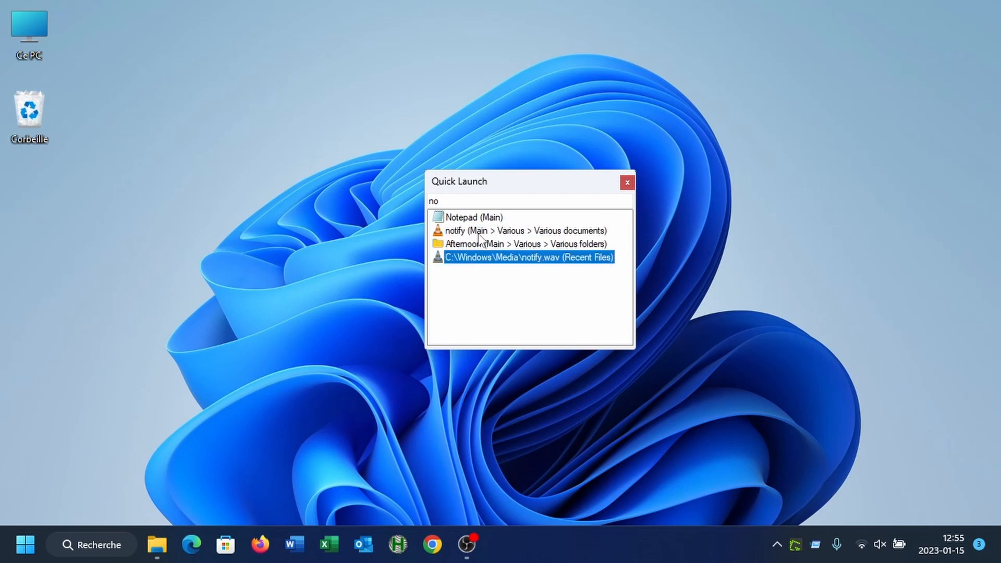
double_click(528, 257)
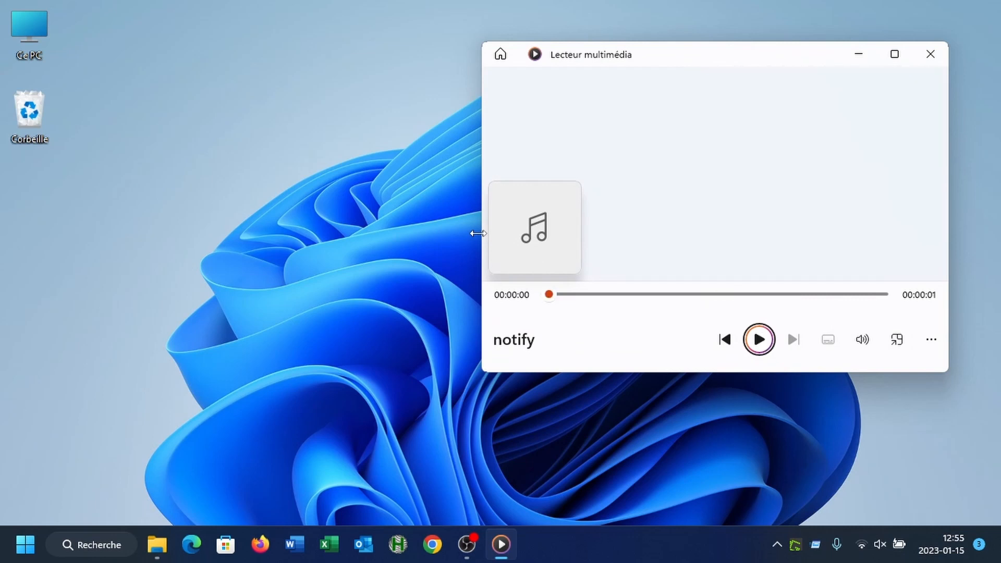
click(929, 54)
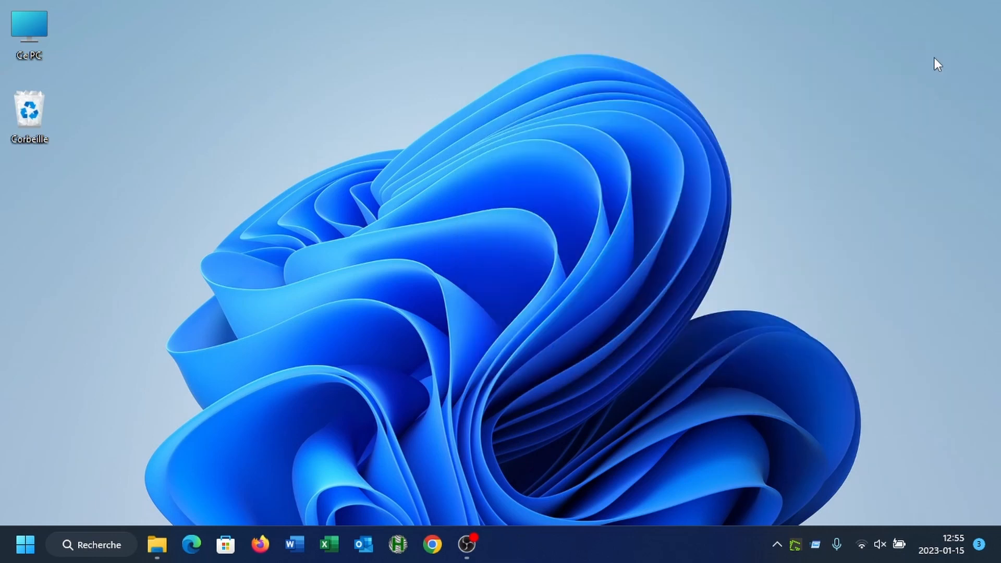
mouse_move(698, 184)
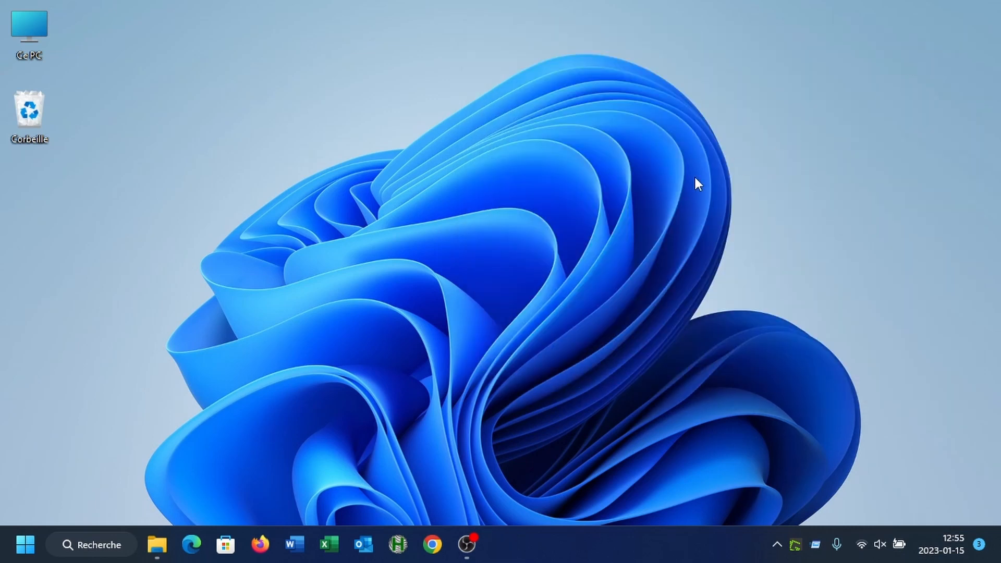
mouse_move(454, 241)
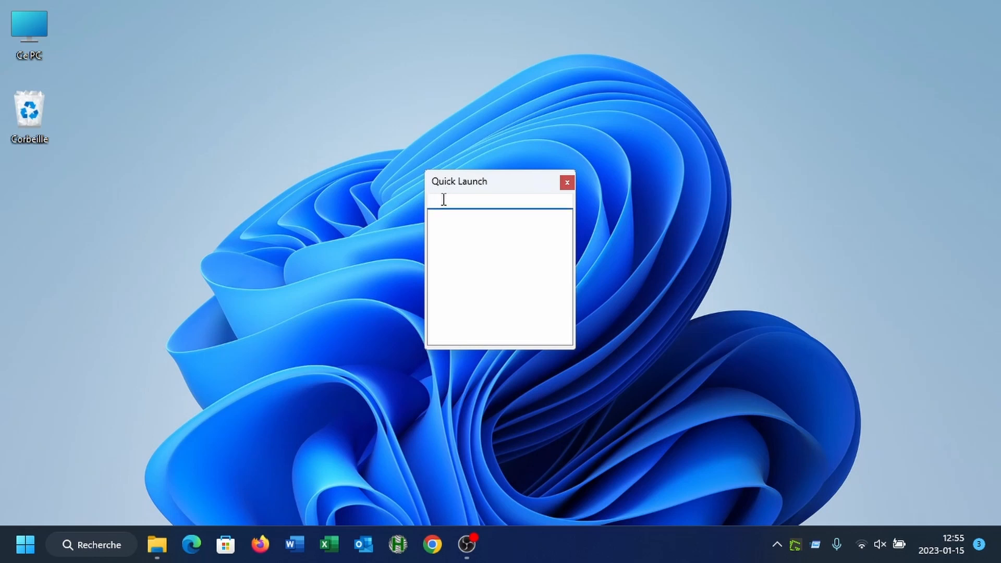
- Search 'vi ev' in Quick Launch and launch the Event Viewer result
text(v)
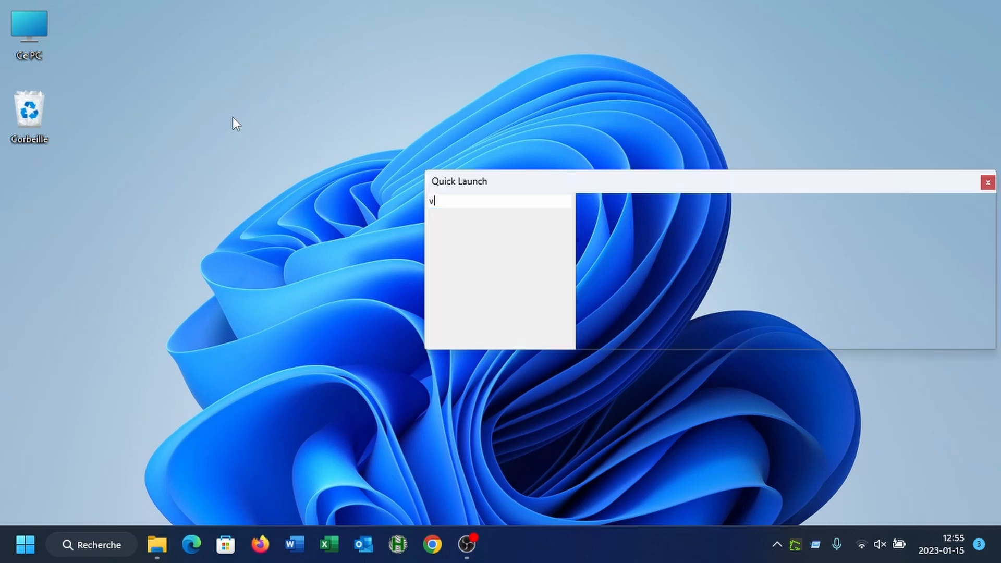
text(i)
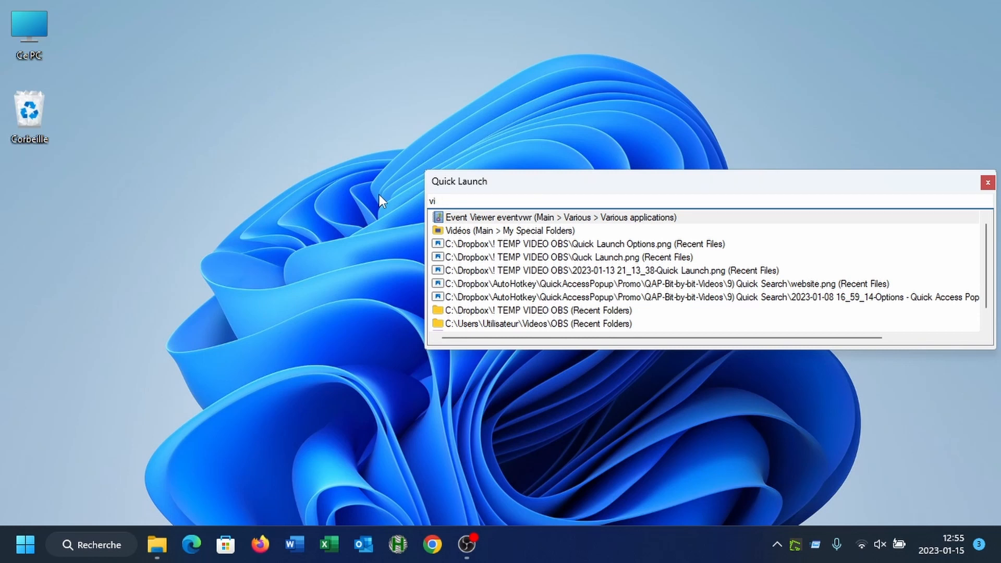
text(e)
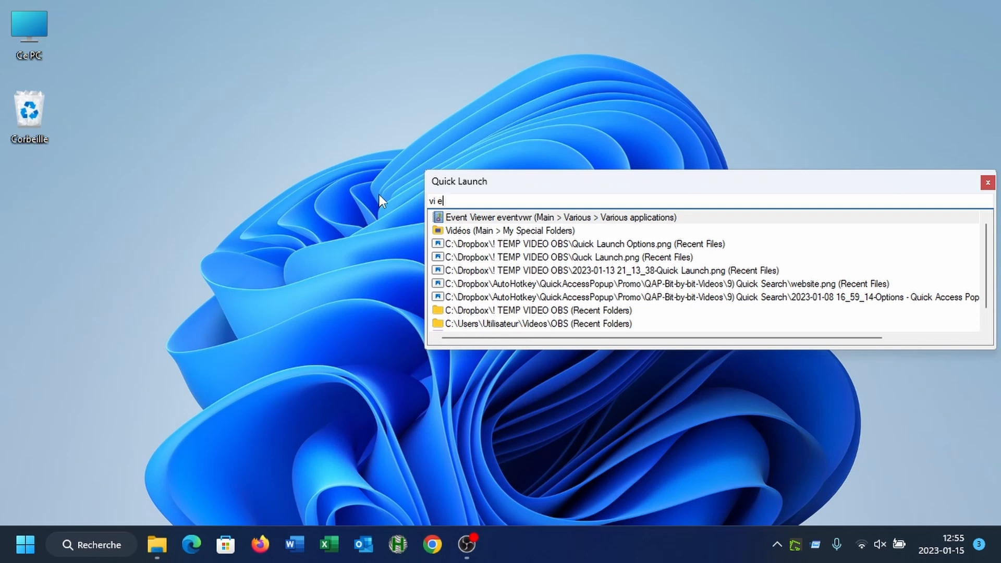
key(Backspace)
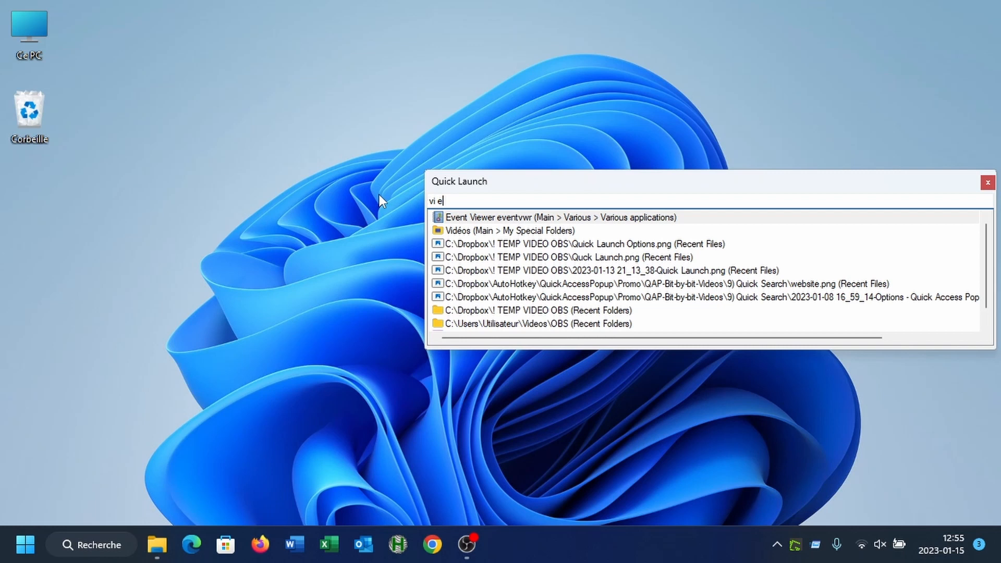
text(v)
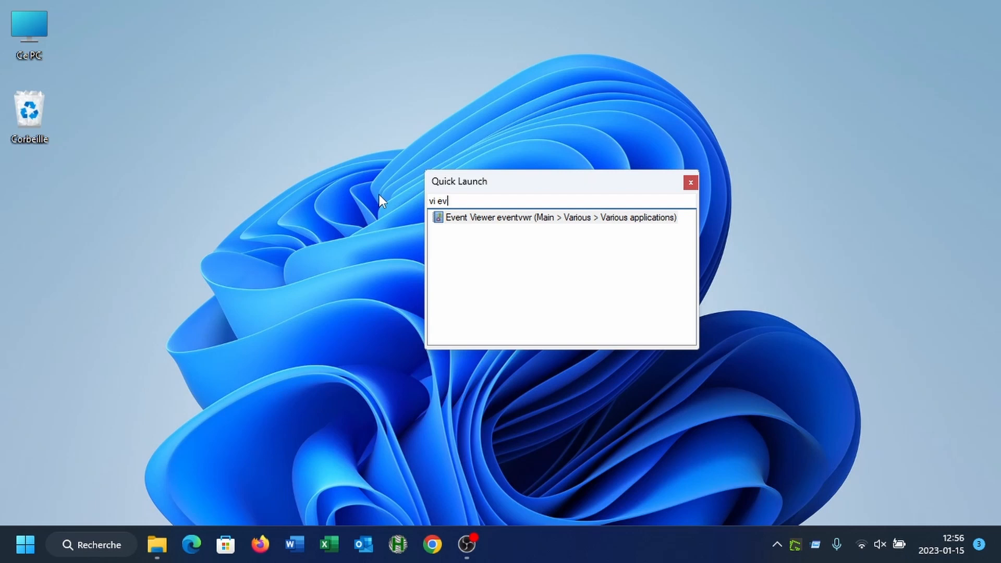
click(689, 182)
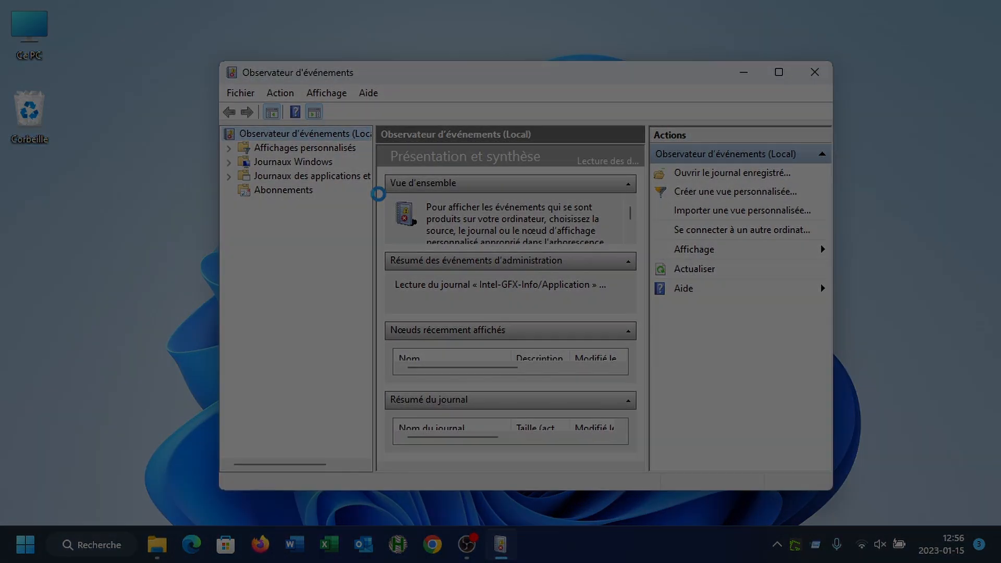
- Close Event Viewer, view the Customize Window options page with Quick Launch settings, and cancel
click(815, 72)
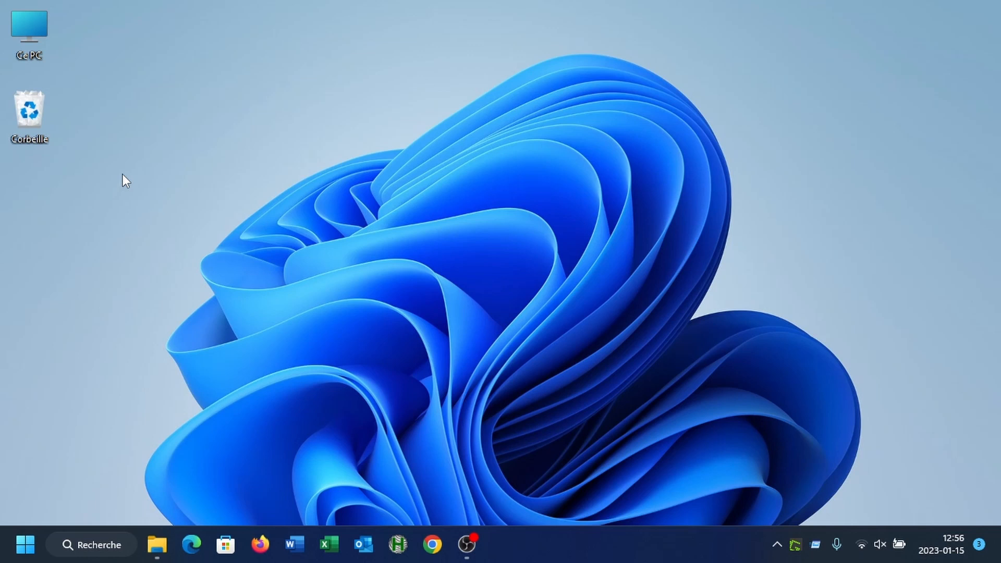
mouse_move(274, 275)
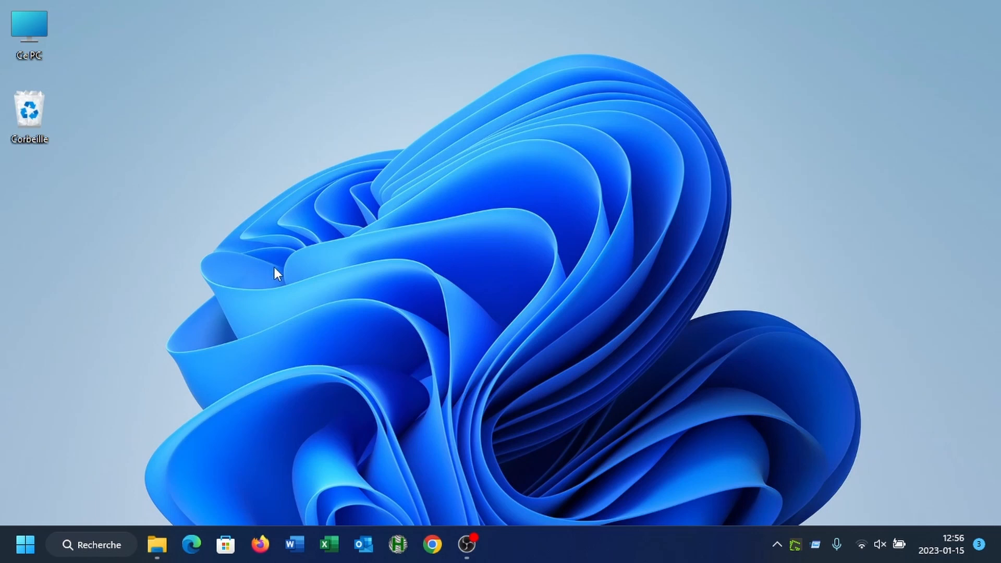
mouse_move(367, 226)
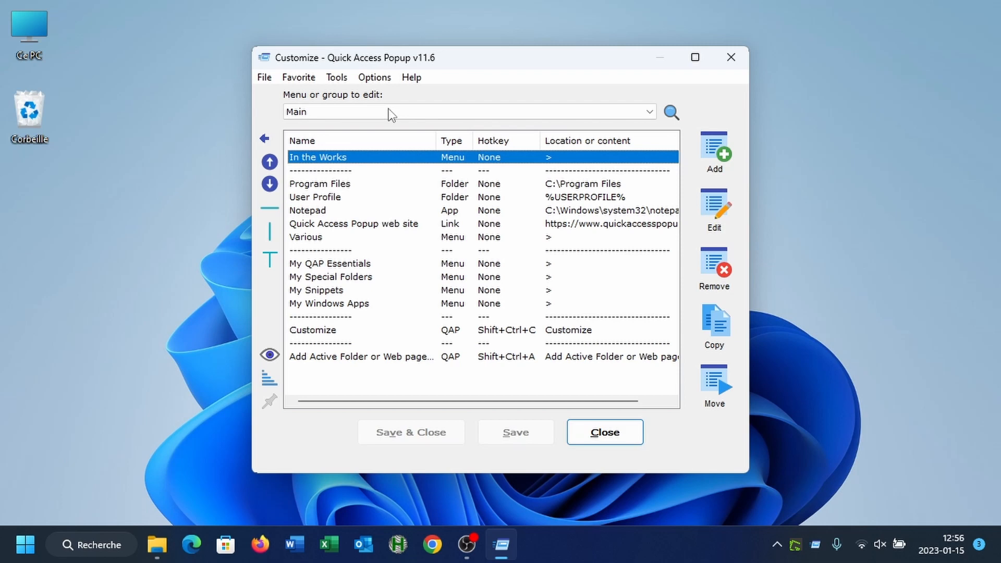
click(374, 77)
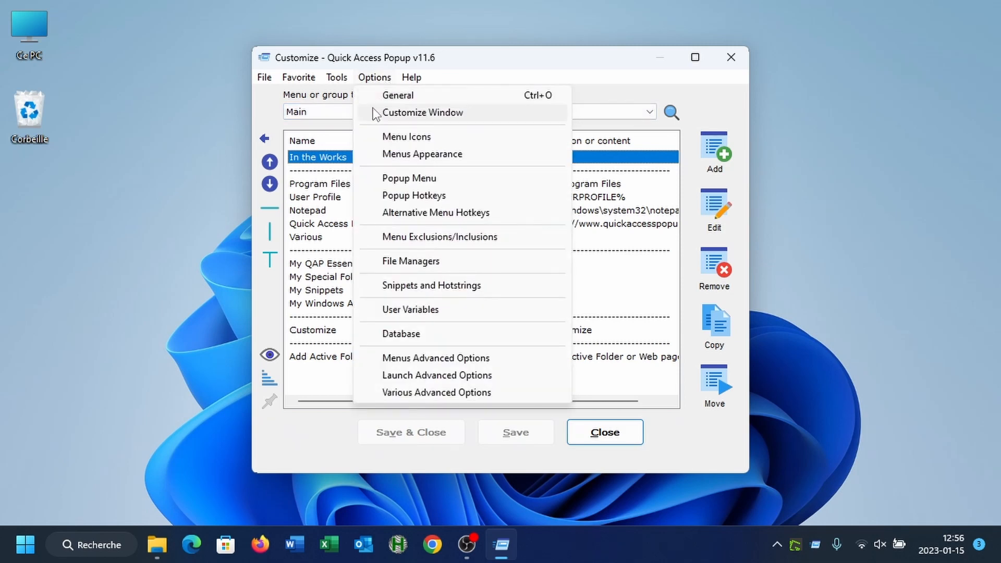
mouse_move(472, 115)
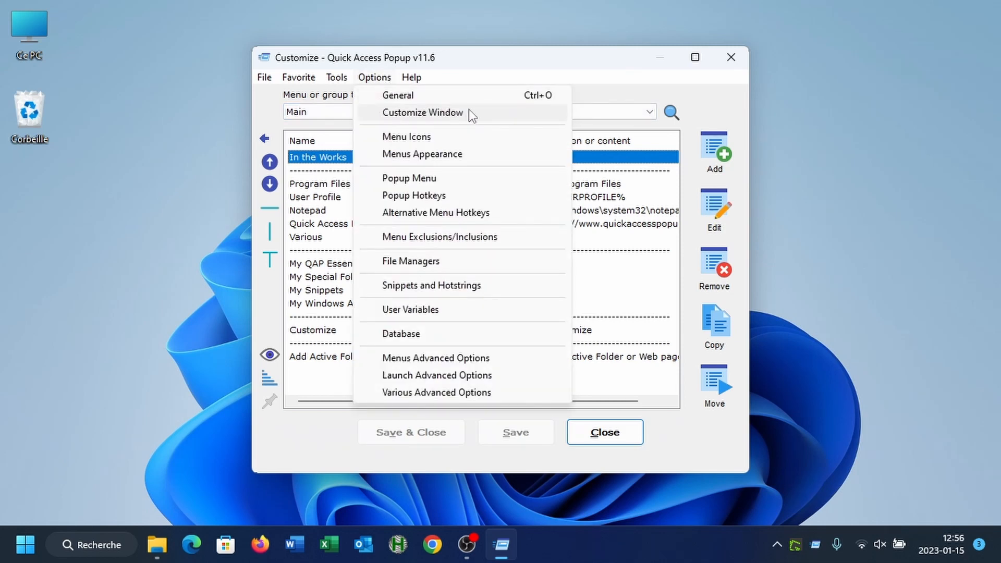
click(422, 112)
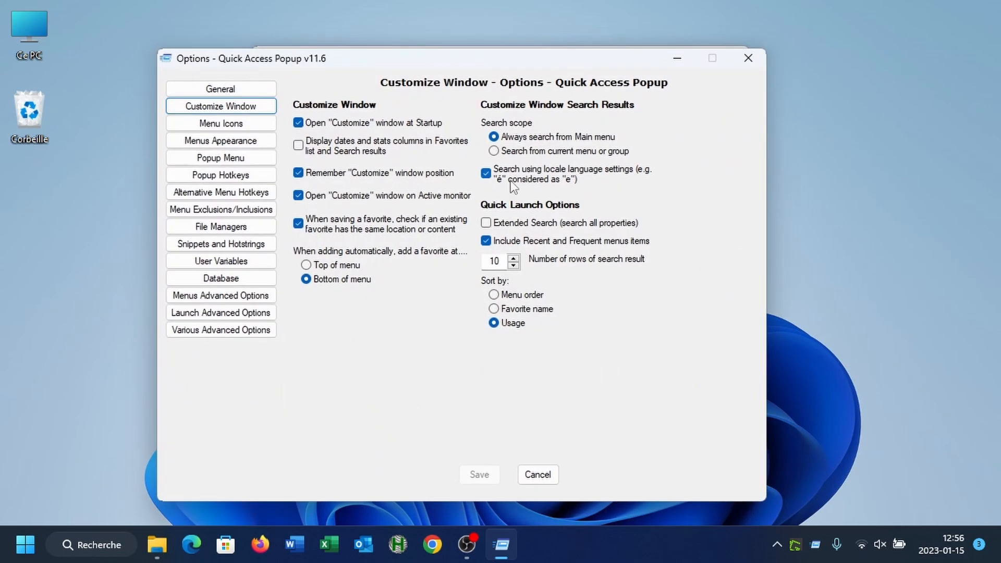
mouse_move(597, 223)
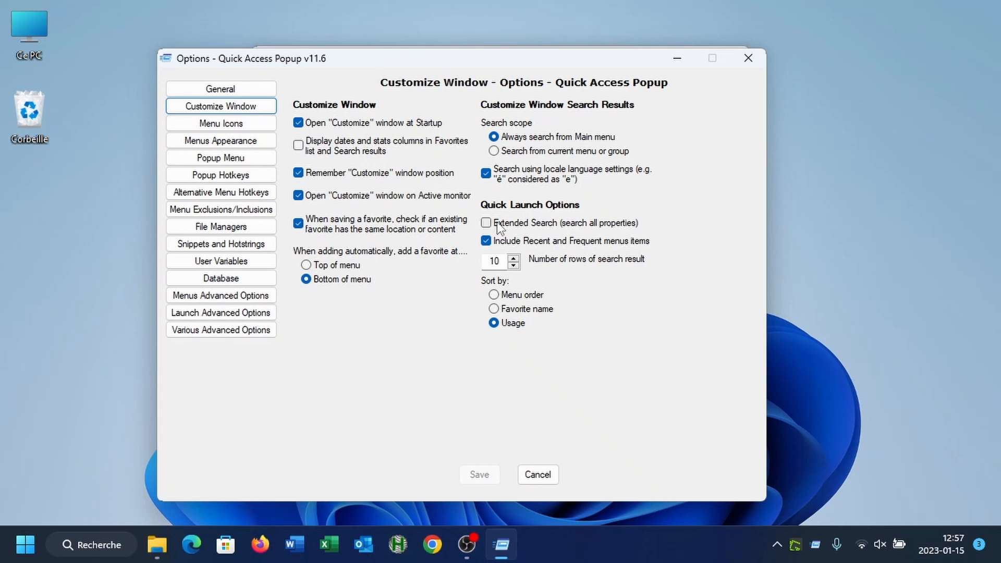
mouse_move(577, 231)
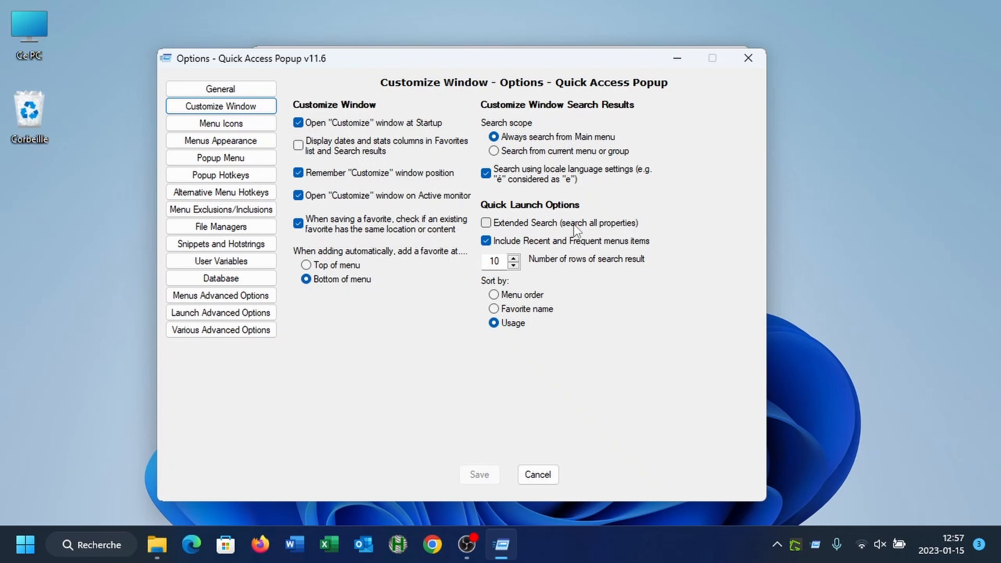
mouse_move(531, 227)
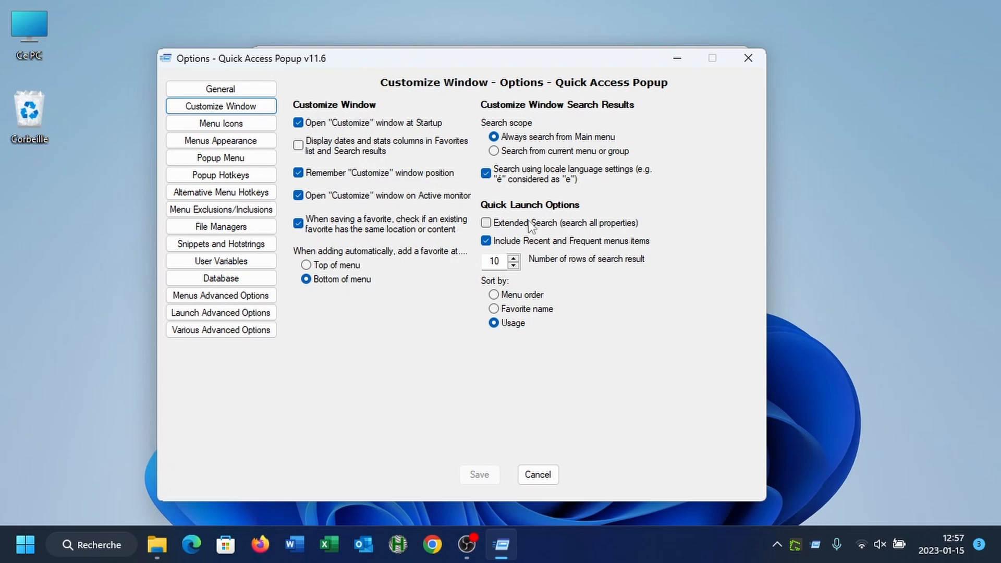
click(486, 223)
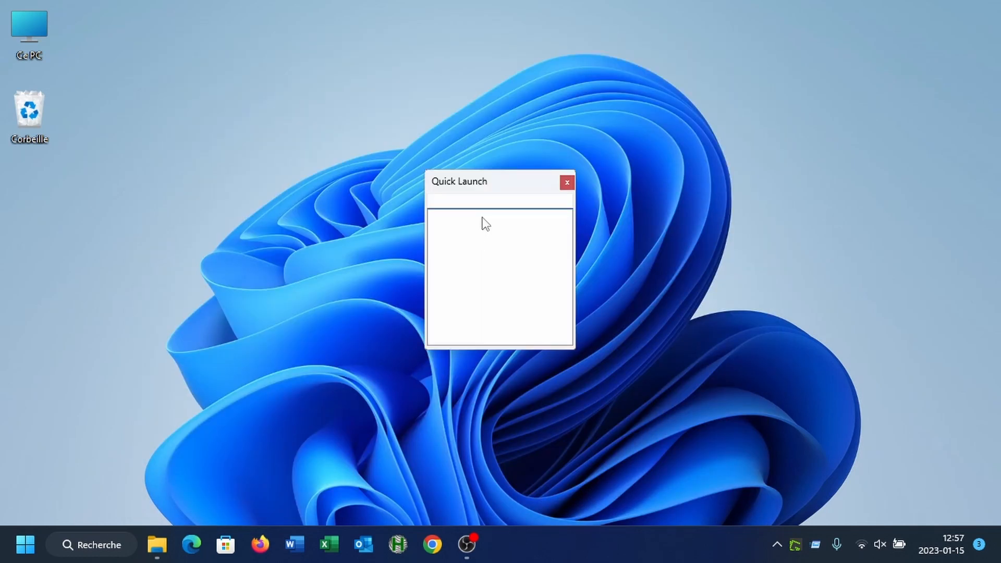
- Search 'edit' in Quick Launch and select the Snippet Example match
text(edit)
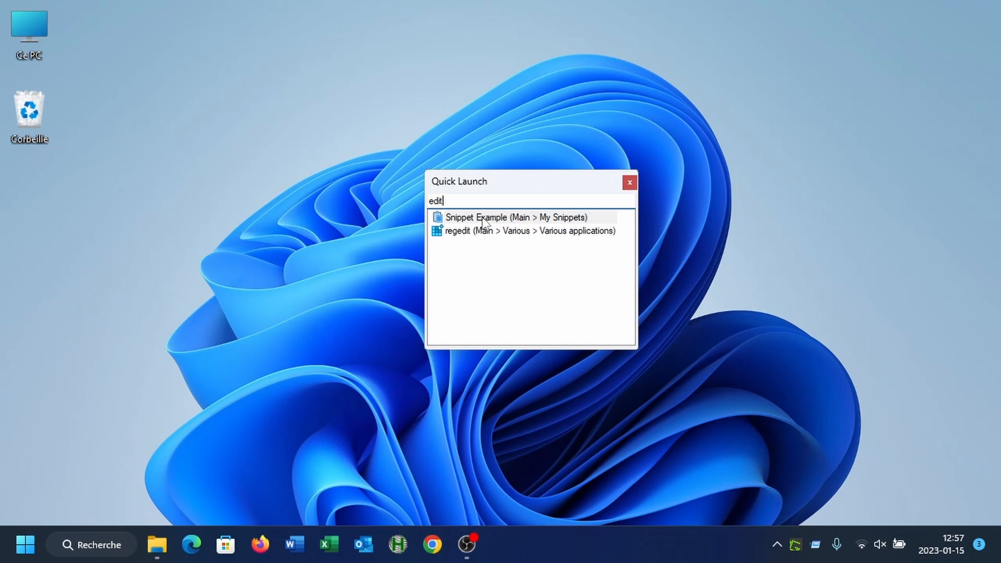
mouse_move(465, 239)
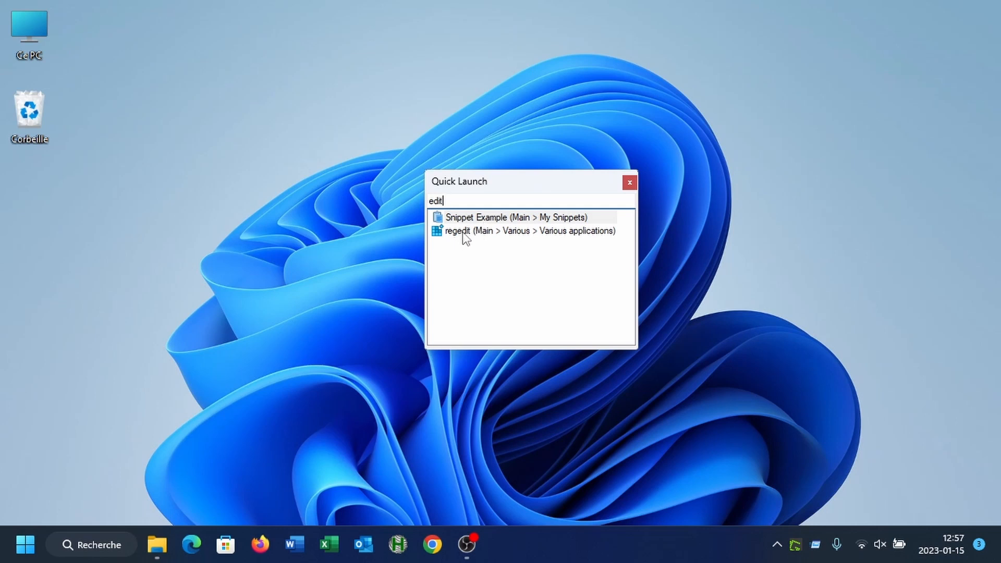
mouse_move(463, 241)
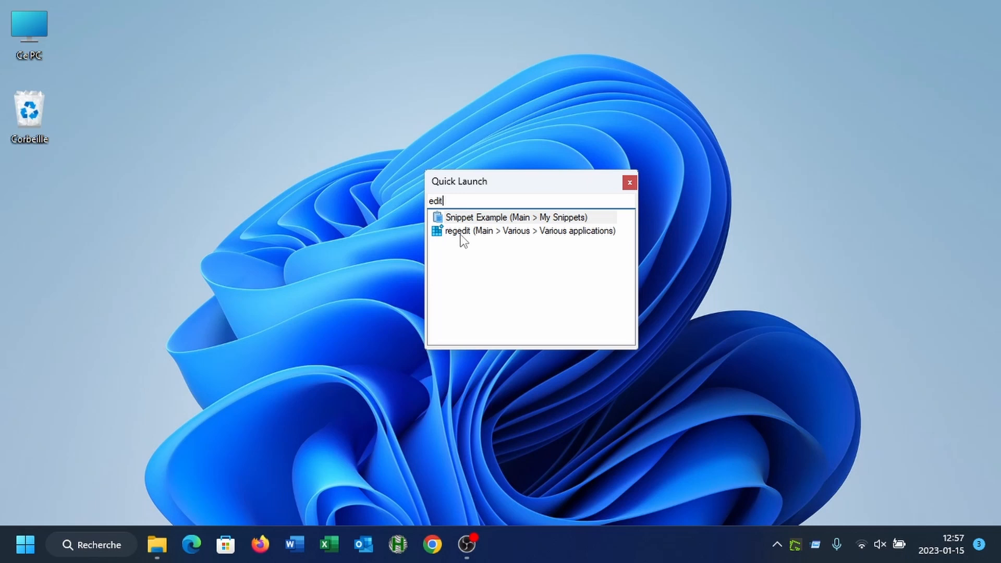
mouse_move(463, 228)
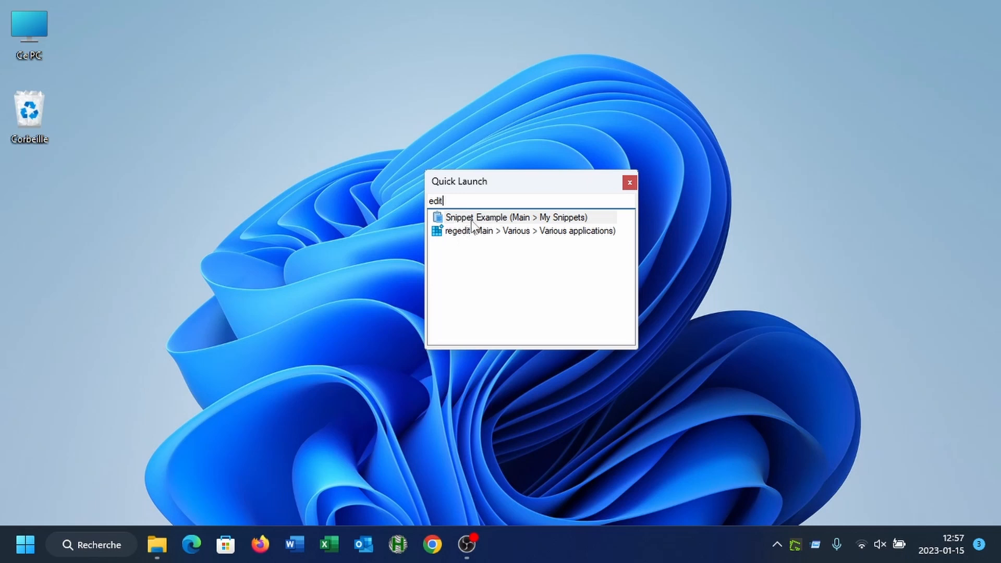
mouse_move(488, 230)
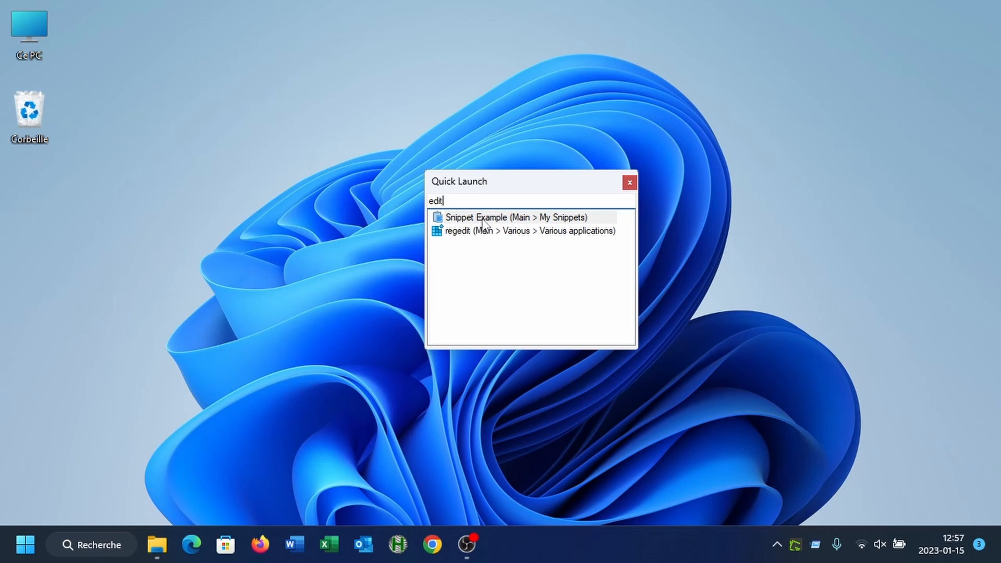
mouse_move(488, 226)
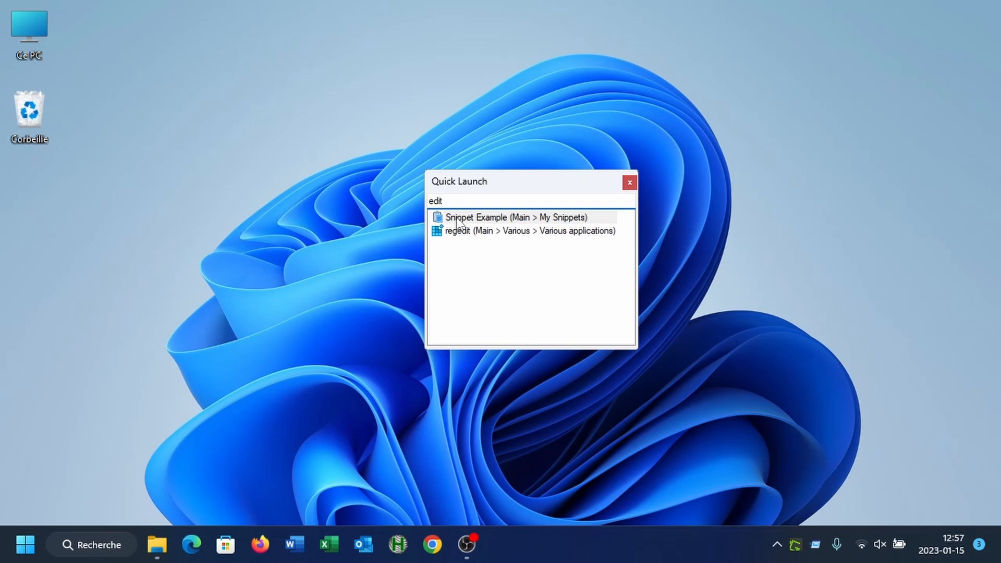
click(437, 201)
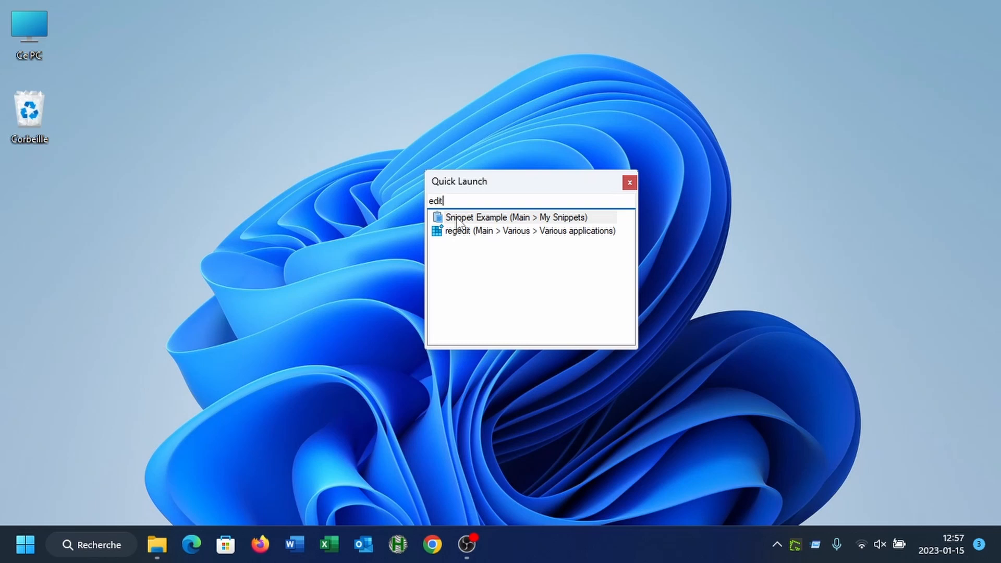
- Edit the Snippet Example favorite from Quick Launch, view its content, and cancel
right_click(513, 217)
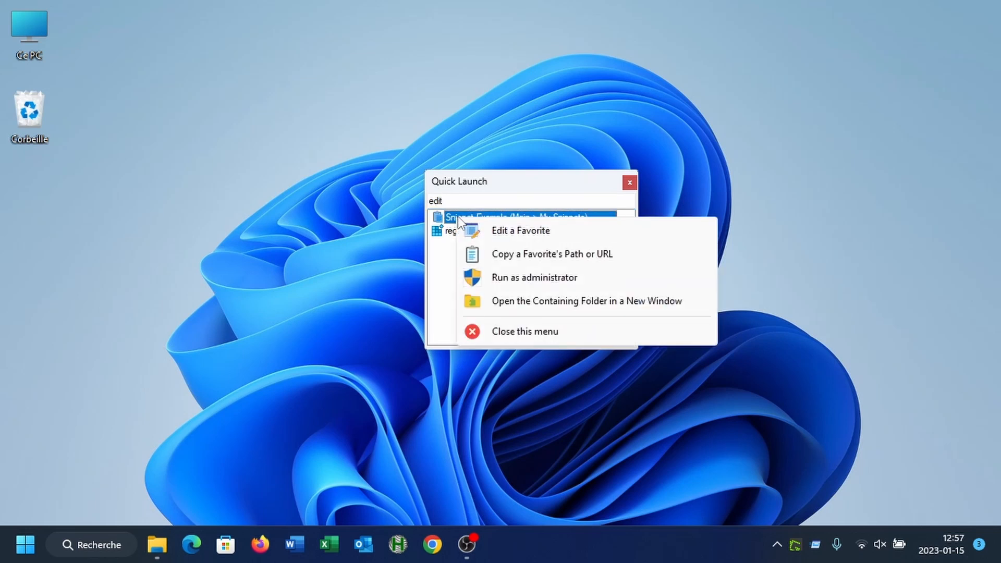
mouse_move(561, 238)
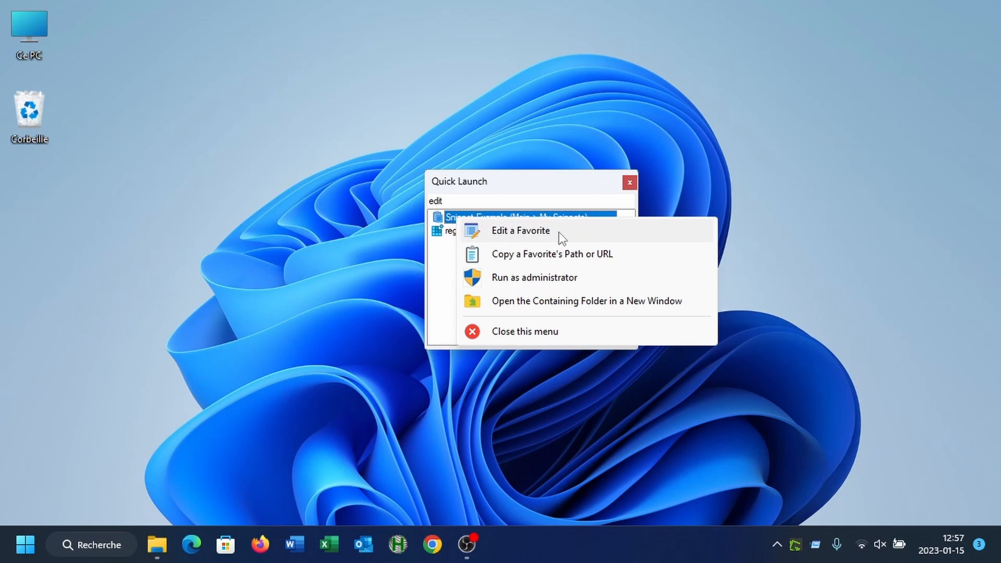
click(521, 230)
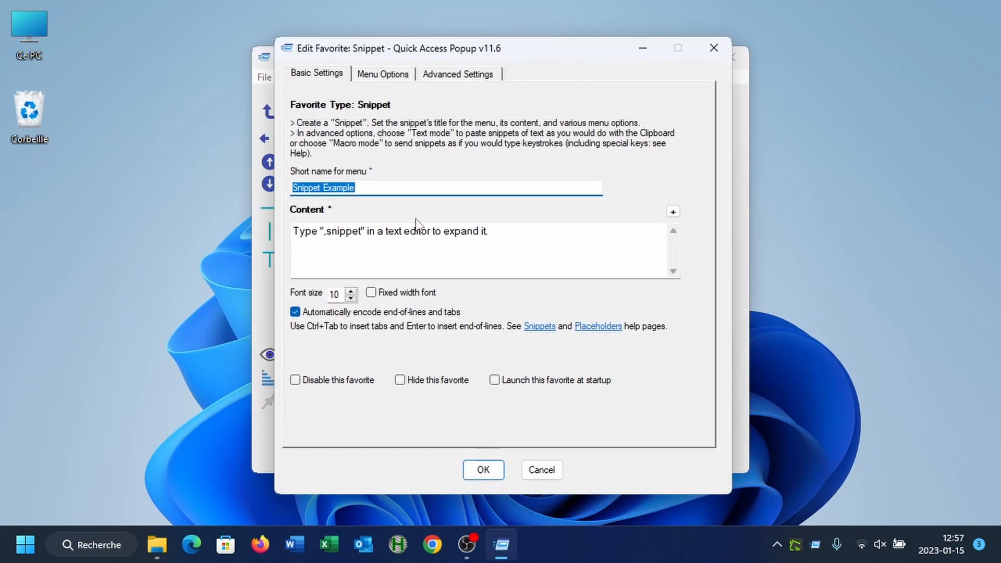
mouse_move(345, 234)
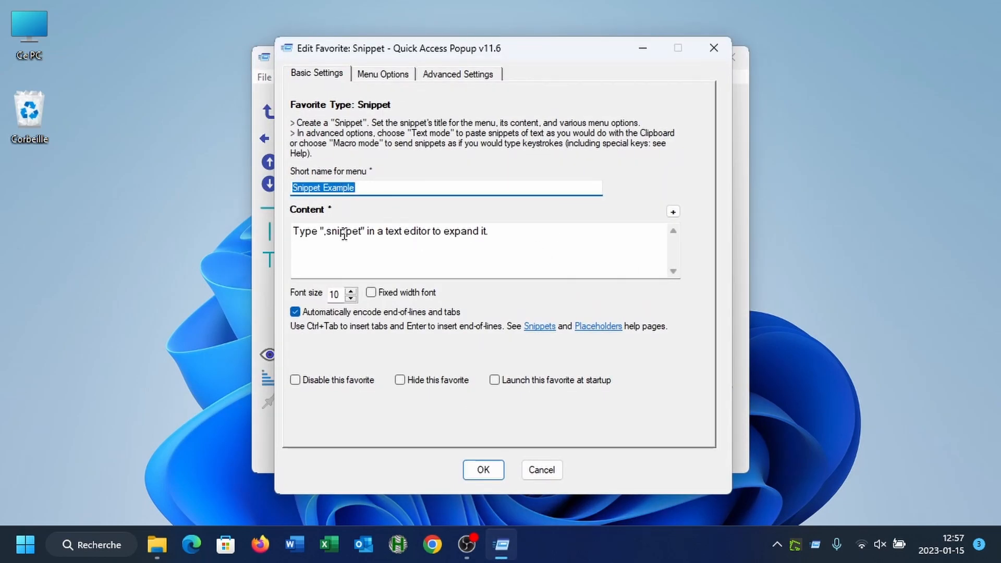
double_click(409, 231)
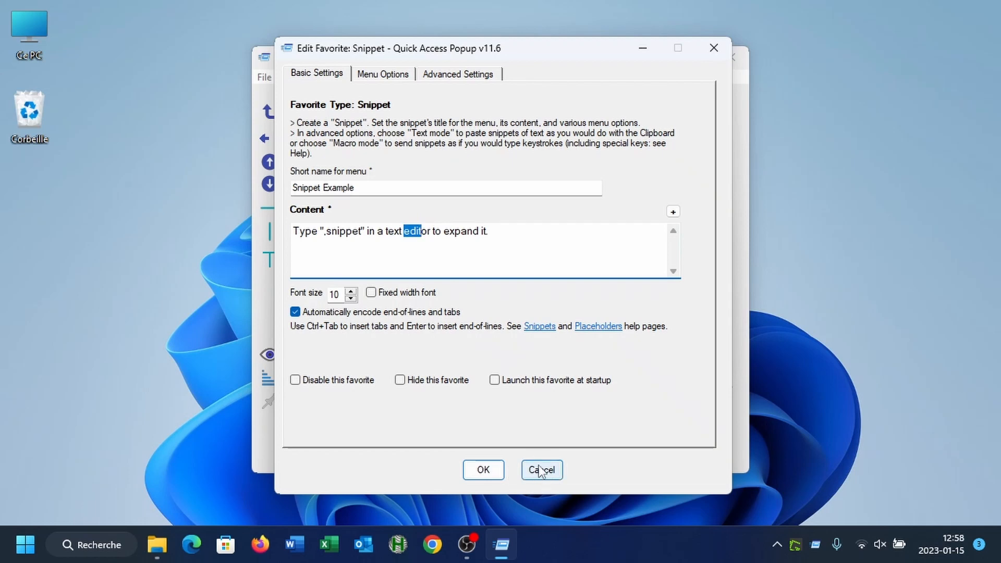
click(541, 471)
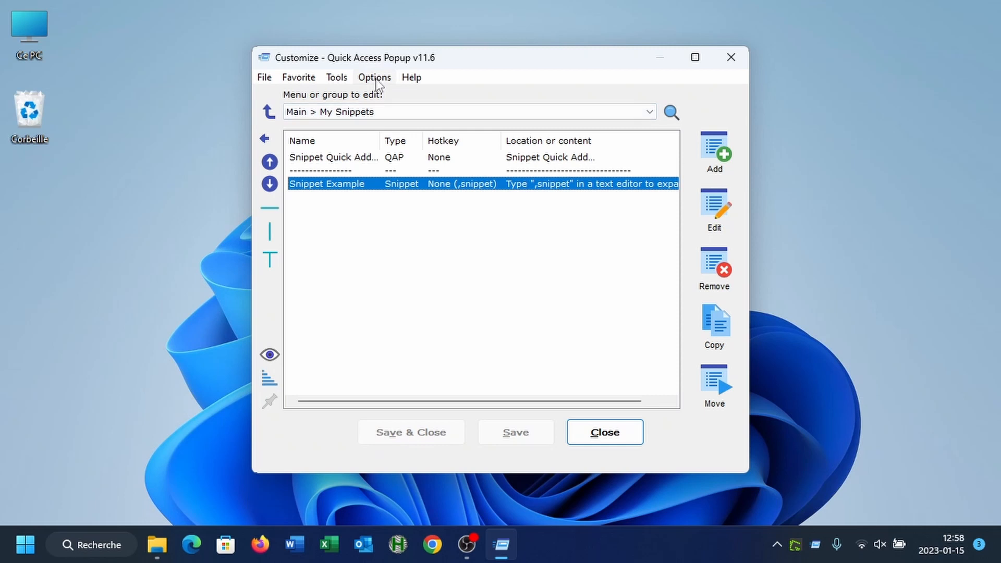
mouse_move(371, 103)
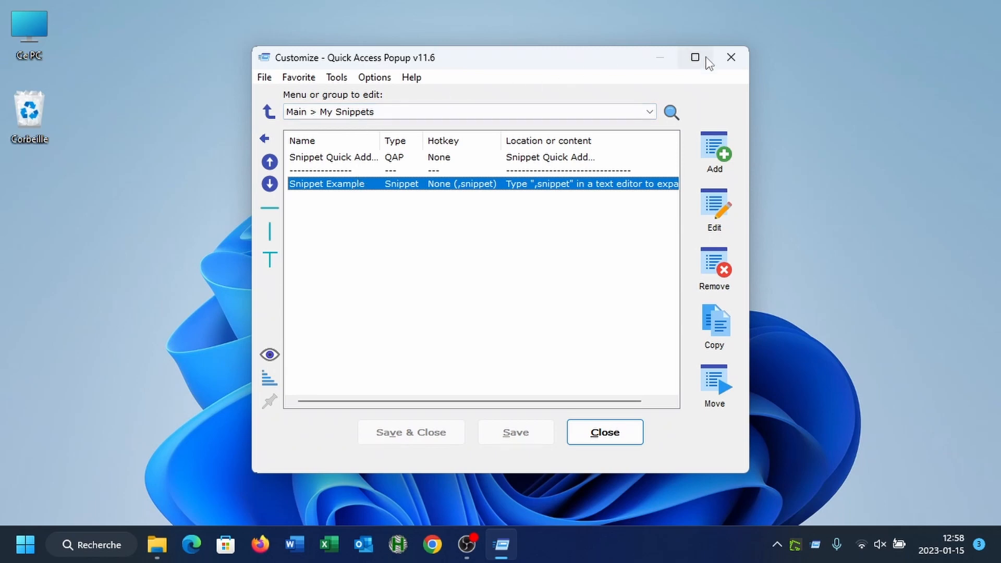
- On the Customize Window options page, turn off extended search and Recent/Frequent items for Quick Launch, then close Customize
click(375, 77)
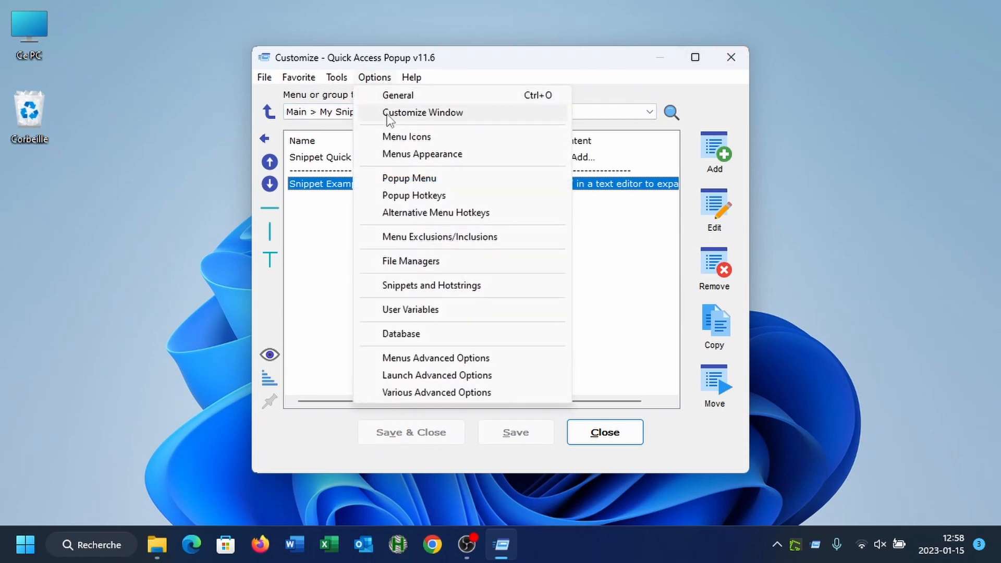
click(423, 113)
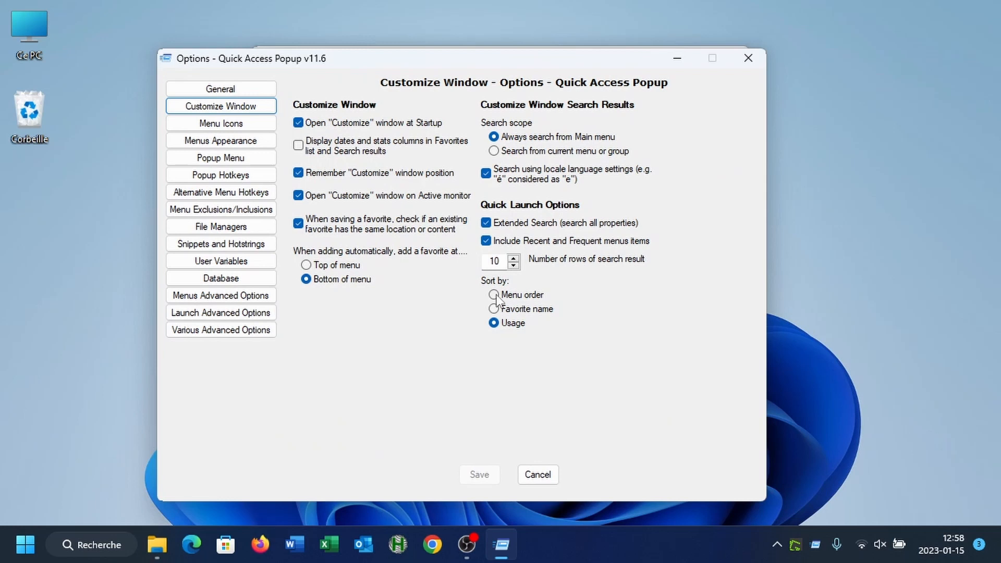
click(488, 223)
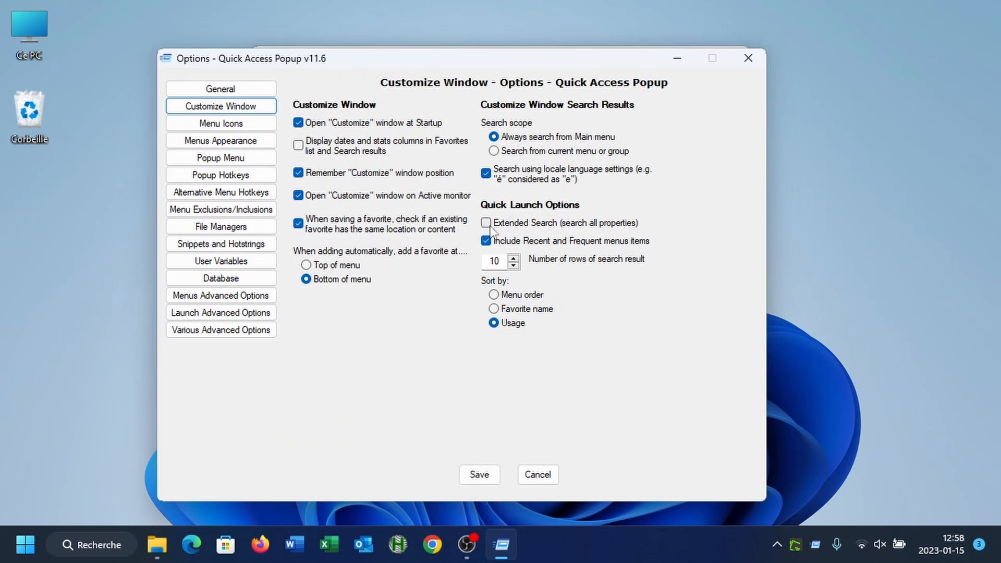
mouse_move(477, 277)
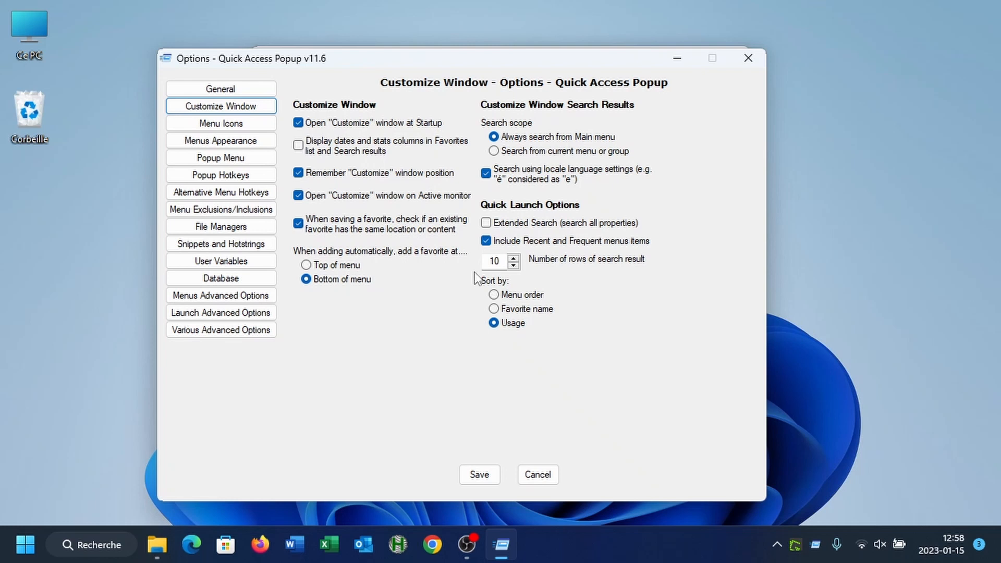
mouse_move(546, 246)
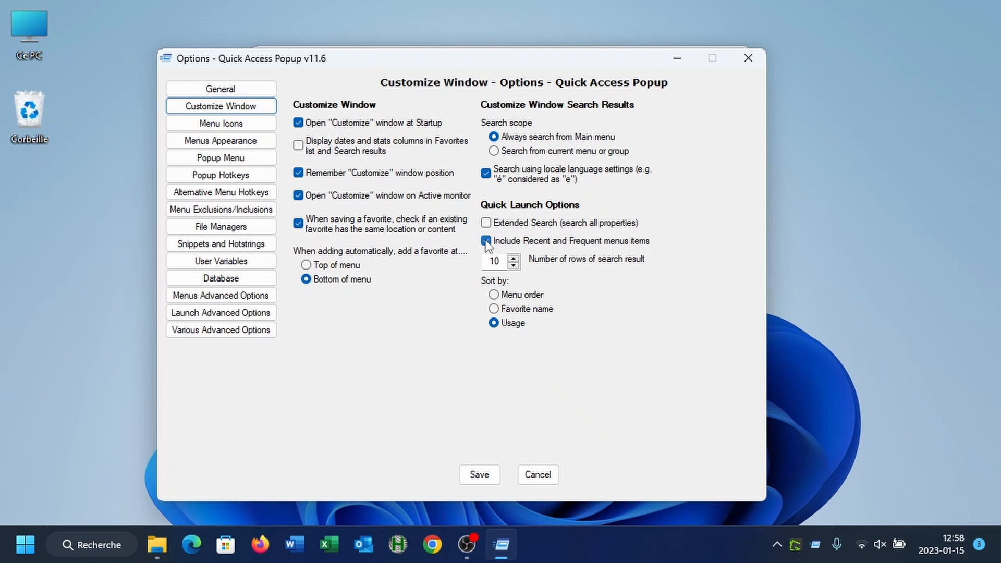
click(486, 241)
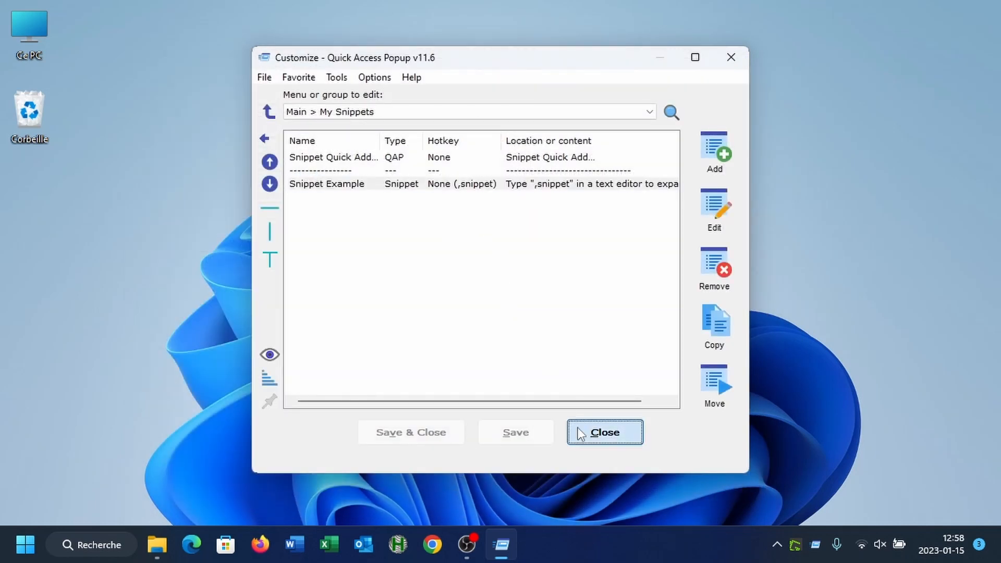
click(604, 432)
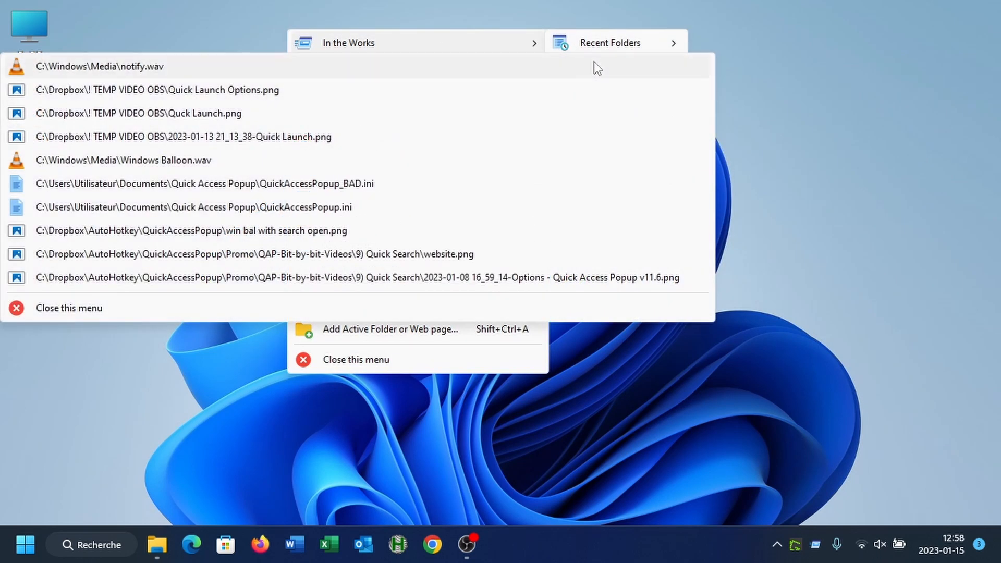
mouse_move(199, 103)
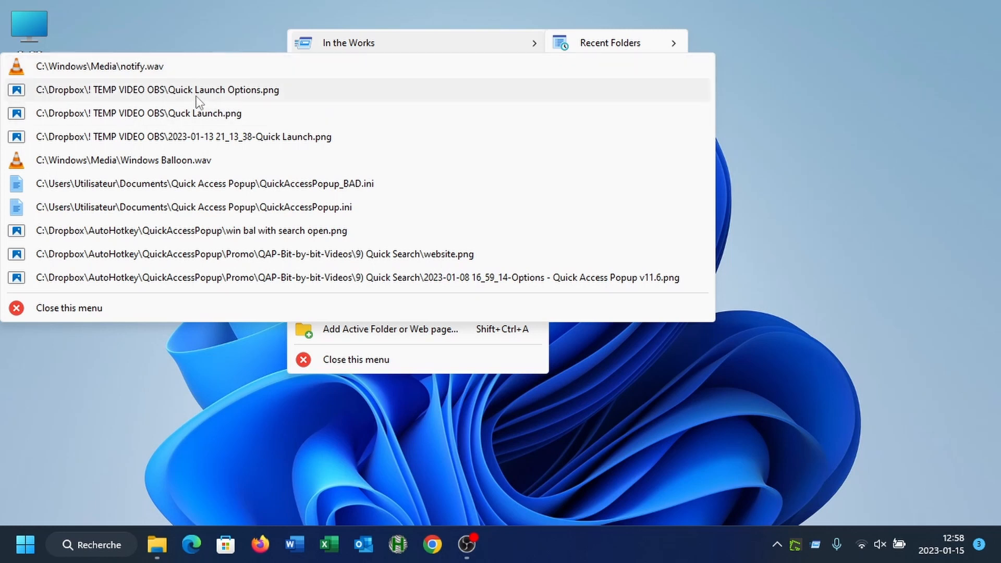
mouse_move(427, 52)
text(q)
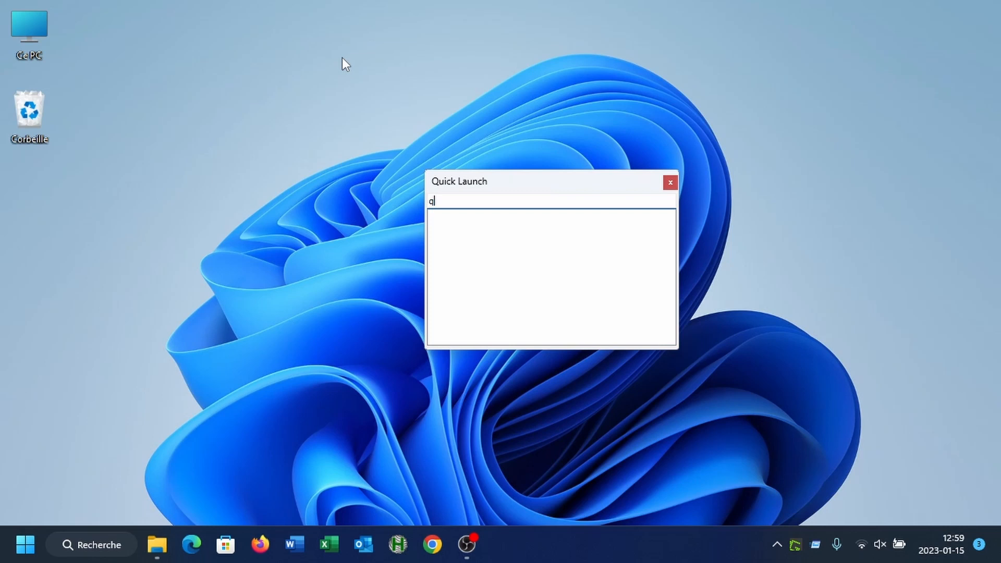
- Search Quick Launch for 'quick' to see only three favorites, then bring up the Options menu in Customize
text(uick)
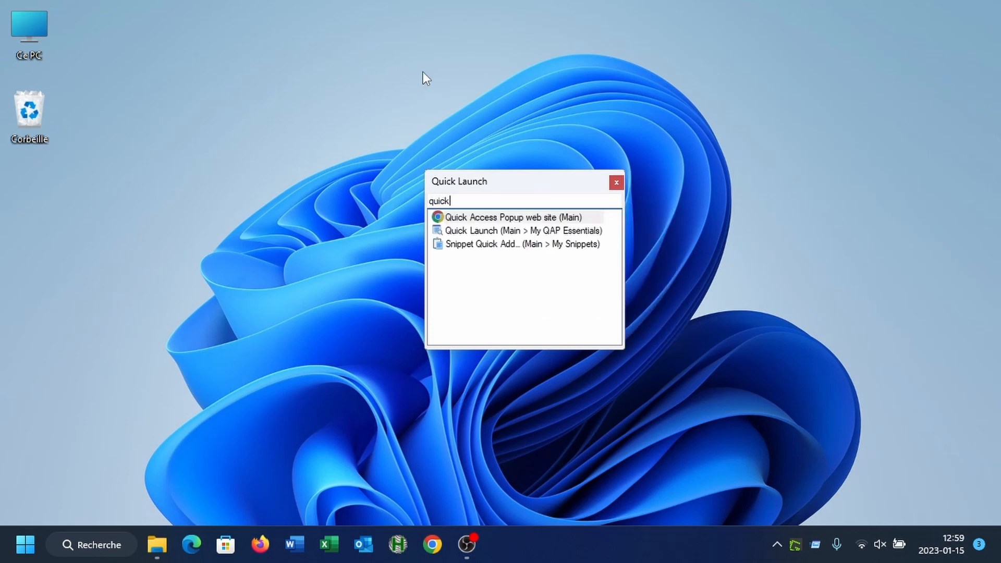
mouse_move(545, 225)
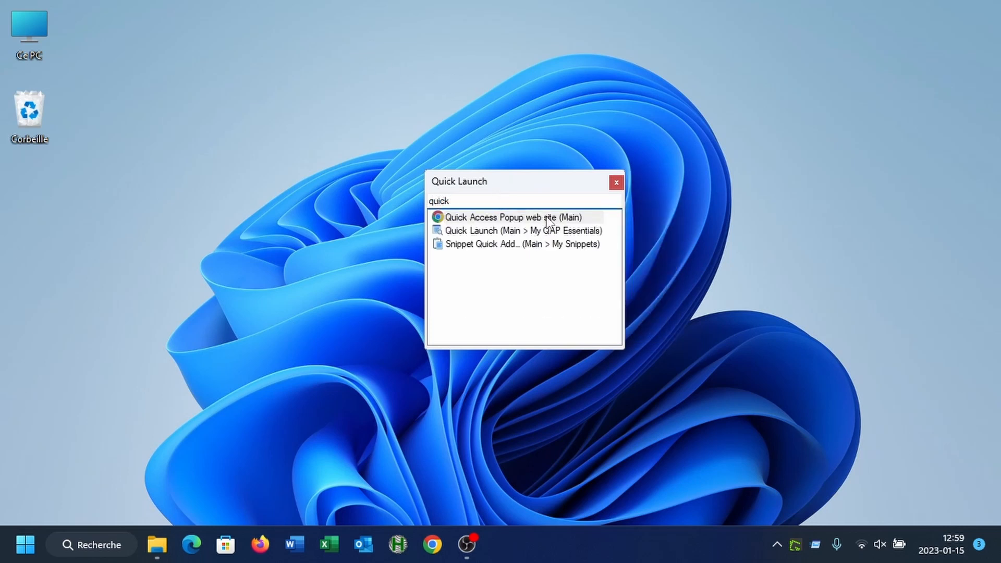
mouse_move(542, 249)
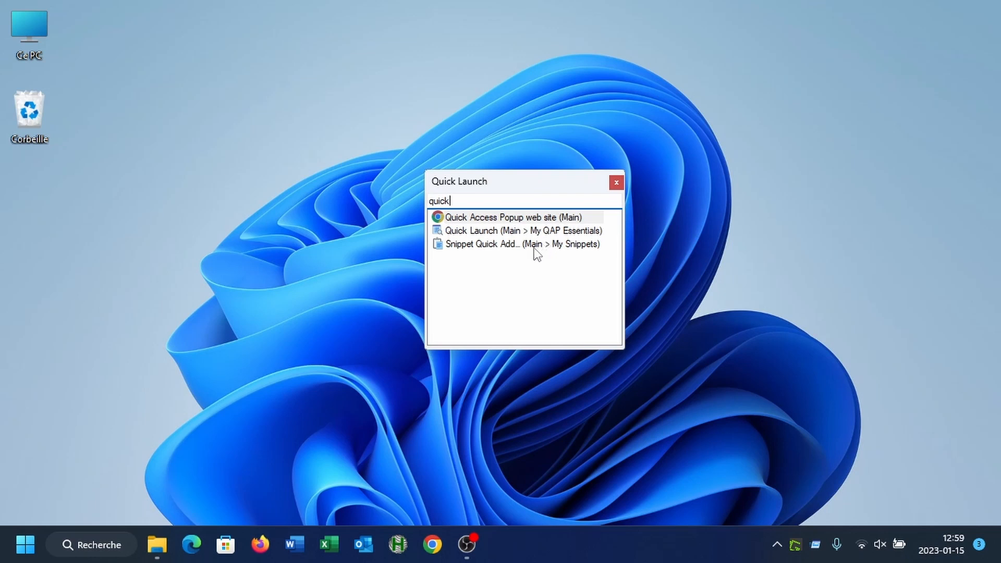
click(616, 183)
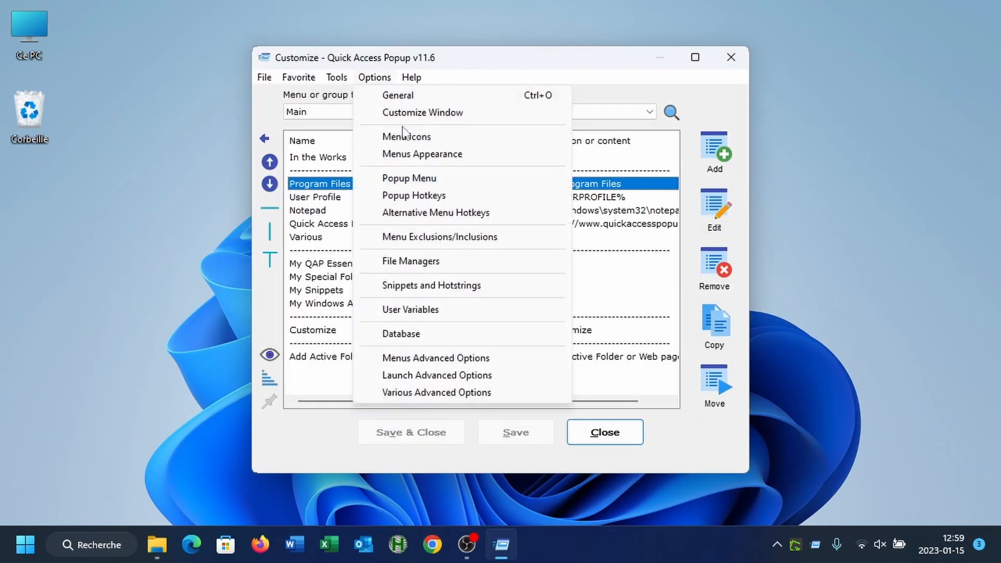
- On the Customize Window page, re-enable 'Include Recent and Frequent menus items' and save
click(422, 113)
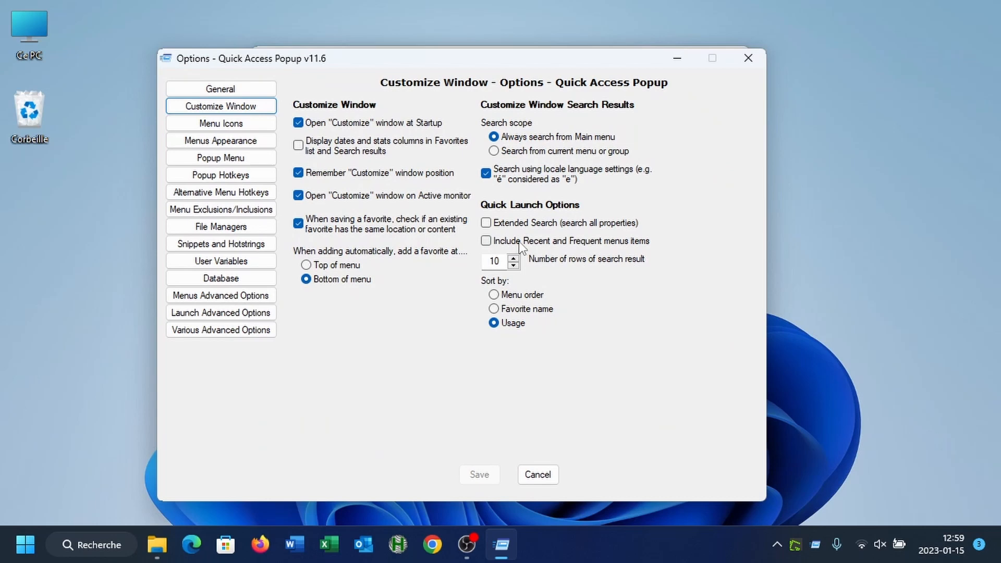
click(486, 241)
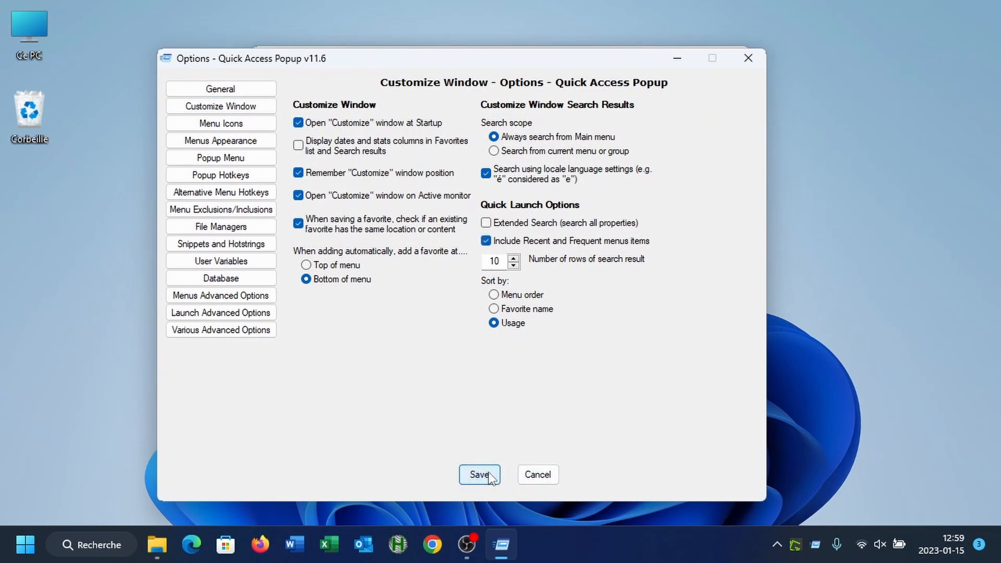
click(479, 474)
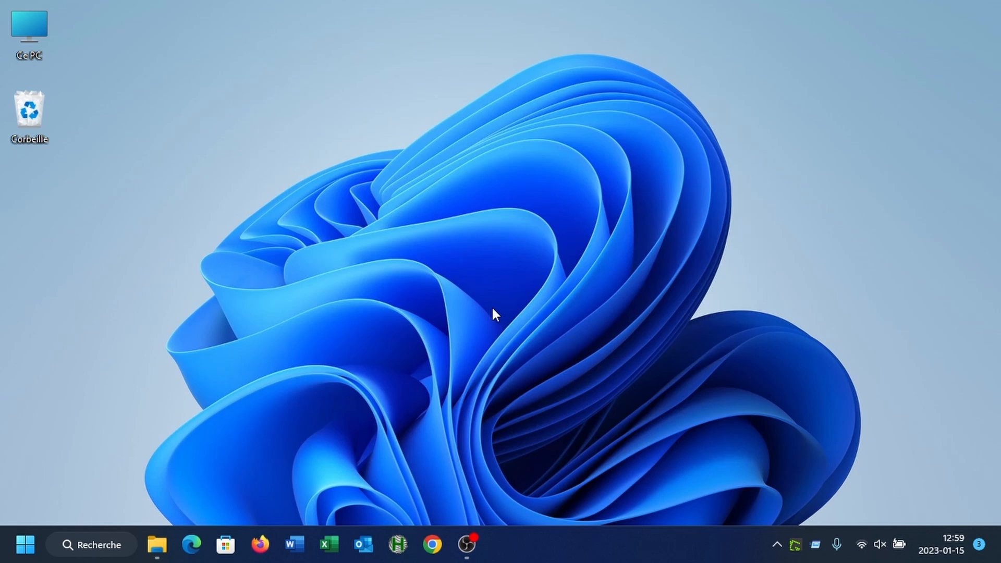
- Search Quick Launch for 'quick' and launch a recent file now listed in the results
text(q)
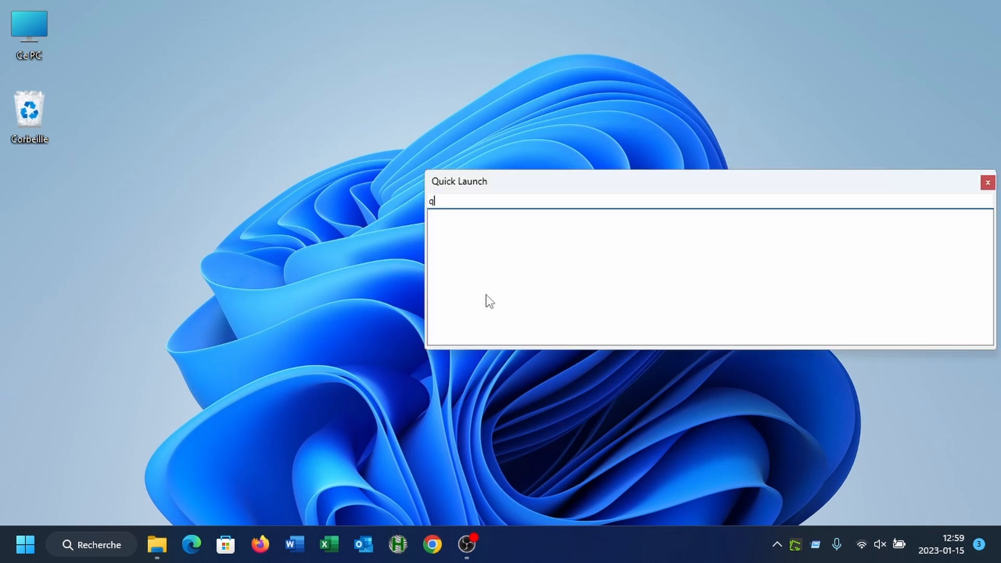
text(uick)
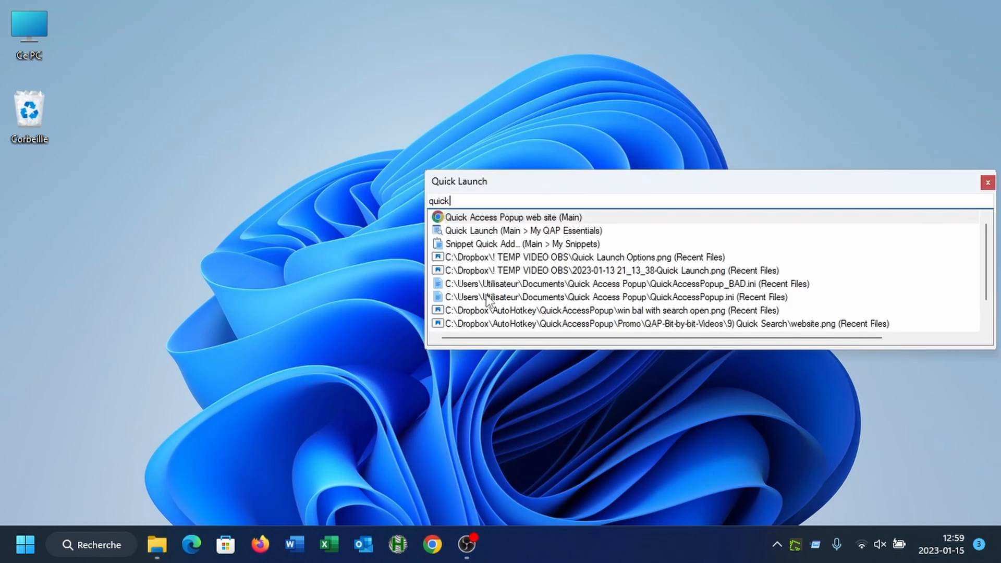
mouse_move(522, 239)
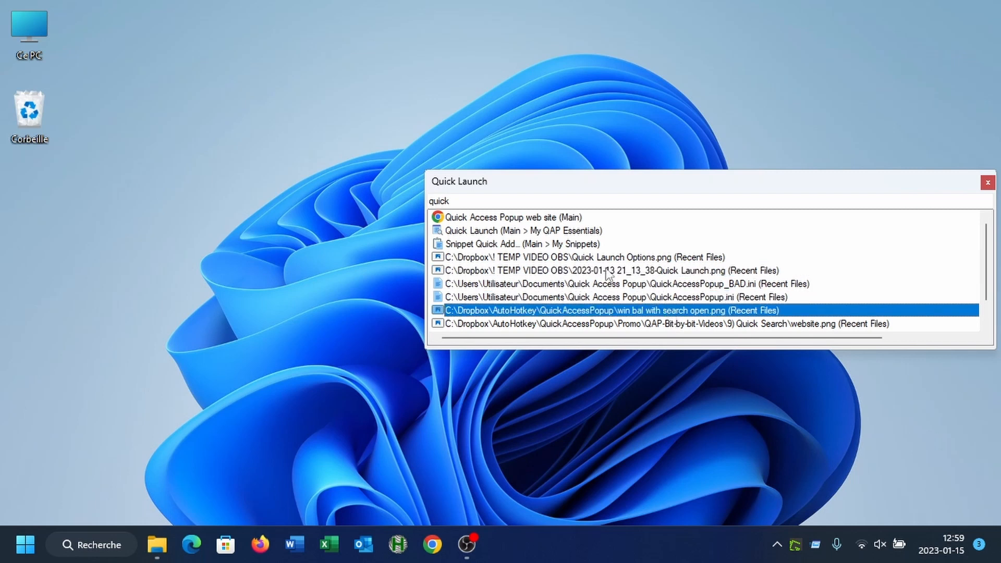
click(988, 181)
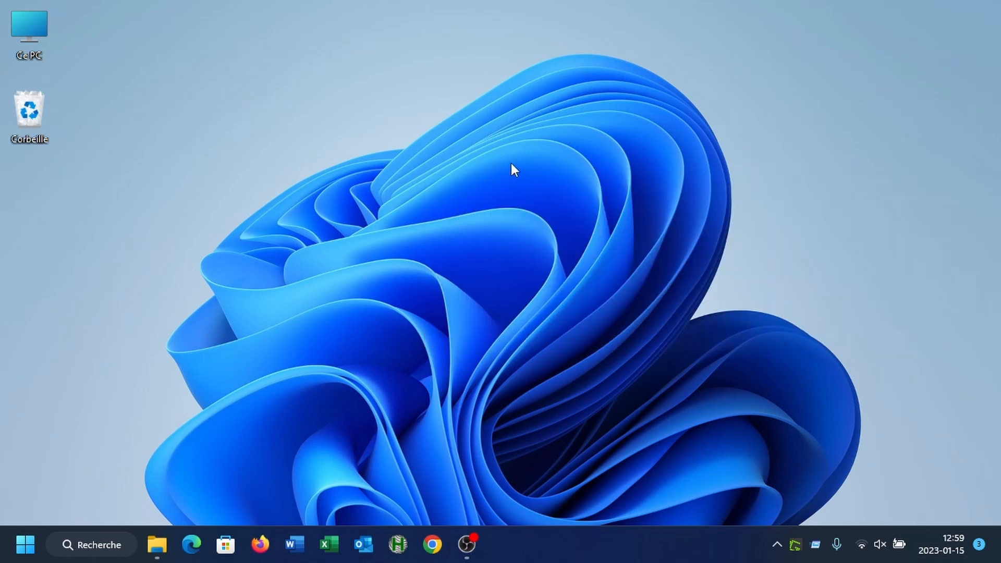
mouse_move(402, 144)
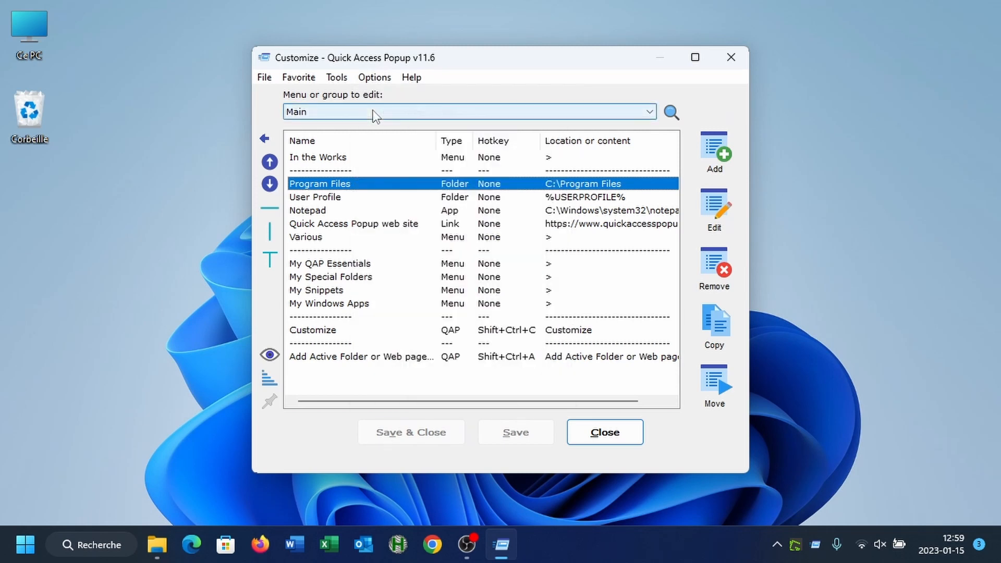
- Set the number of Quick Launch search result rows to 20 and save
click(374, 77)
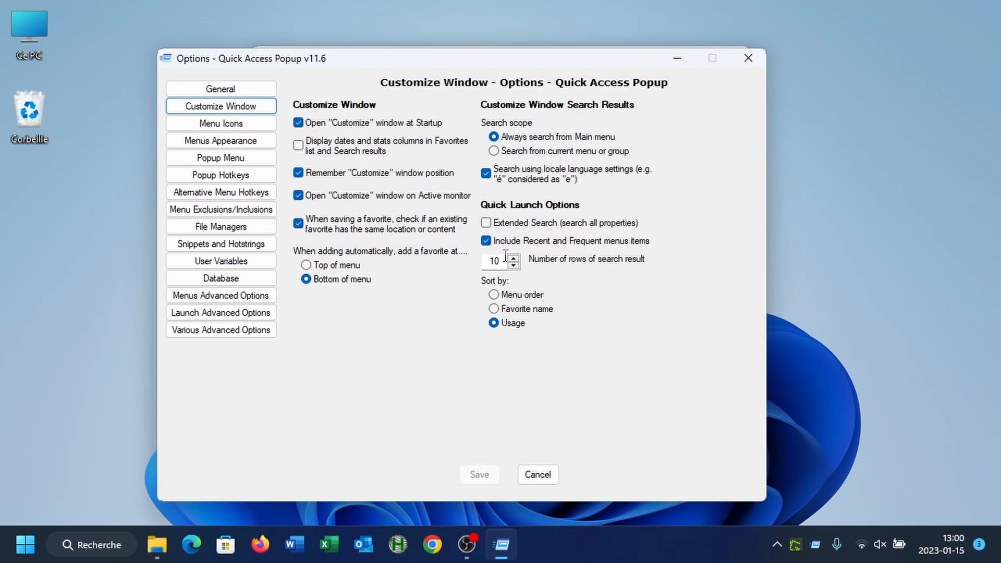
mouse_move(599, 267)
text(20)
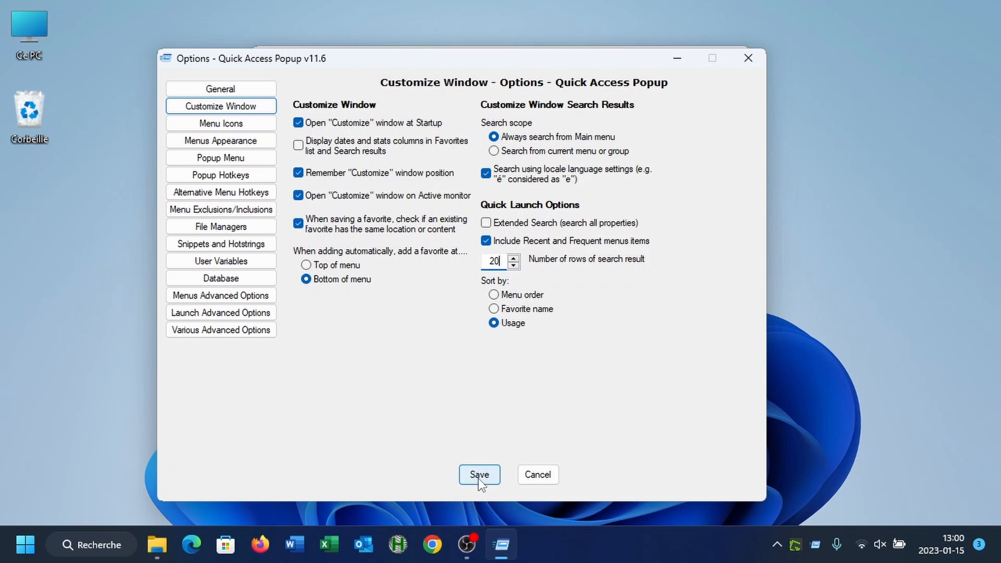
click(479, 475)
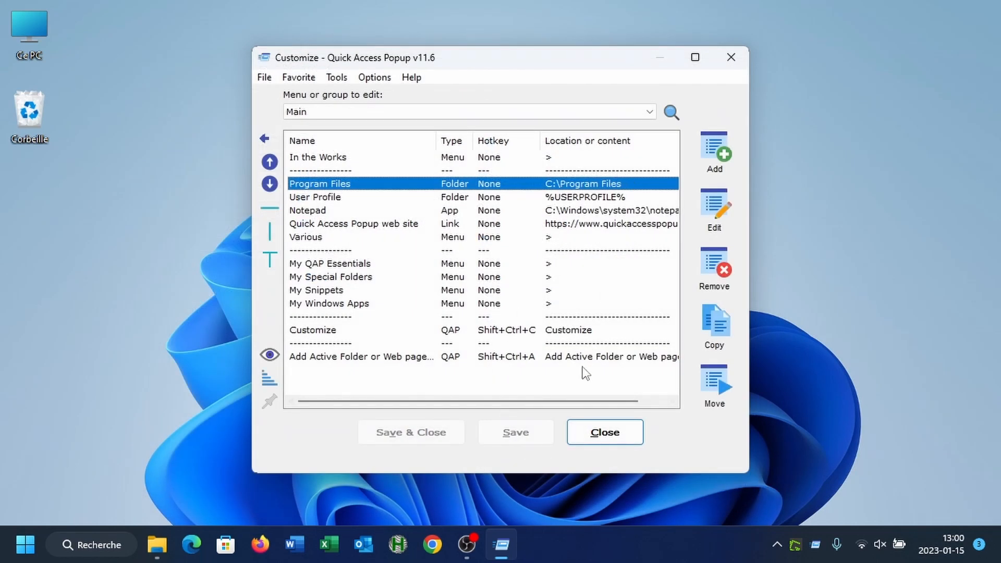
- Close Customize, search Quick Launch for 'ad' to see the taller 20-row results, then dismiss it
click(604, 432)
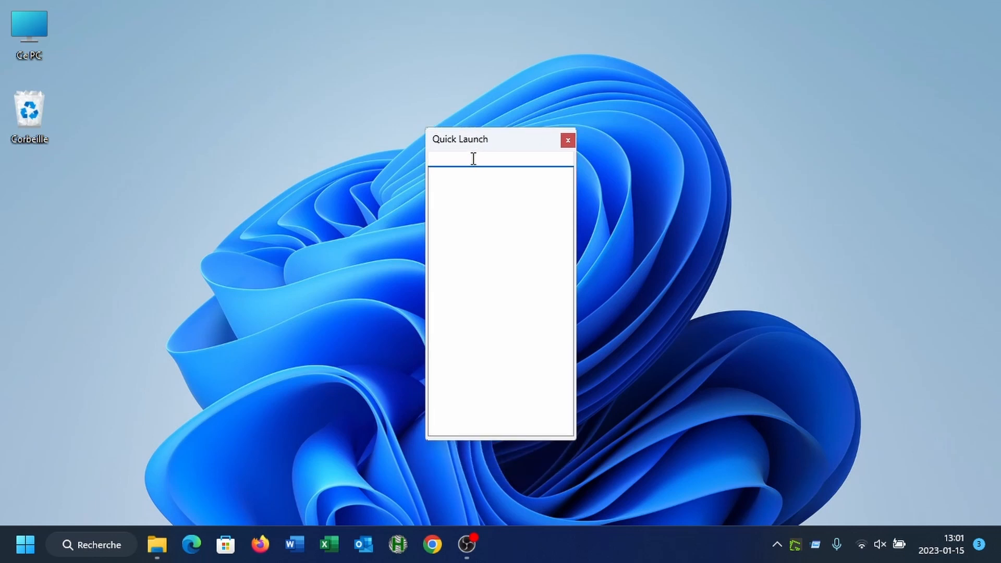
text(a)
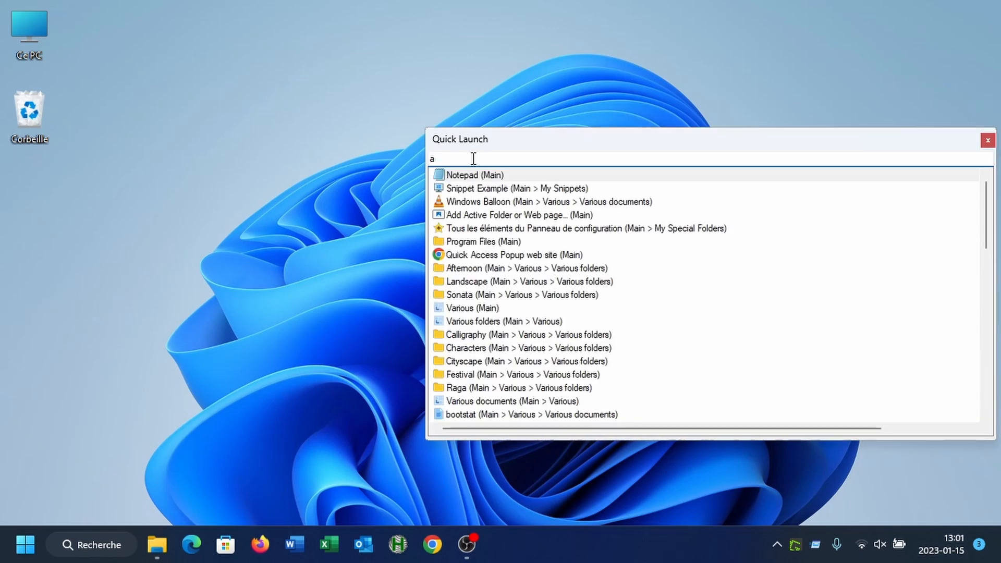
text(d)
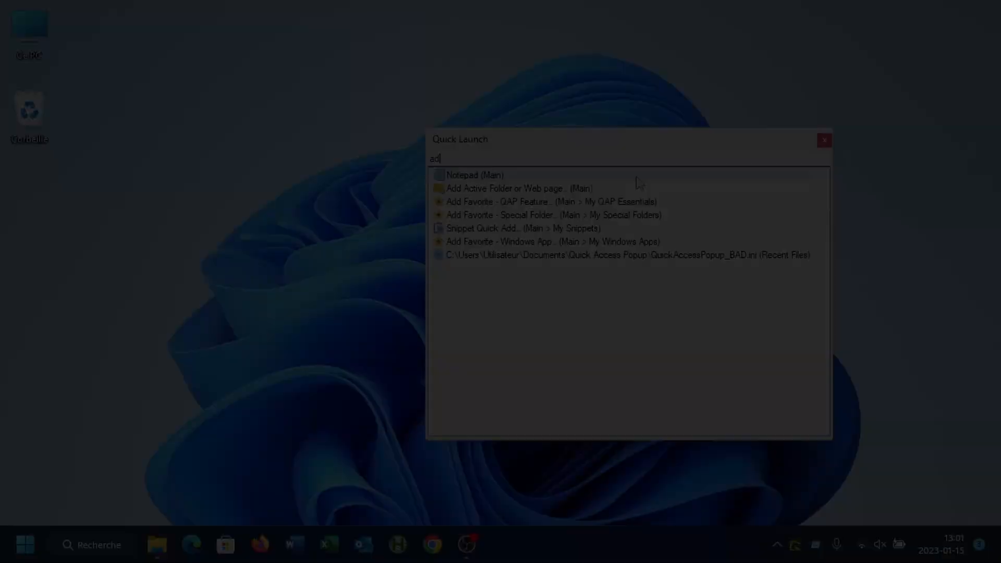
click(824, 138)
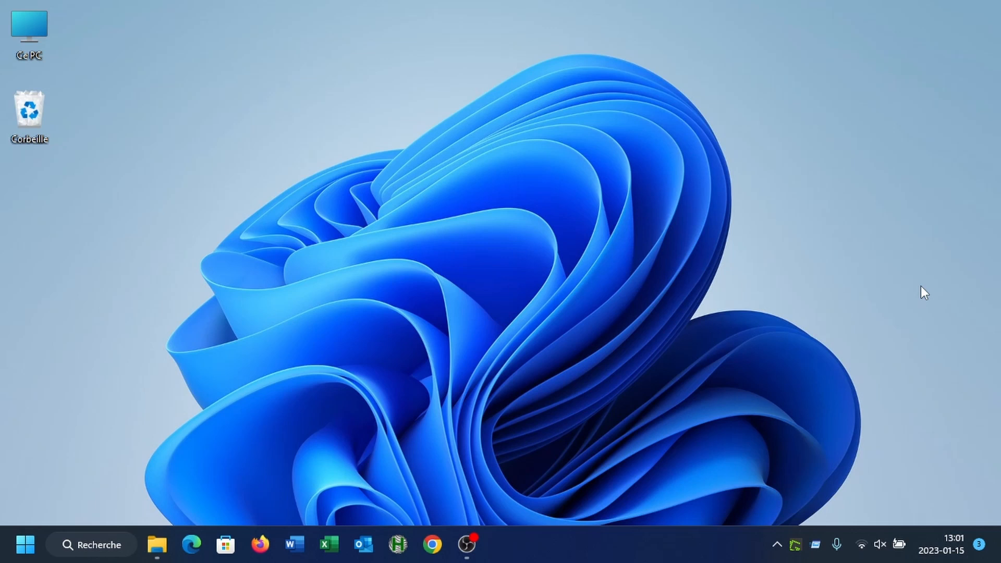
mouse_move(820, 294)
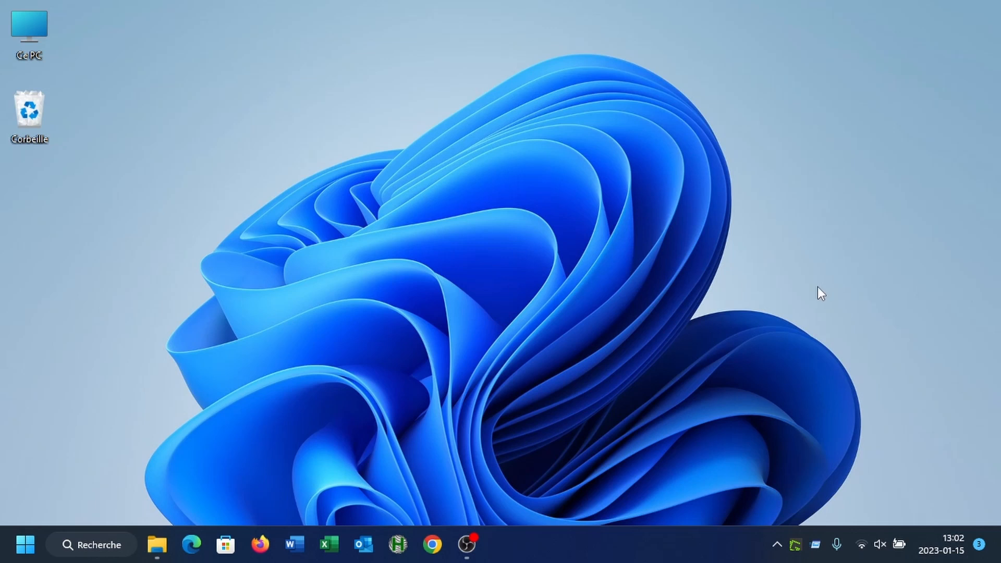
mouse_move(420, 315)
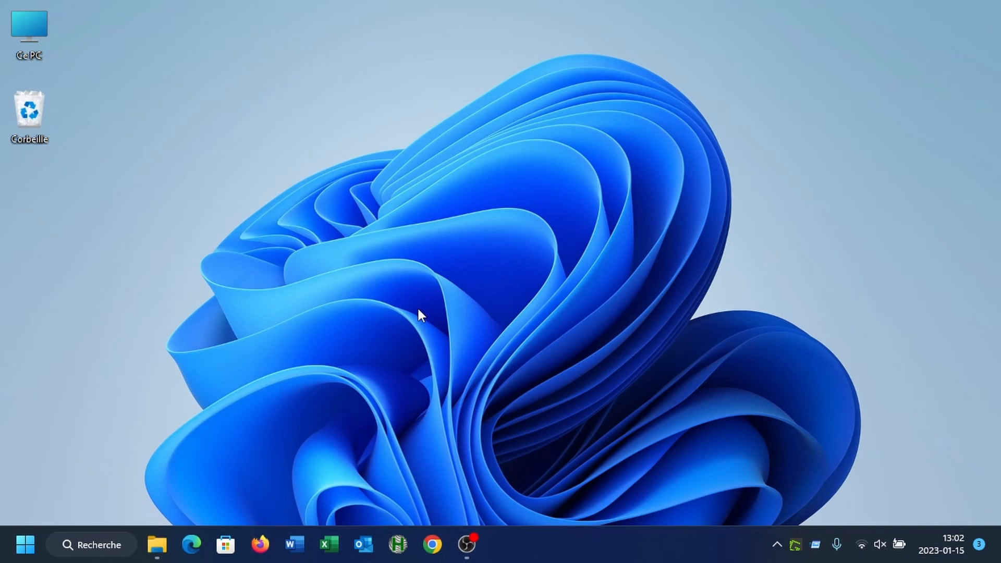
mouse_move(367, 204)
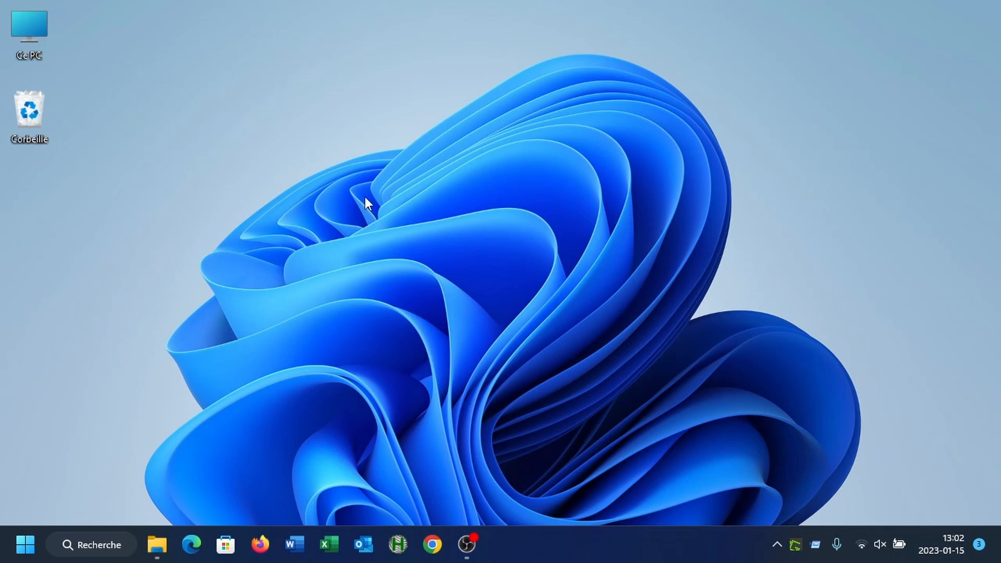
mouse_move(358, 192)
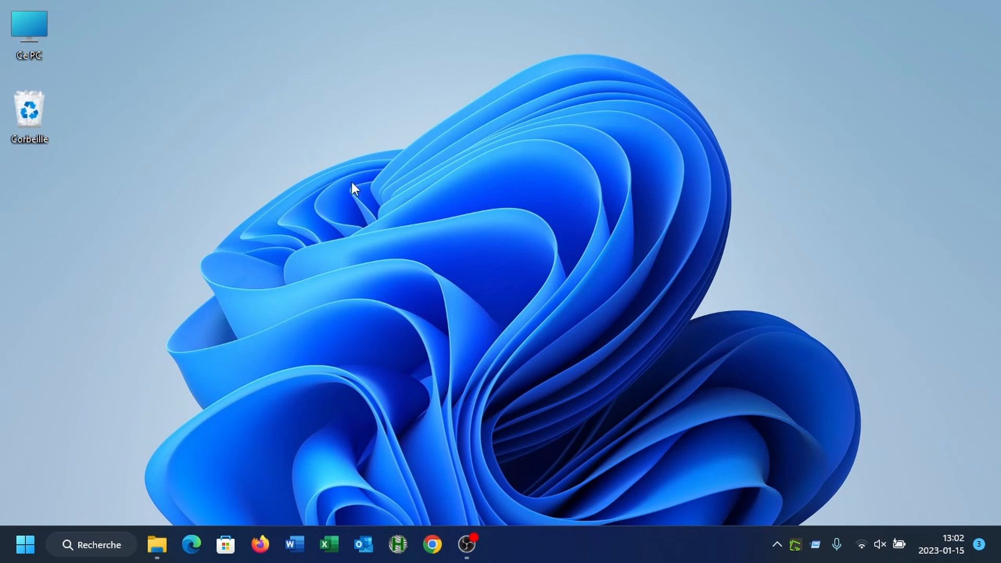
- Bring up the alternative actions menu on the desktop with a right-click
right_click(354, 189)
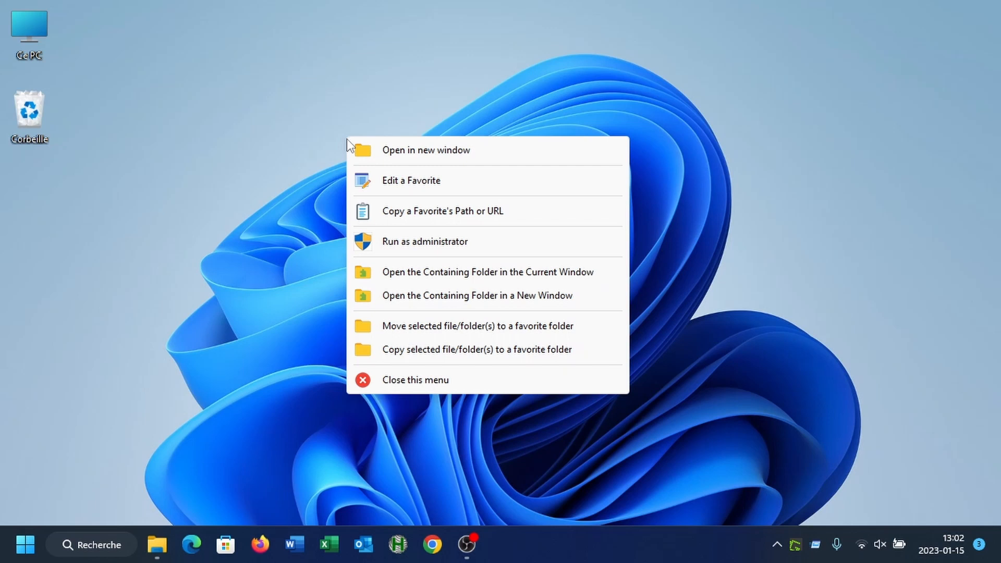
mouse_move(401, 150)
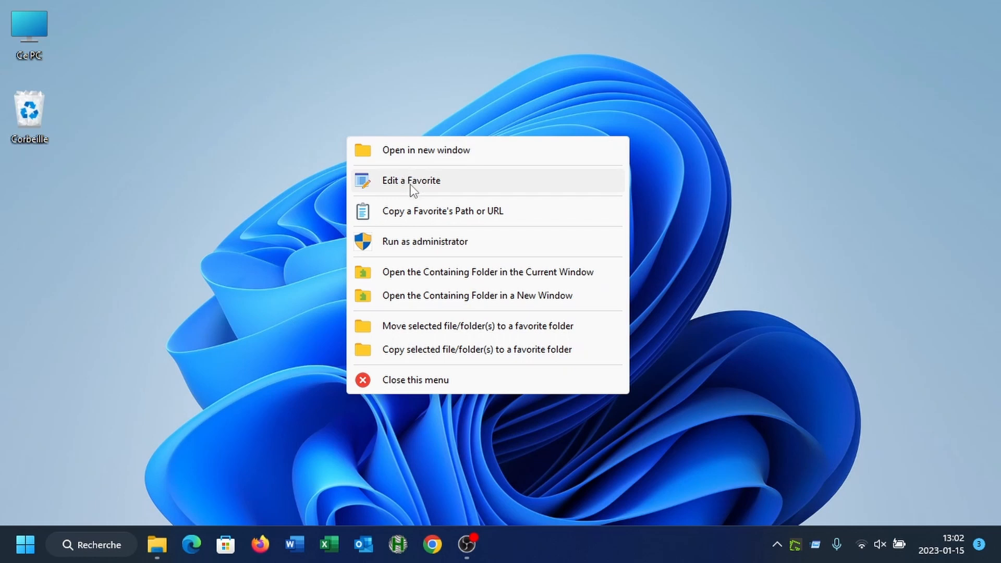
mouse_move(415, 197)
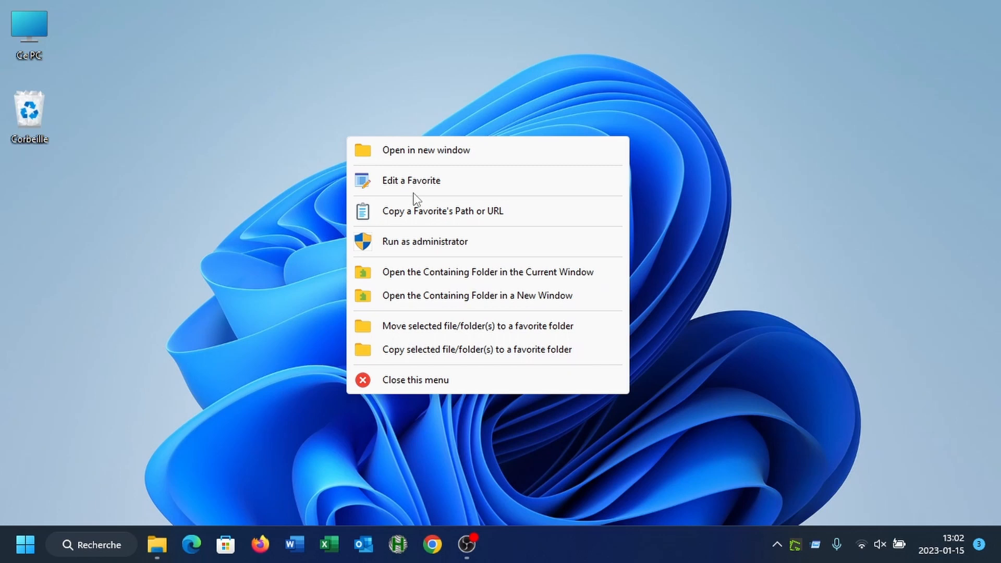
mouse_move(437, 247)
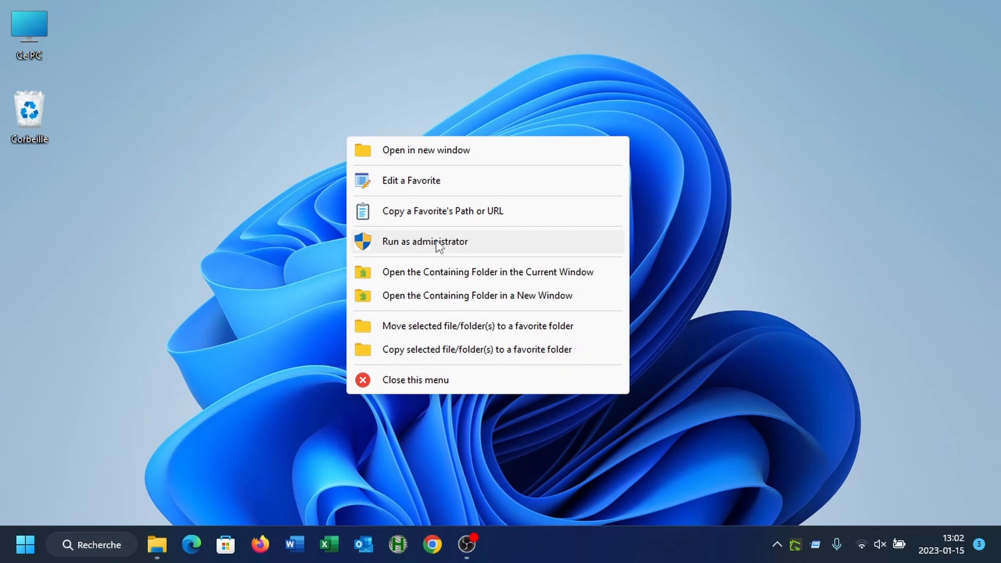
- Choose Run as administrator and select the Notepad favorite to launch it elevated
click(424, 241)
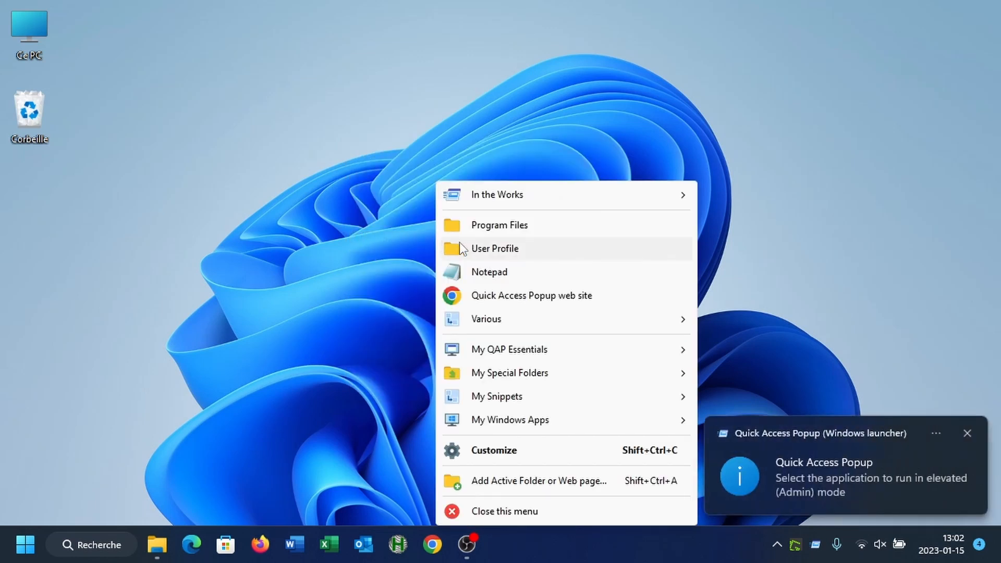
mouse_move(489, 282)
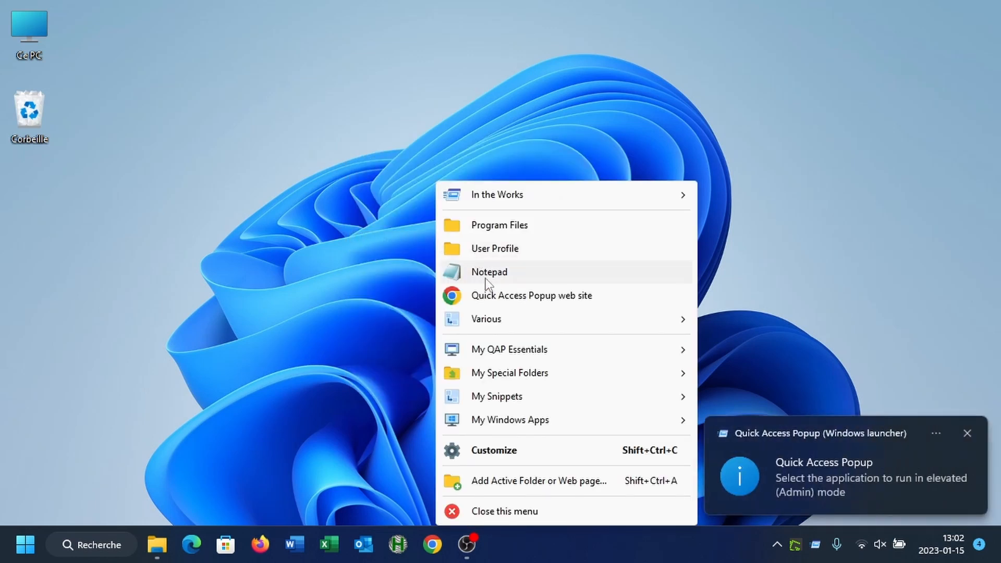
mouse_move(498, 279)
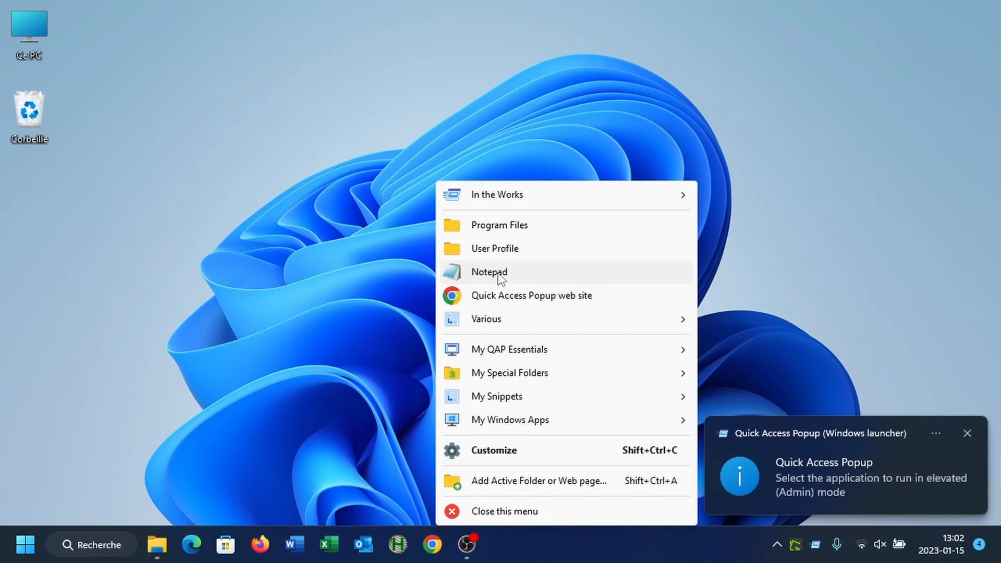
click(967, 433)
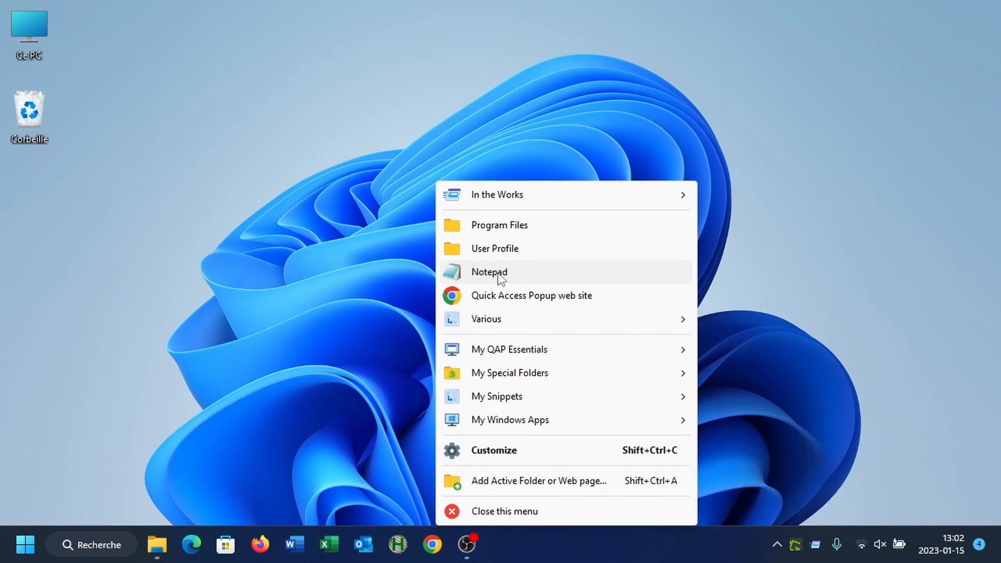
click(489, 271)
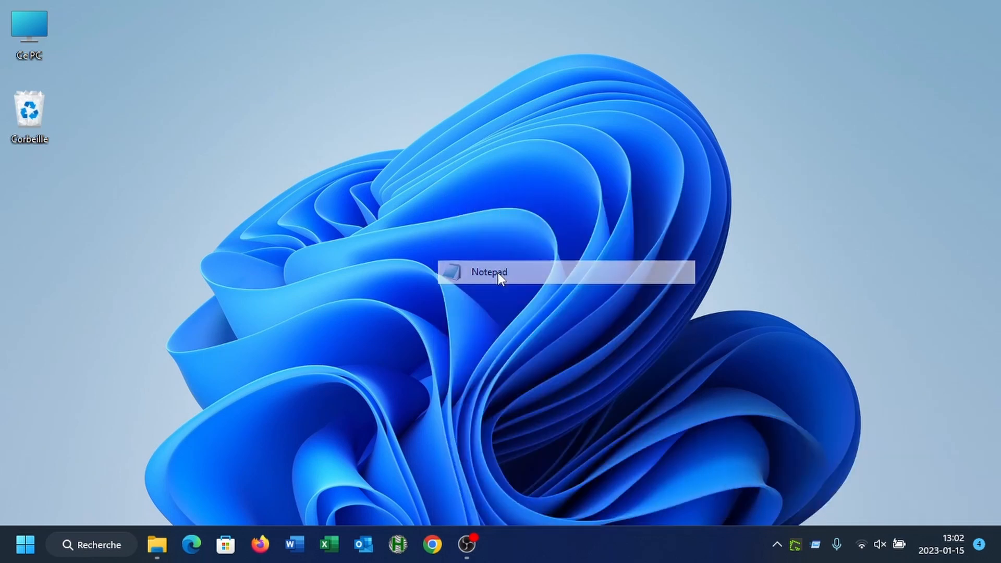
click(488, 272)
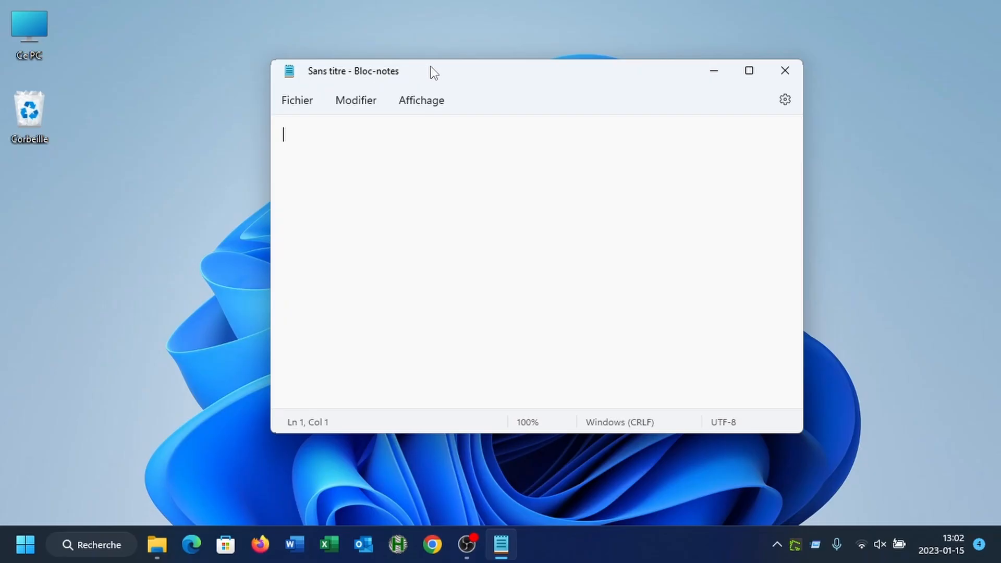
mouse_move(786, 71)
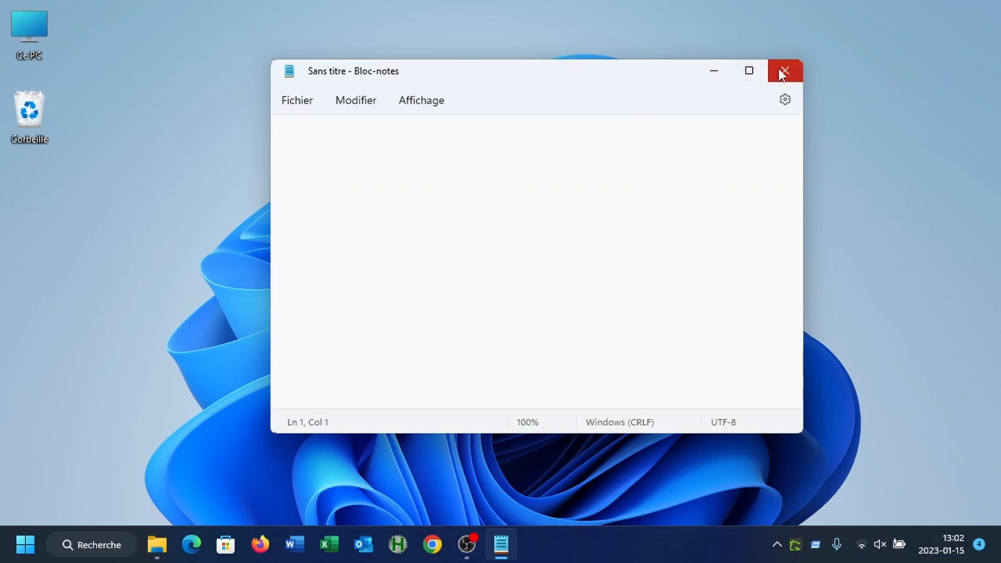
- Close the empty elevated Notepad window
click(784, 71)
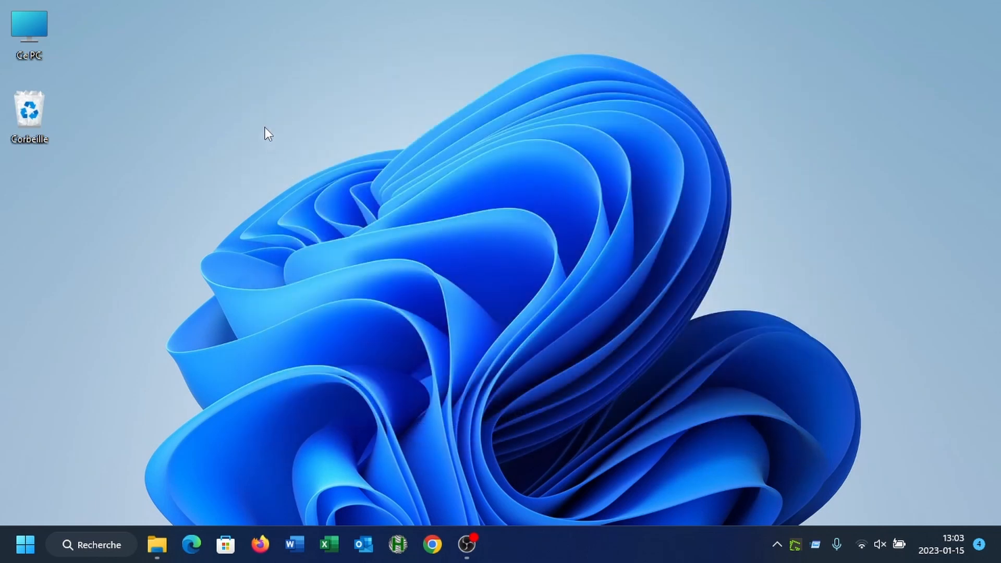
right_click(268, 134)
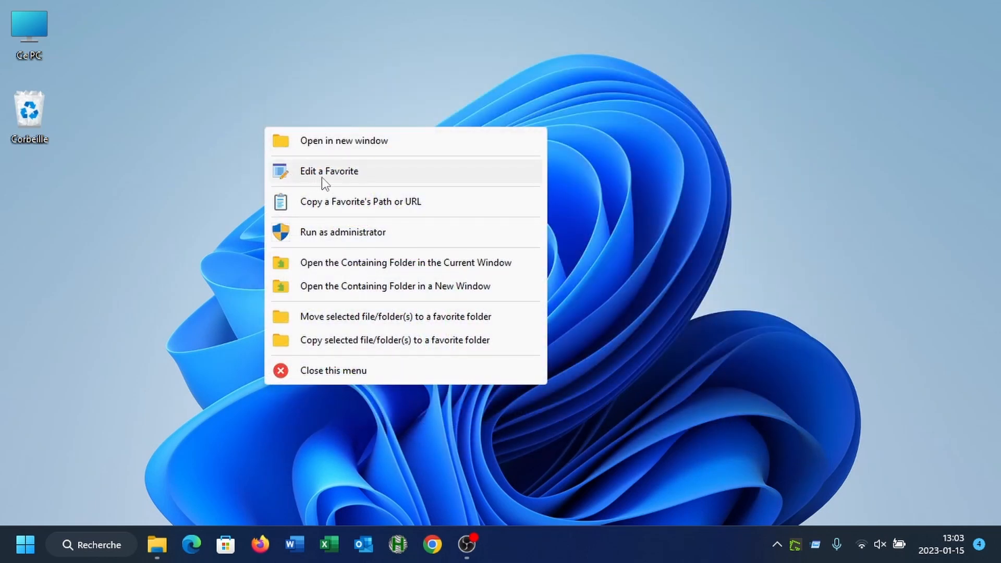
click(329, 171)
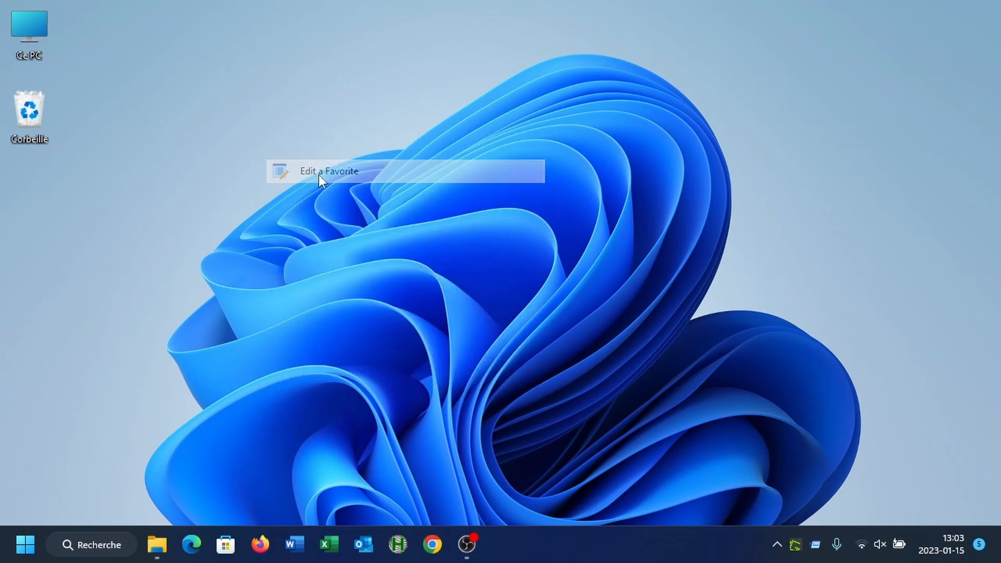
click(328, 171)
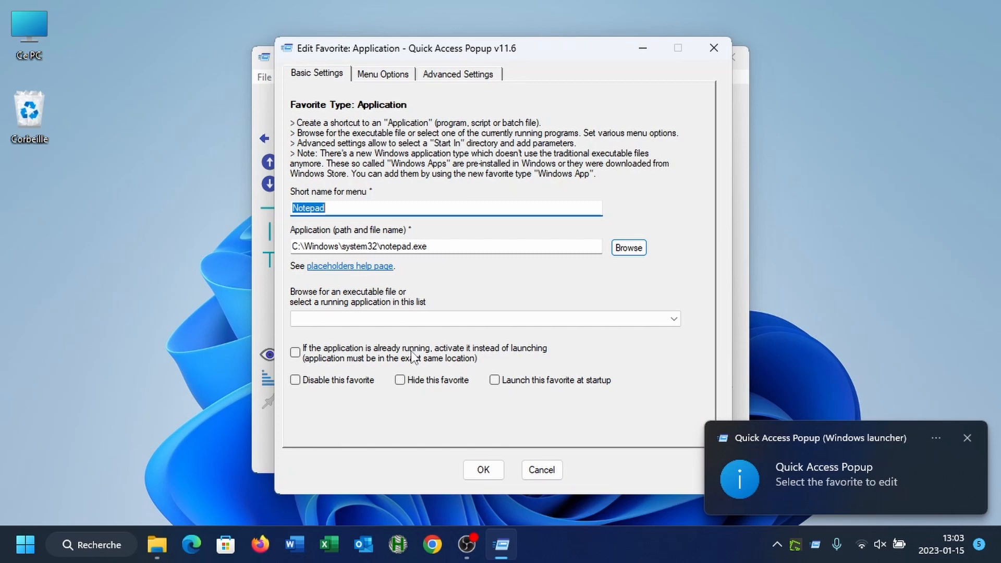
mouse_move(542, 471)
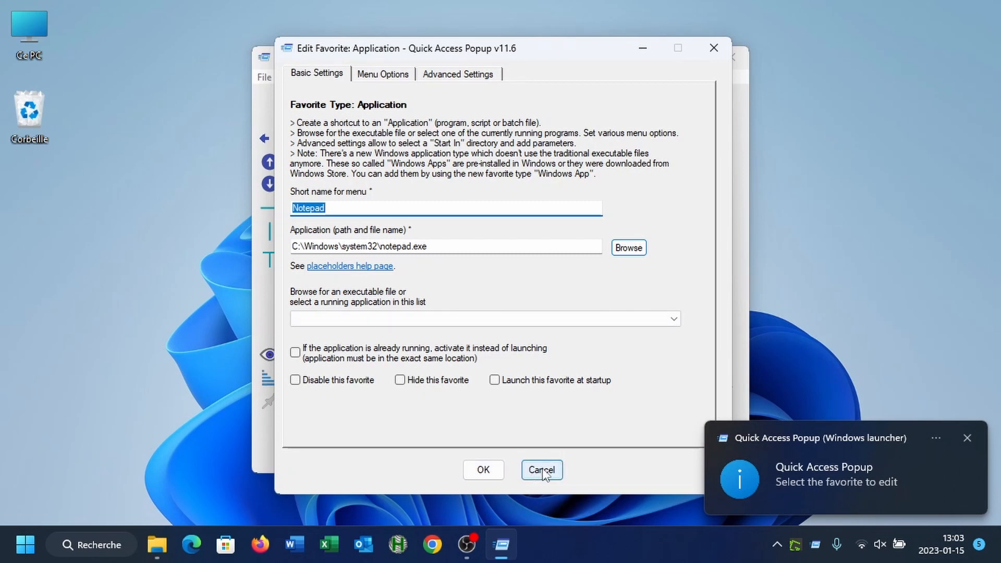
click(541, 471)
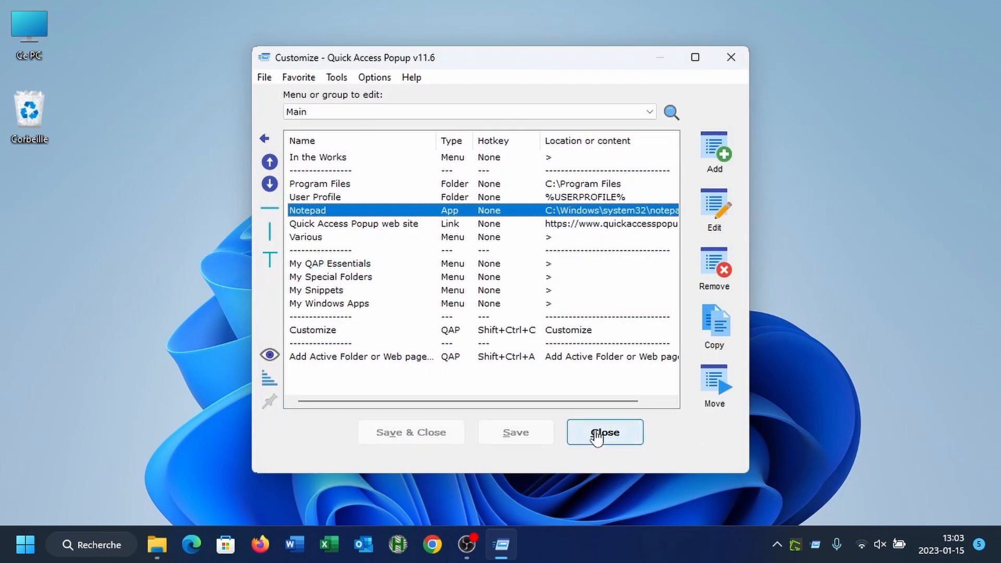
click(604, 432)
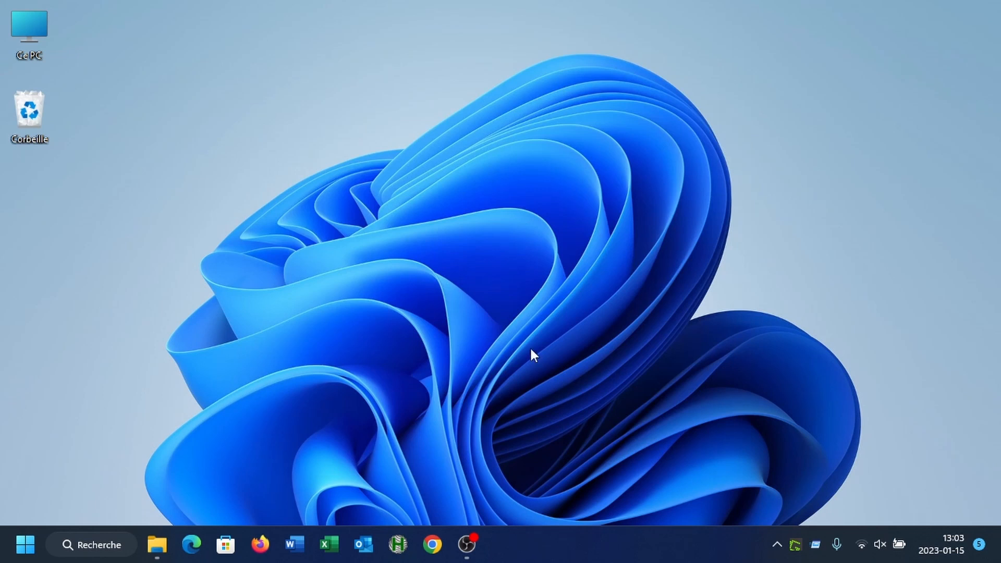
mouse_move(478, 273)
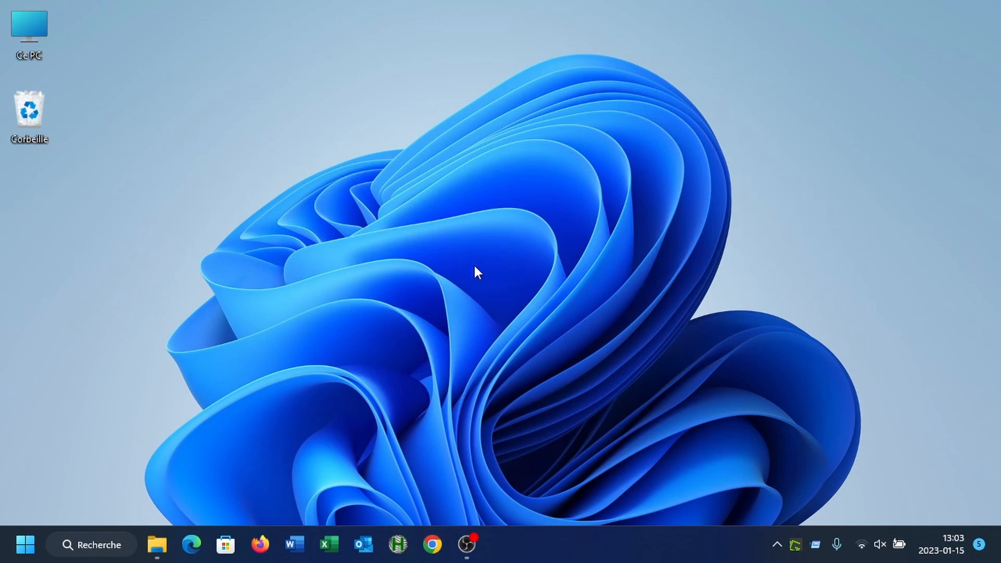
- Search Quick Launch for 'note', show Notepad's alternative actions and copy its path to the clipboard
text(not)
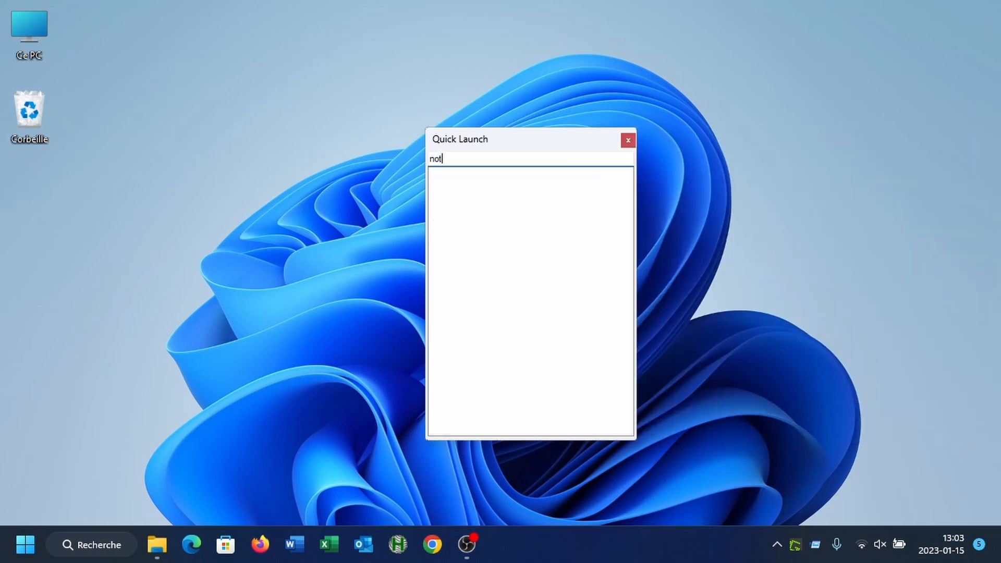
text(e)
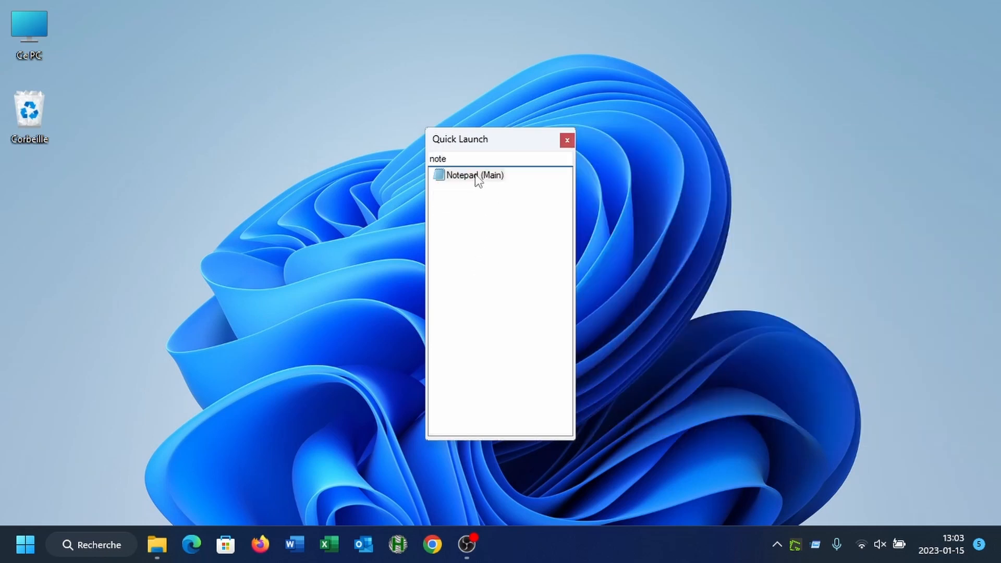
right_click(474, 175)
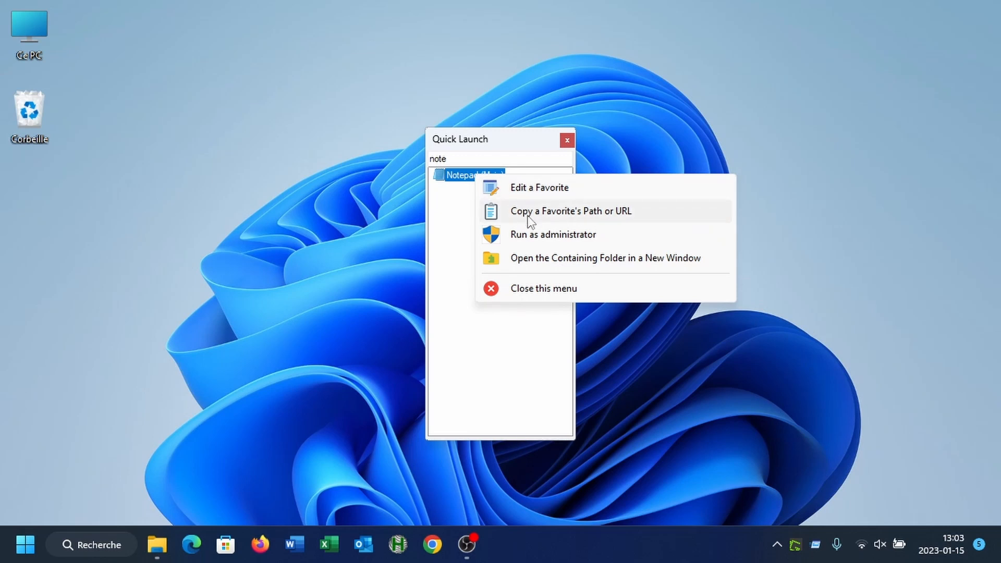
mouse_move(533, 217)
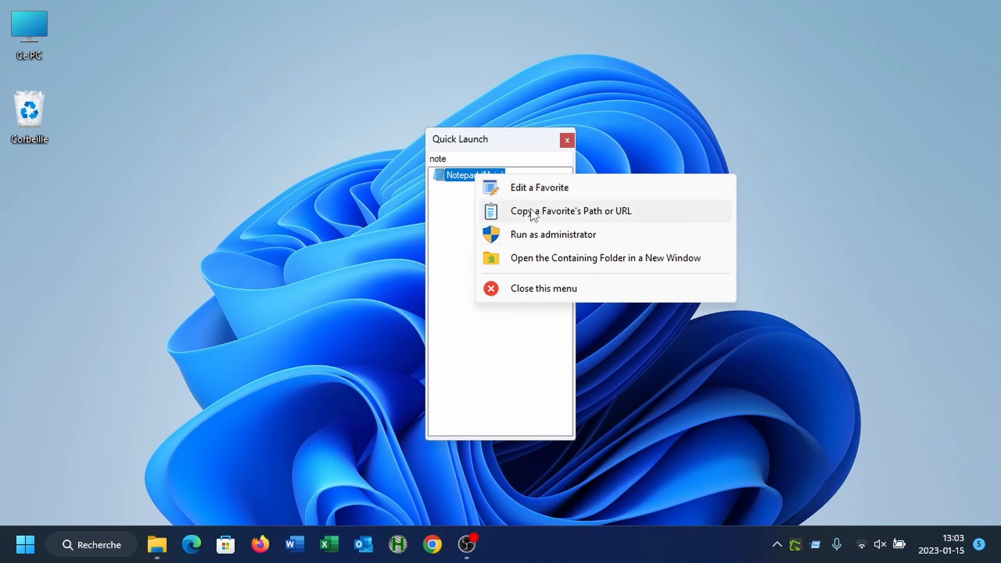
mouse_move(530, 238)
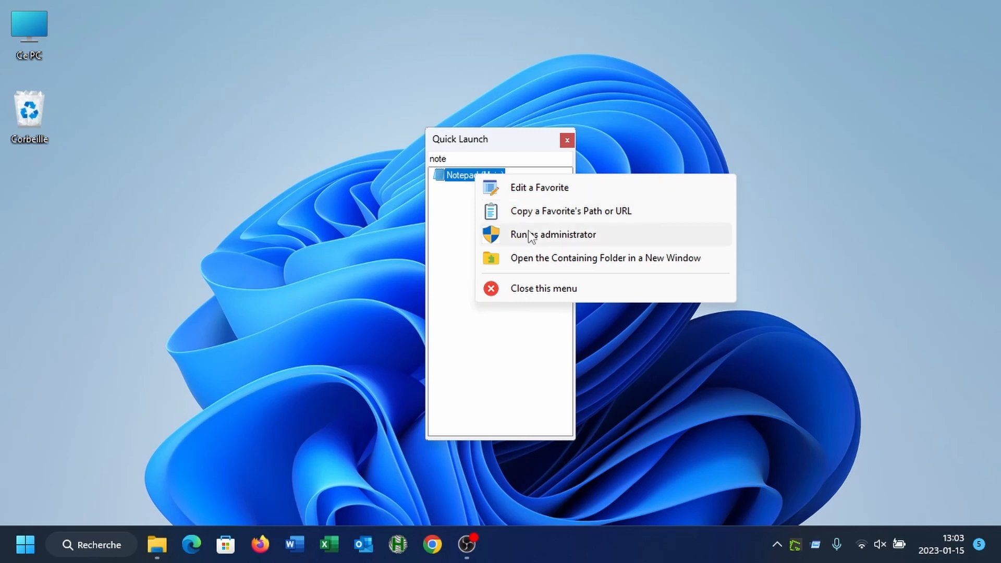
mouse_move(532, 262)
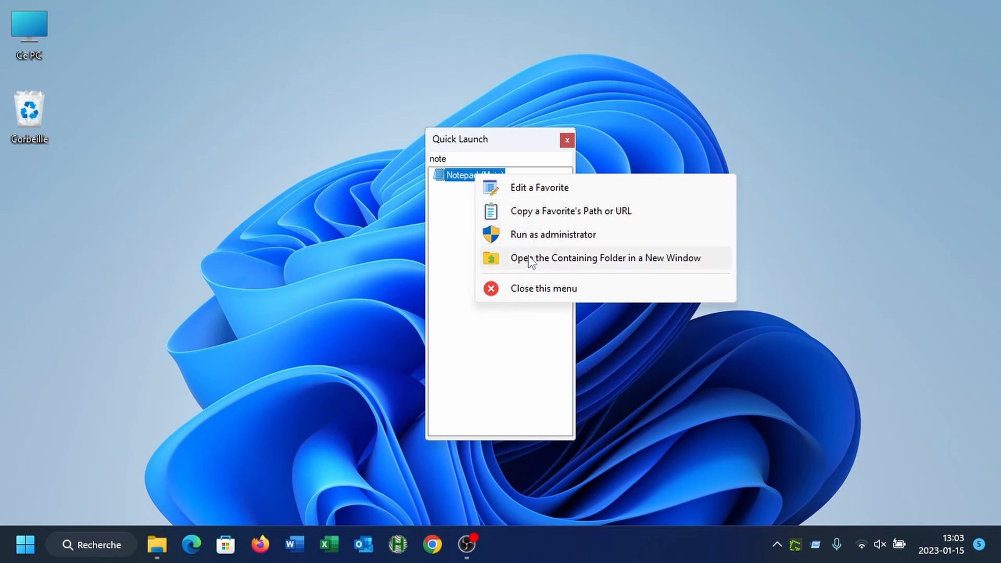
mouse_move(535, 204)
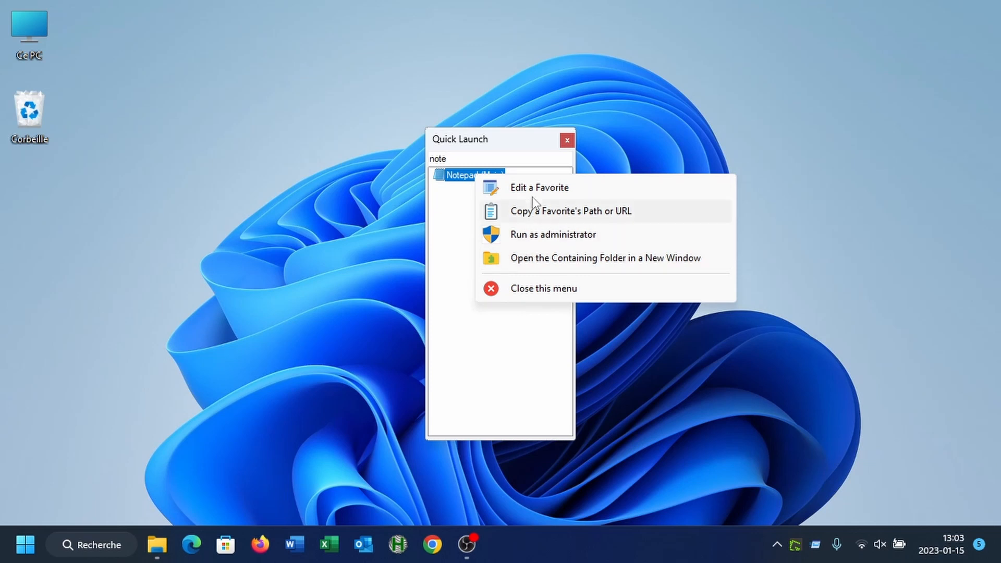
mouse_move(539, 187)
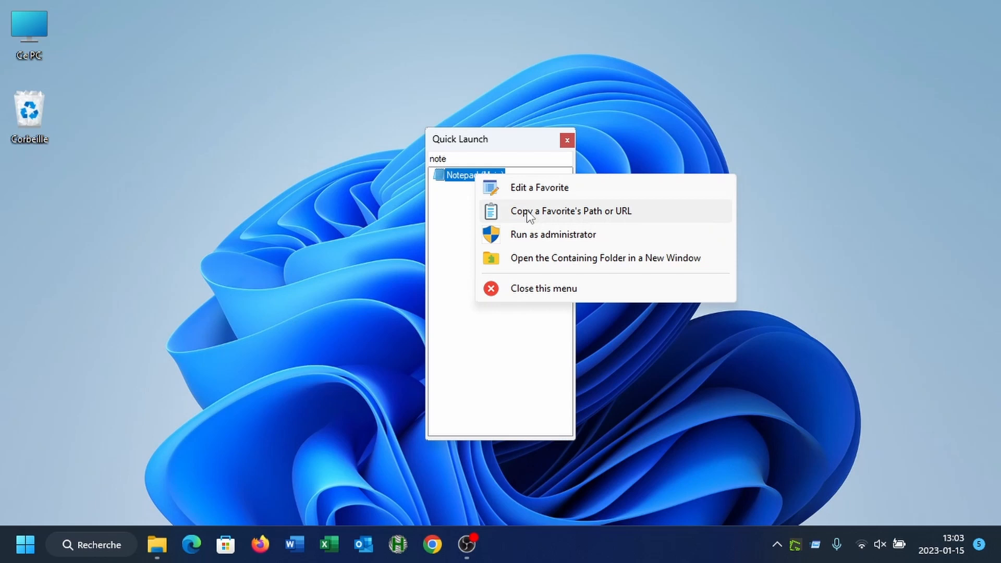
click(570, 211)
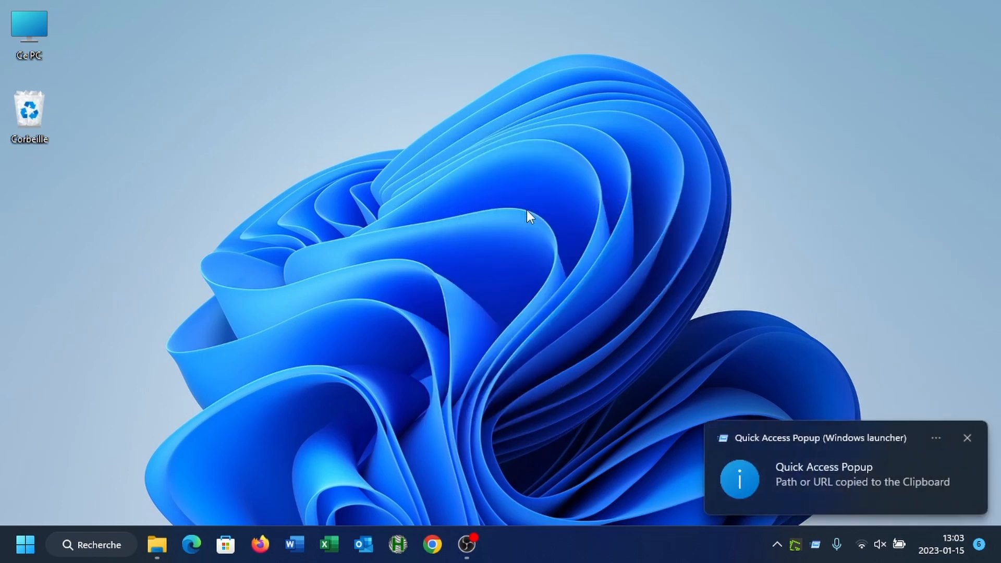
mouse_move(440, 93)
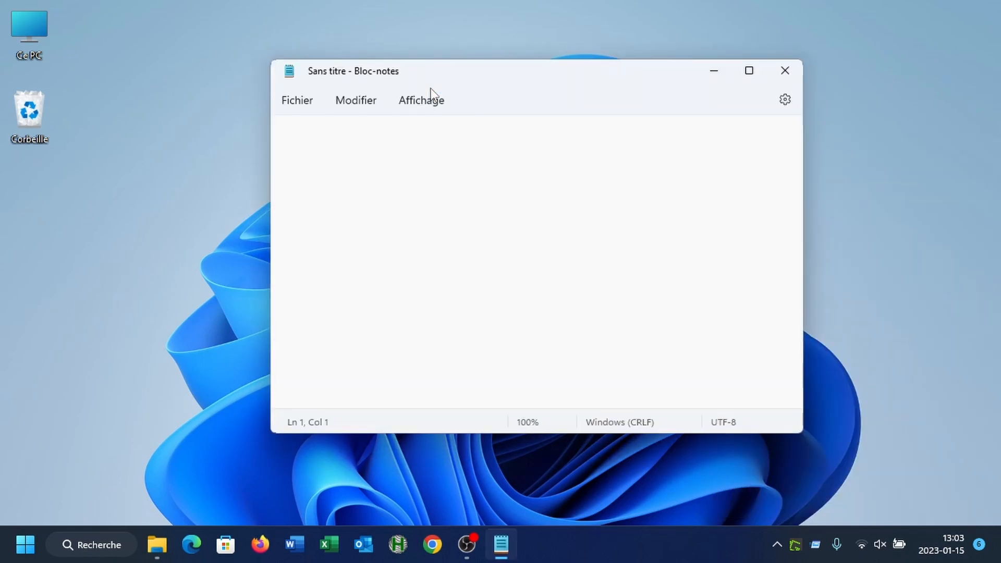
text(C:\Windows\system32\notepad.exe)
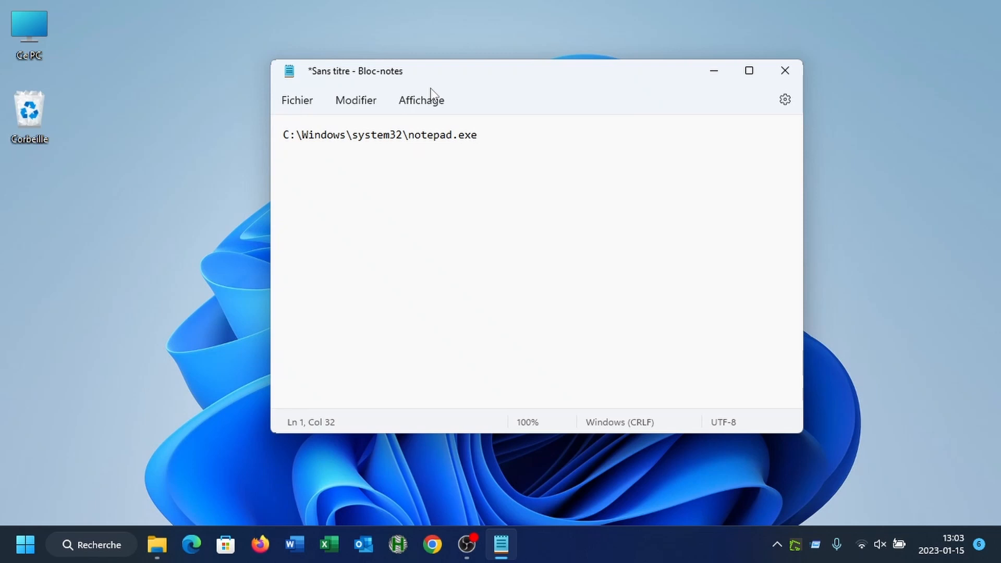
mouse_move(769, 73)
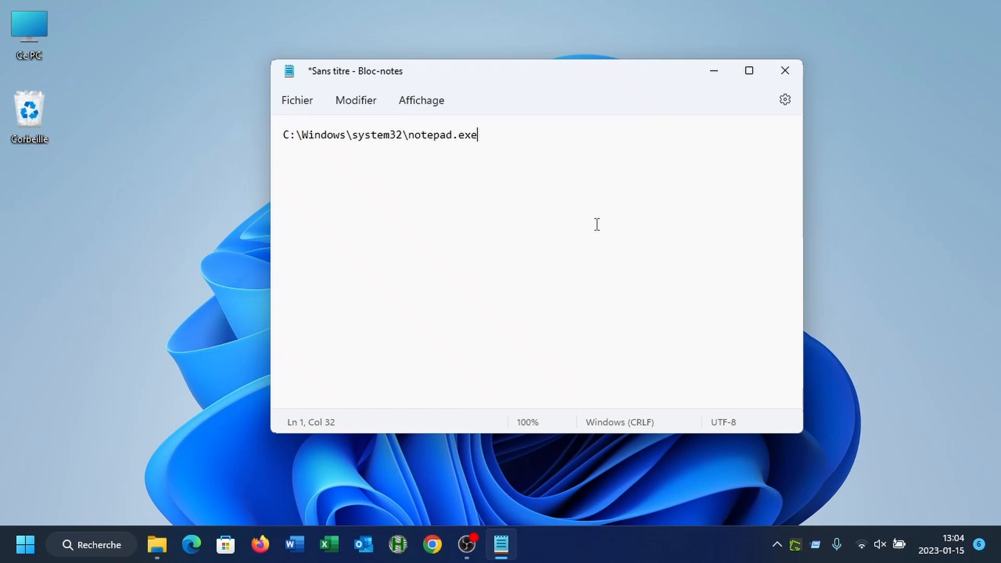
mouse_move(587, 218)
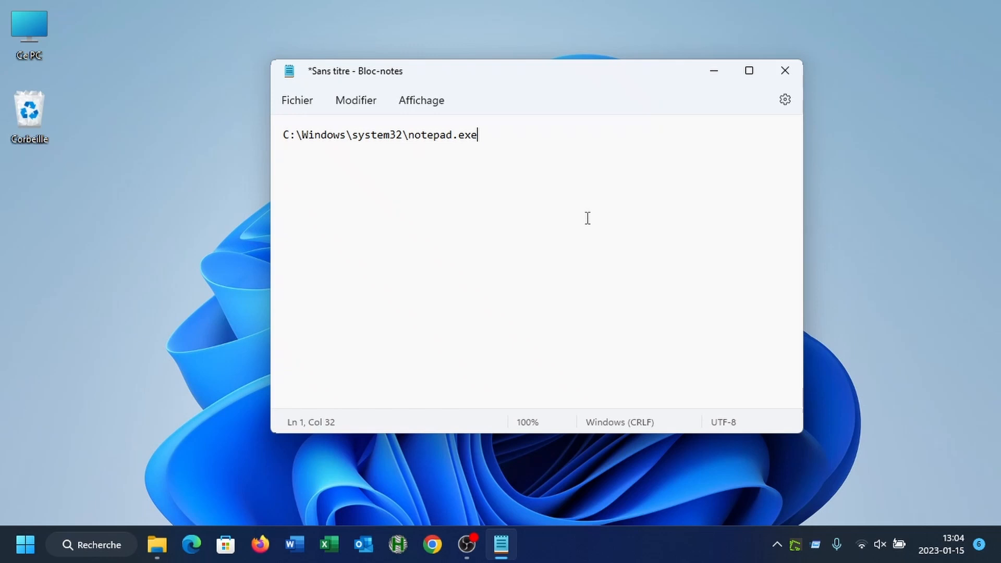
mouse_move(596, 180)
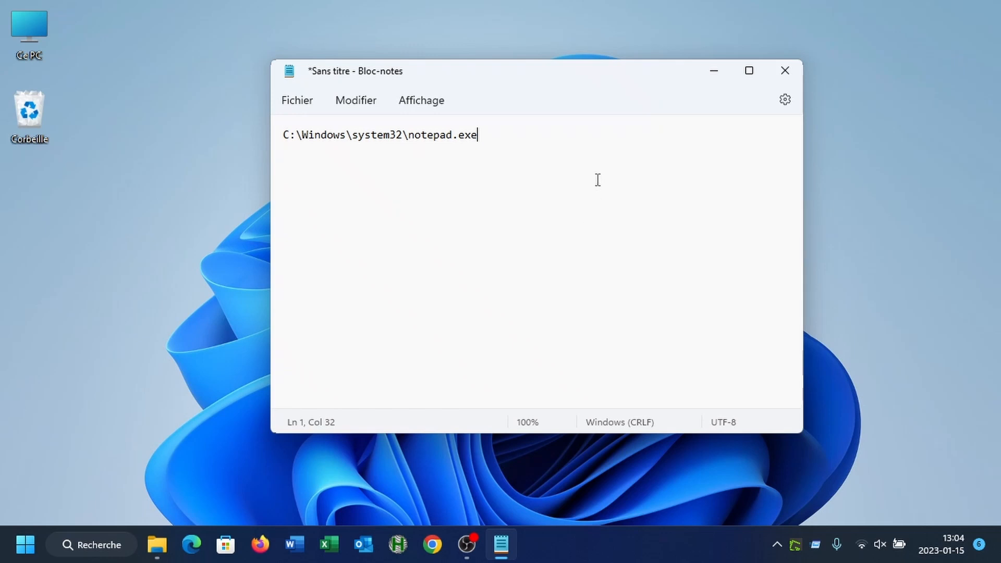
click(785, 70)
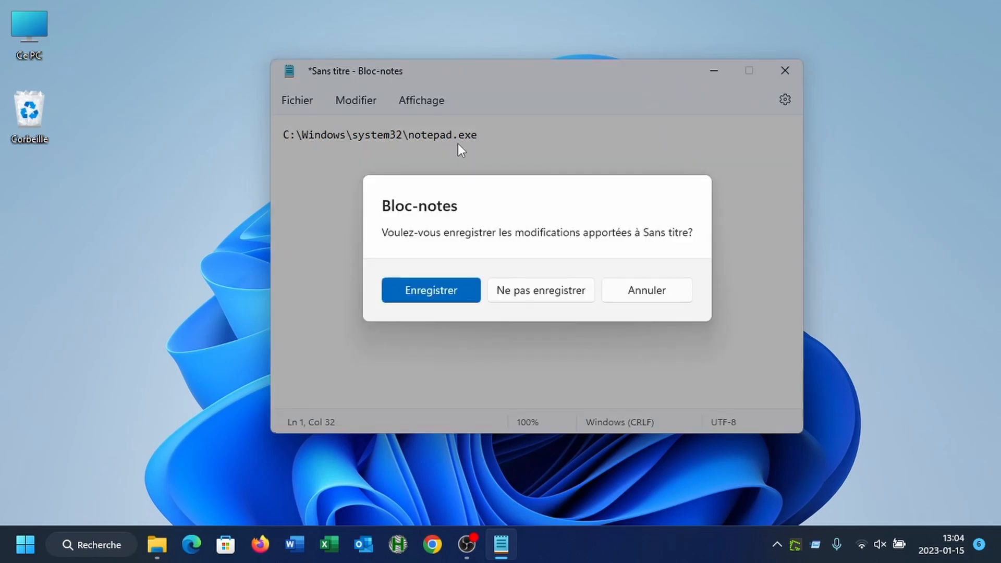
mouse_move(551, 297)
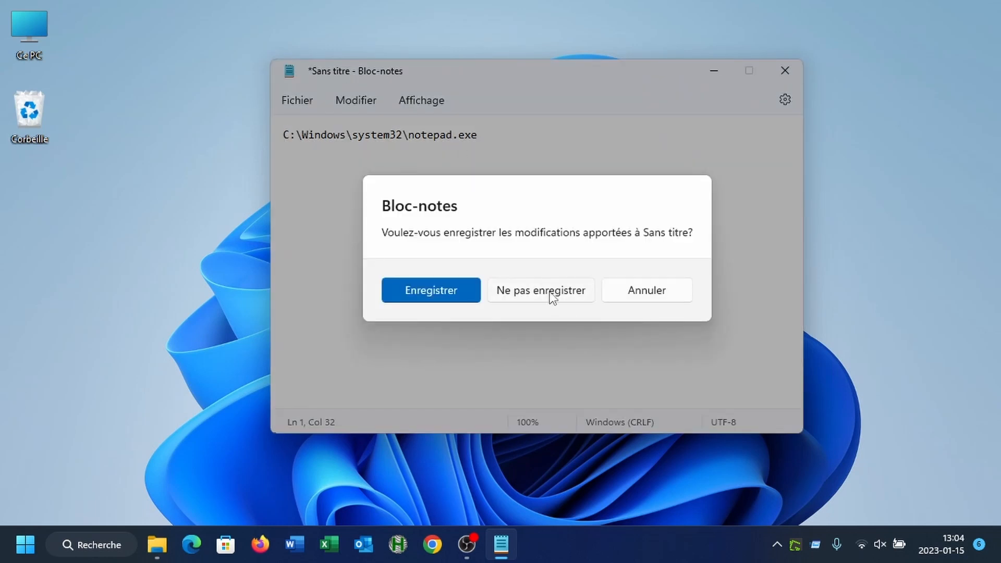
click(539, 290)
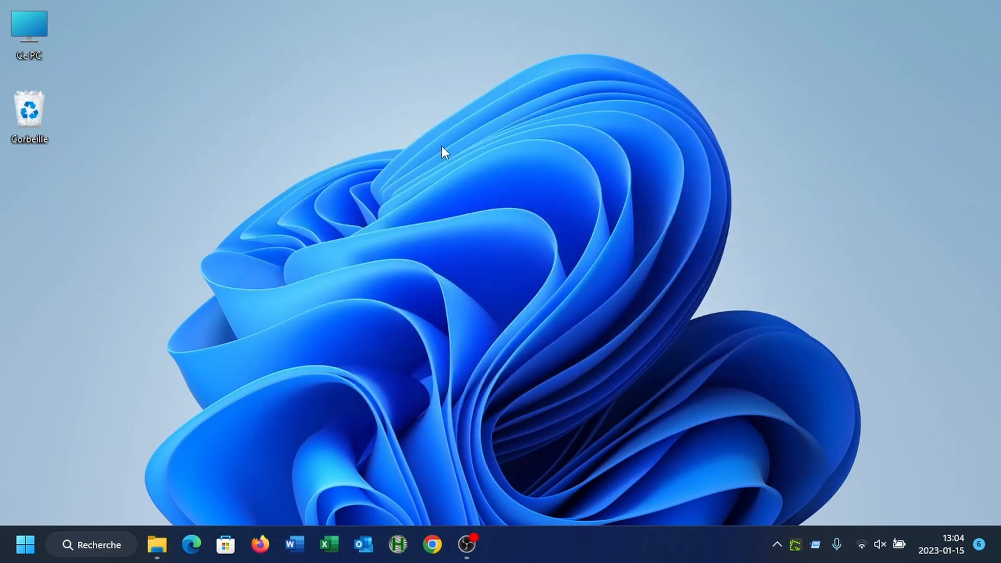
- Search 'no' in Quick Launch and open Notepad's containing folder in a new window
text(no)
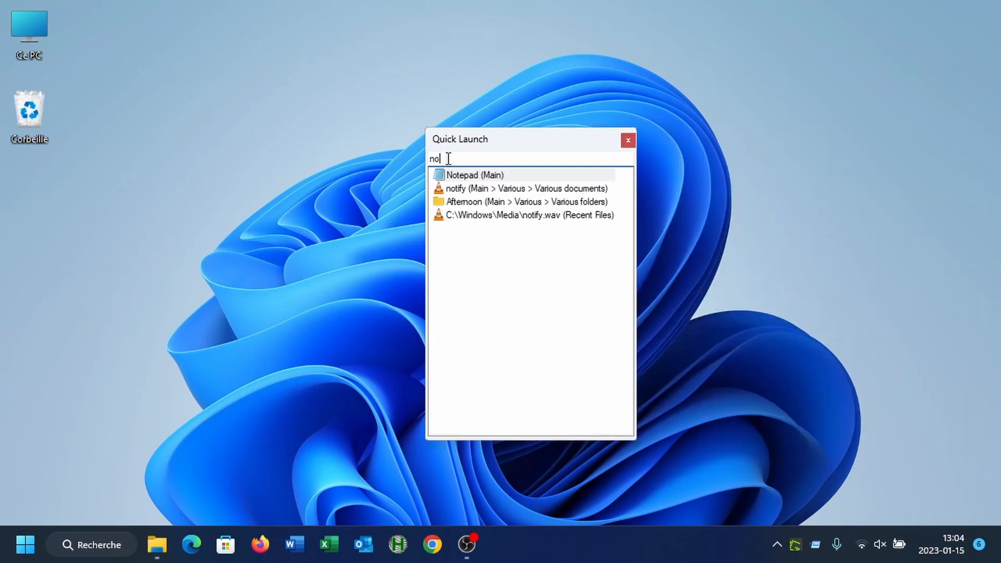
right_click(472, 175)
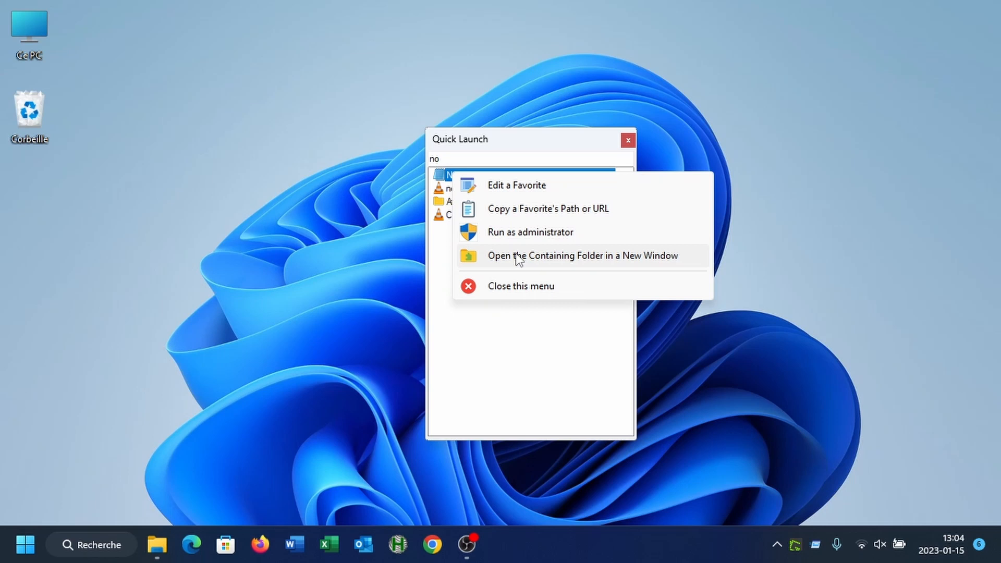
mouse_move(559, 263)
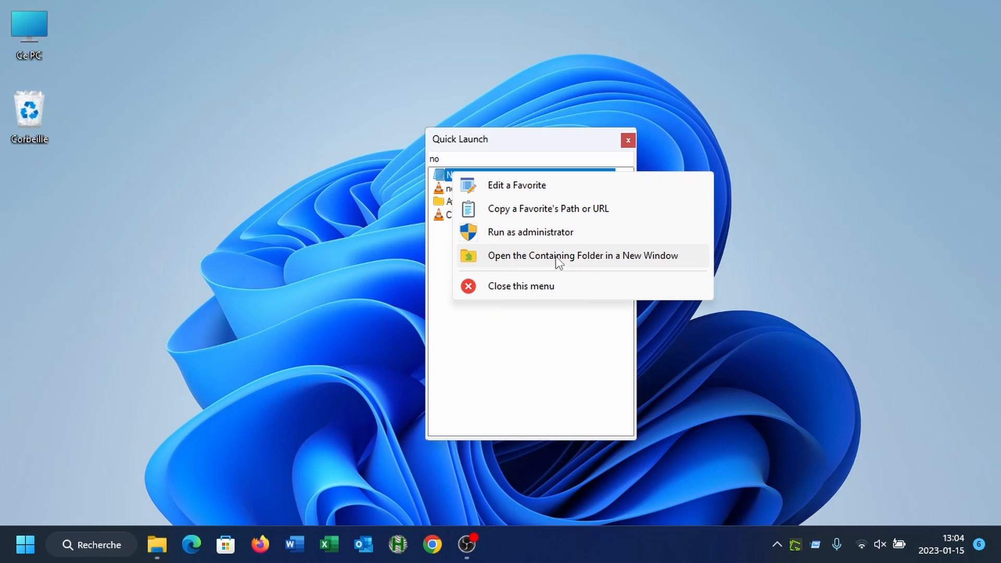
mouse_move(451, 167)
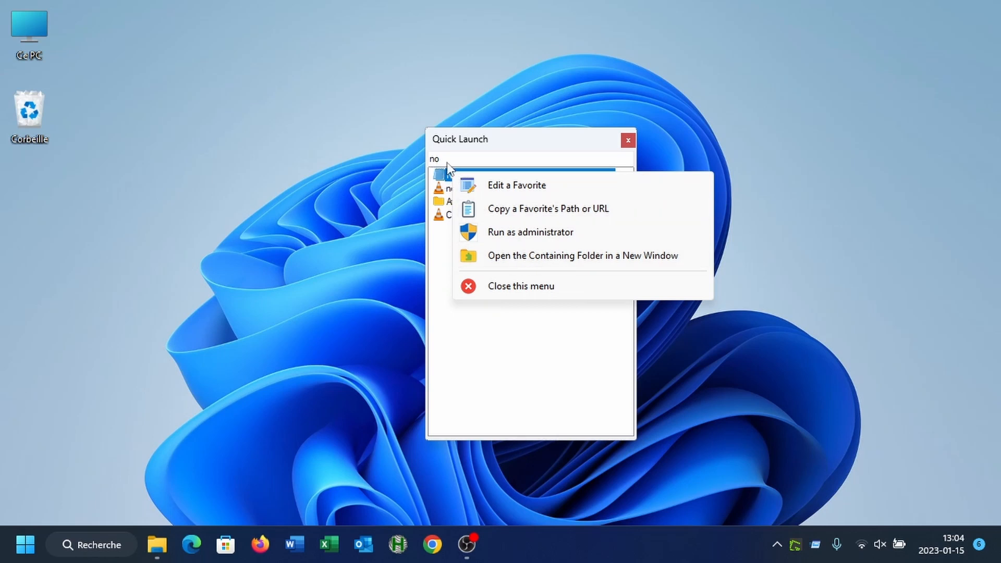
mouse_move(514, 260)
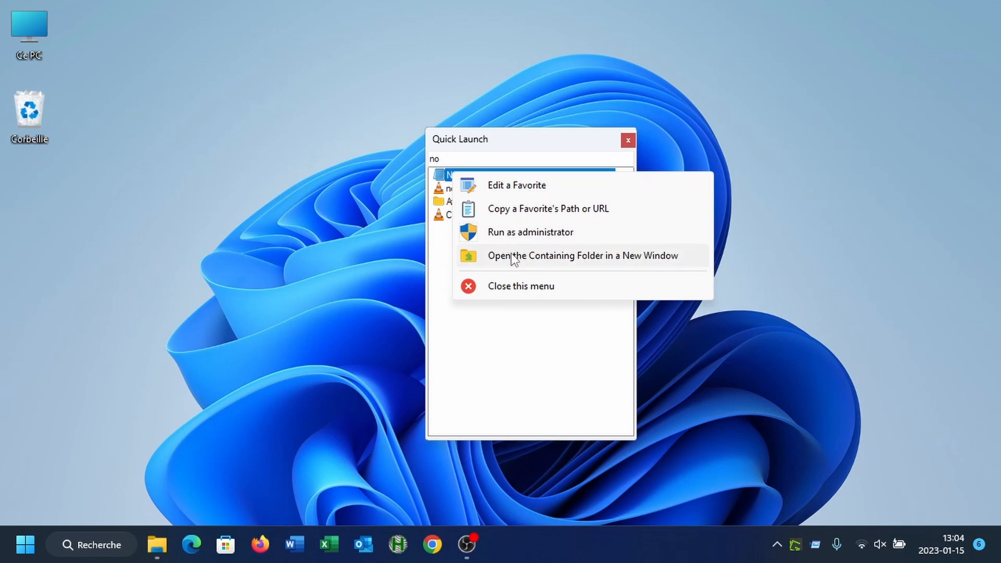
click(581, 256)
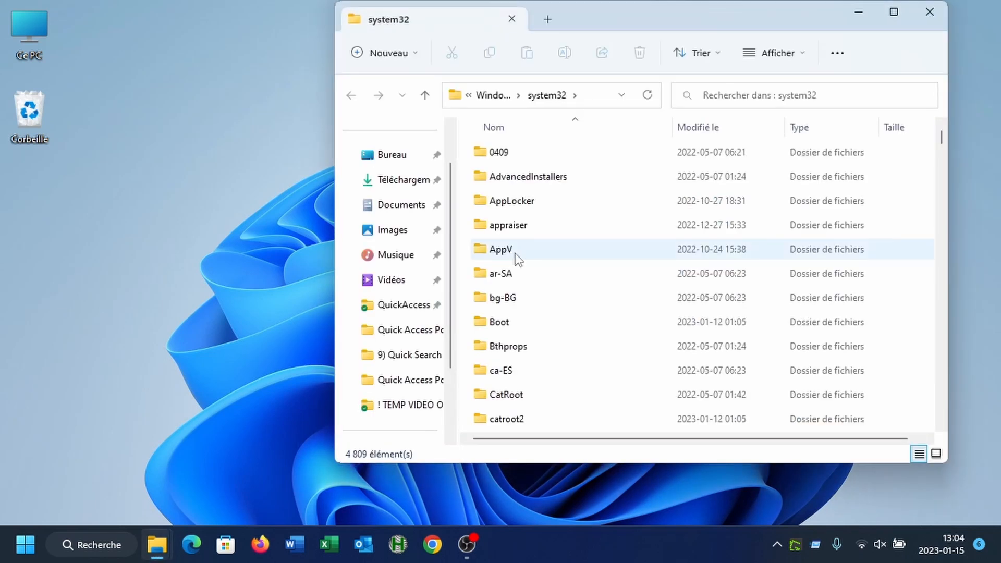
mouse_move(548, 95)
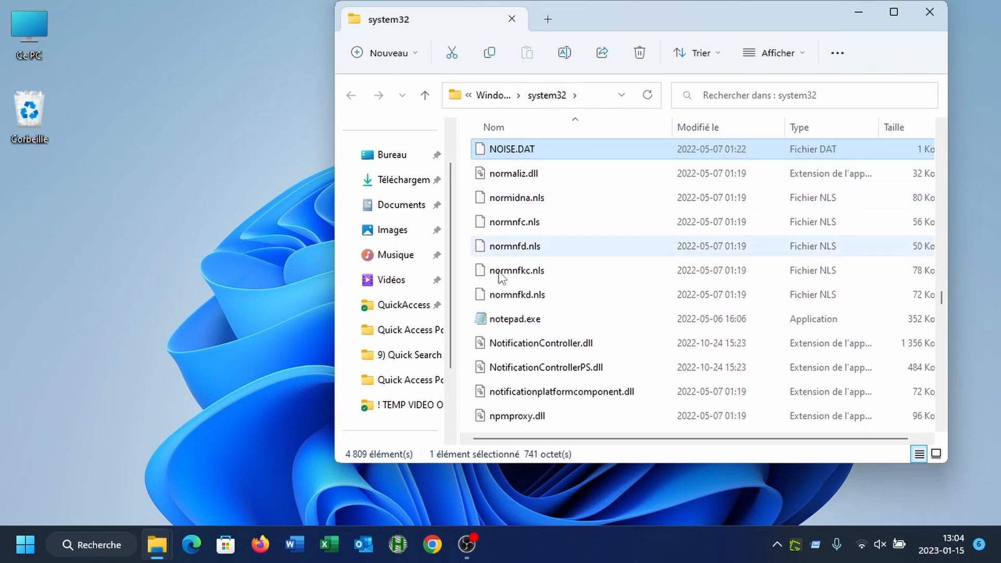
- Select notepad.exe in the system32 folder, then close the Explorer window
click(514, 319)
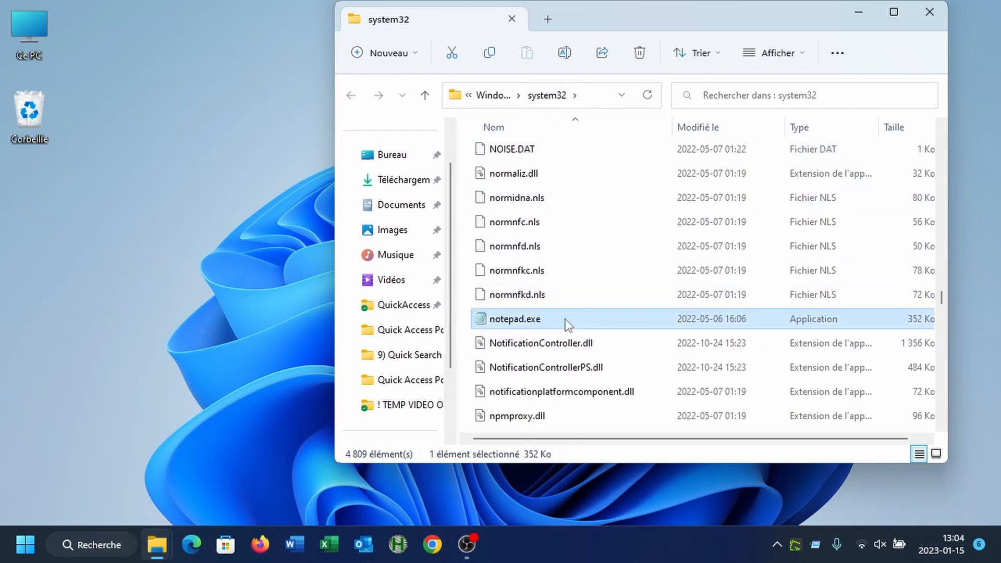
mouse_move(927, 30)
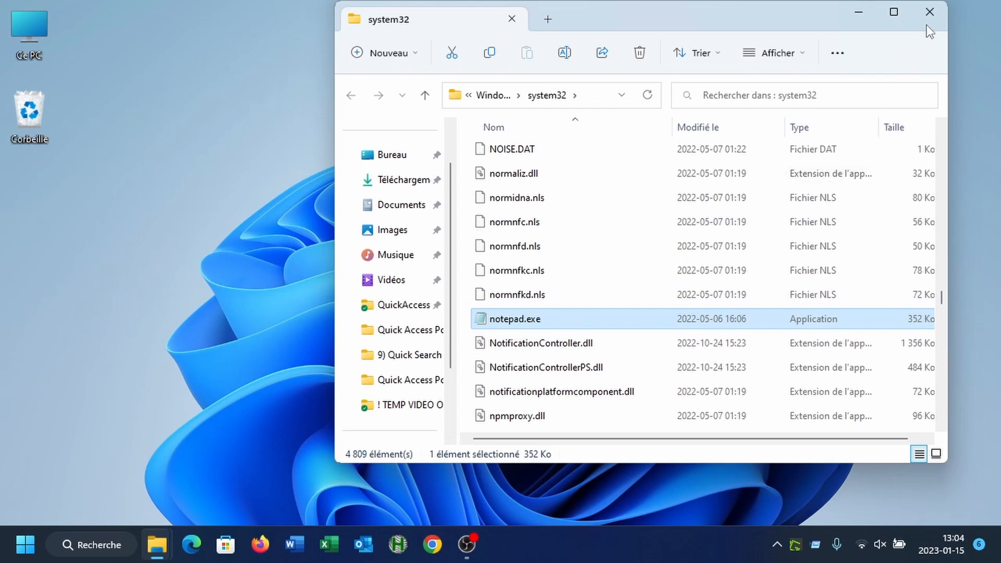
click(929, 12)
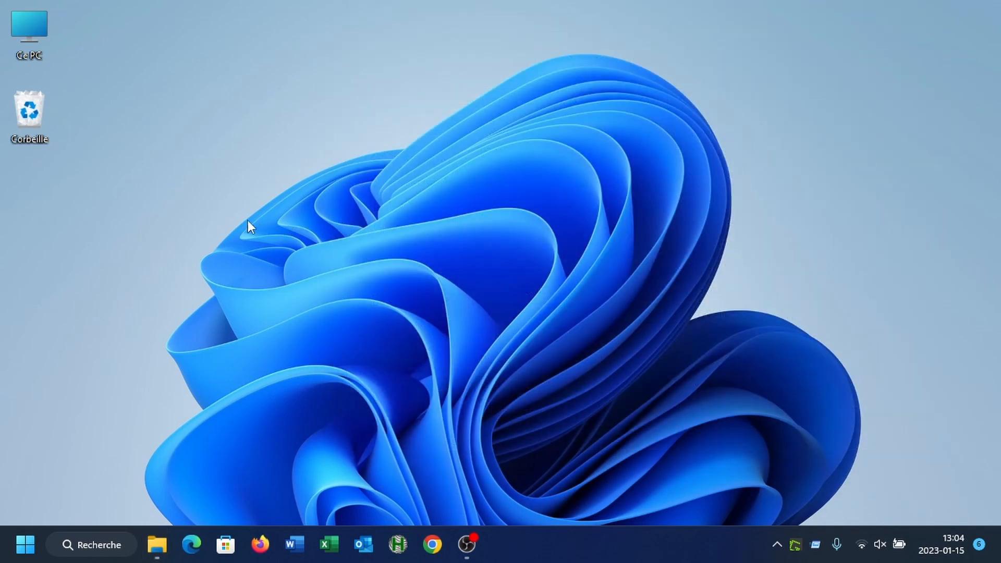
mouse_move(318, 241)
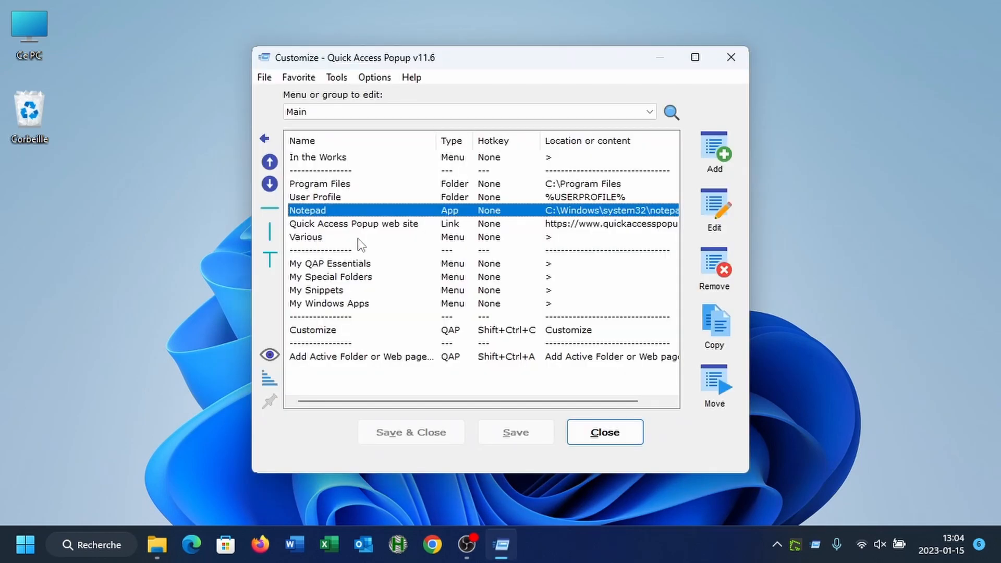
- Show the Alternative Menu Hotkeys page in the Options window
click(374, 78)
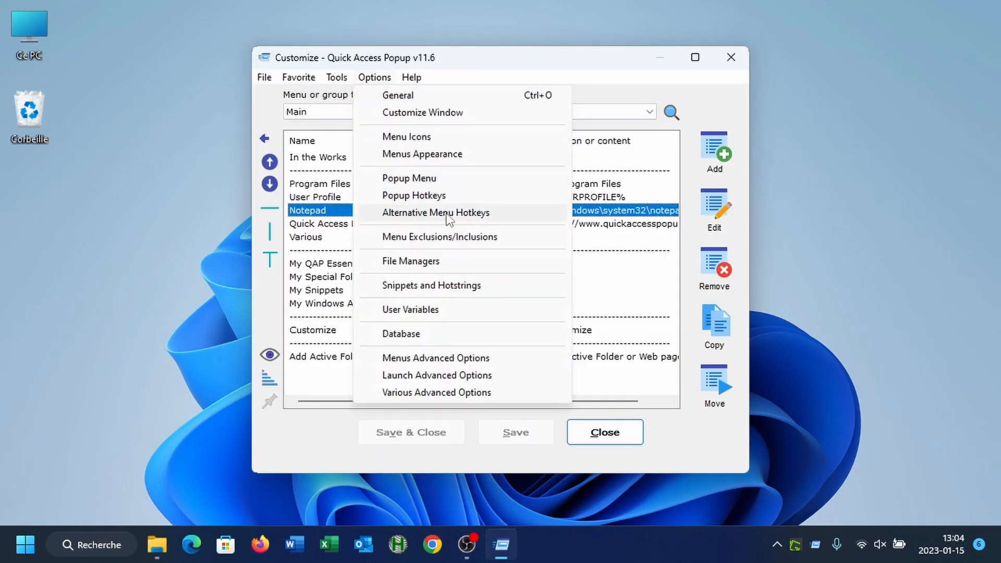
click(436, 213)
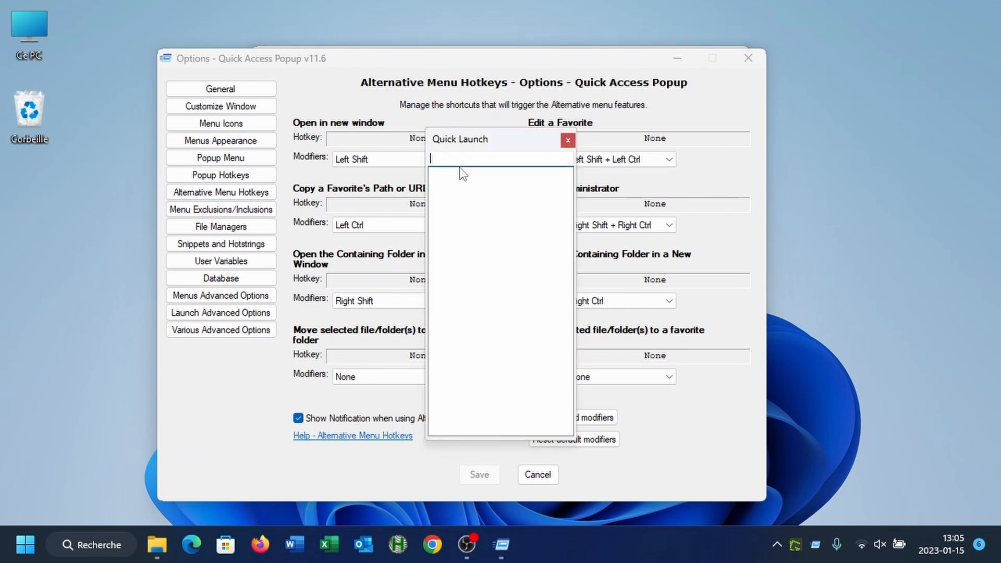
- Search 'note' in Quick Launch, open Notepad's Edit Favorite dialog, then cancel without changes
text(note)
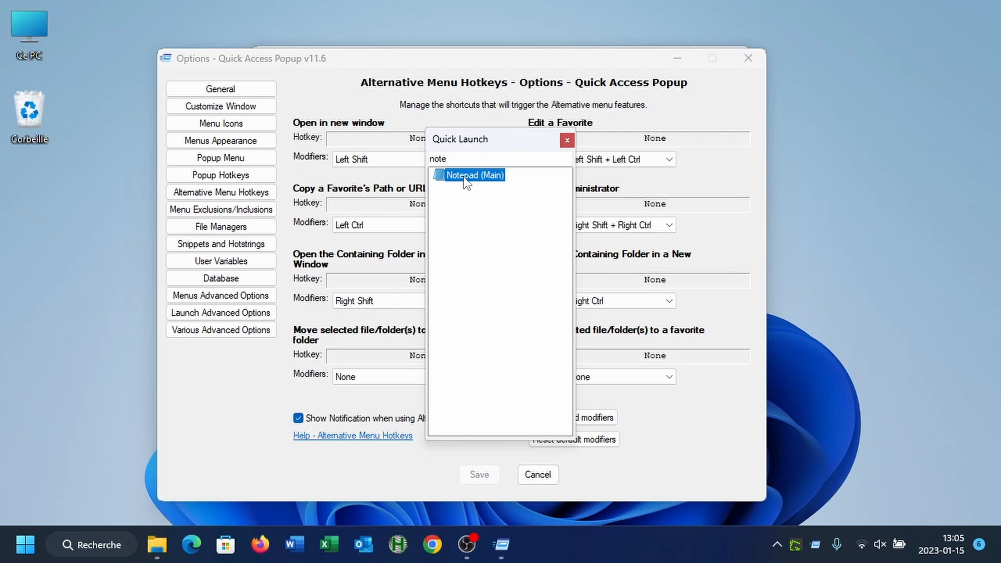
double_click(474, 176)
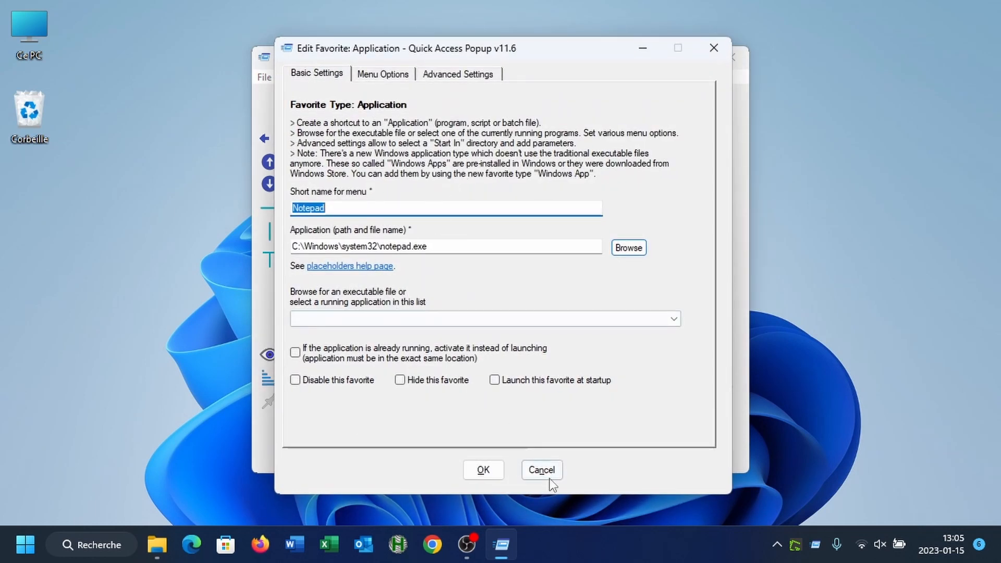
click(542, 470)
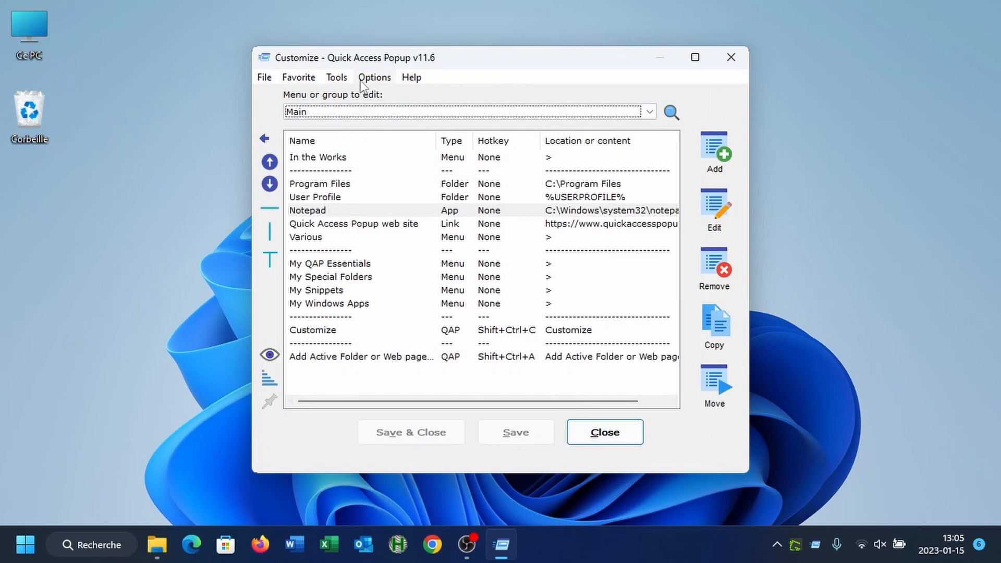
- Bring the Alternative Menu Hotkeys options forward and list the Edit a Favorite modifier choices
click(375, 76)
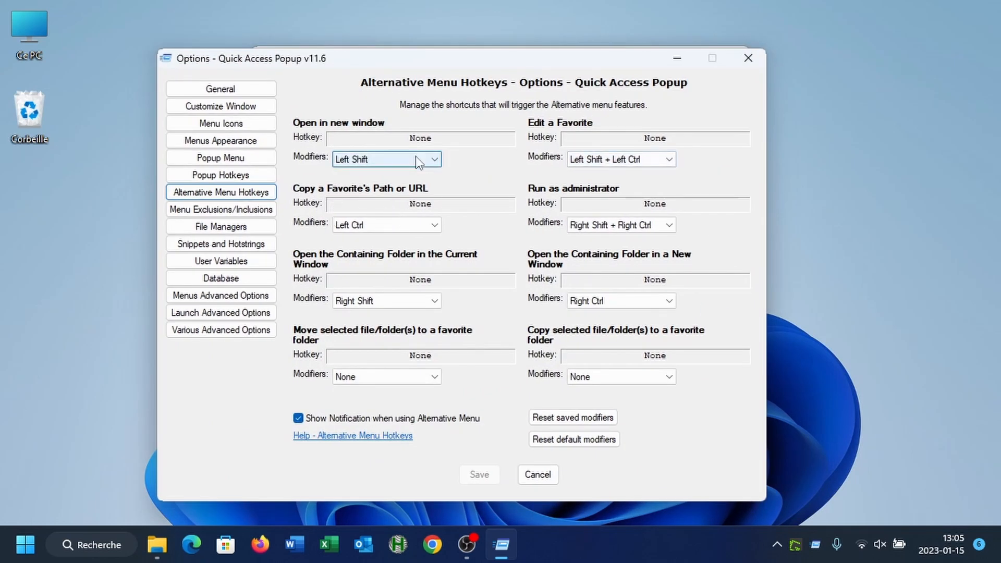
click(620, 158)
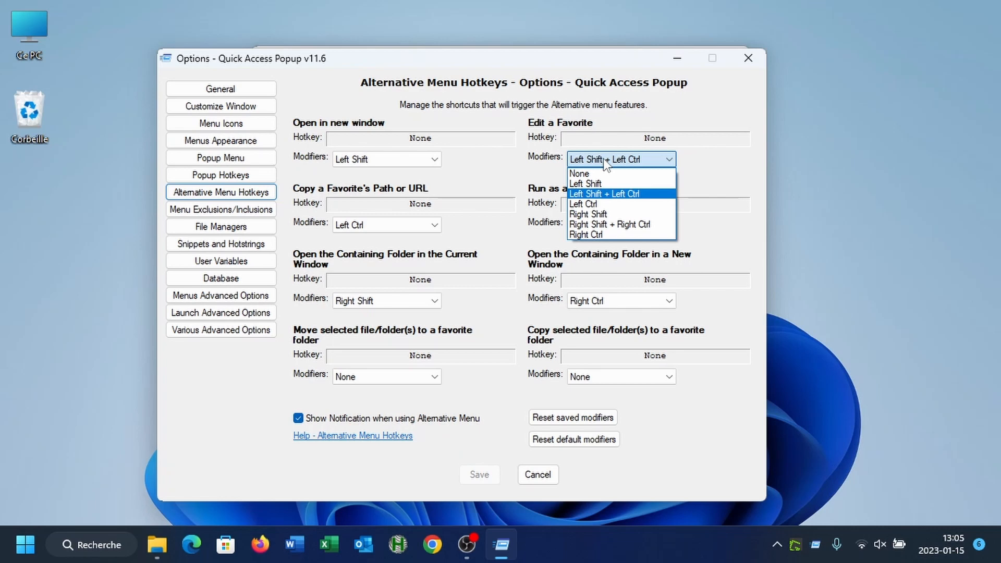